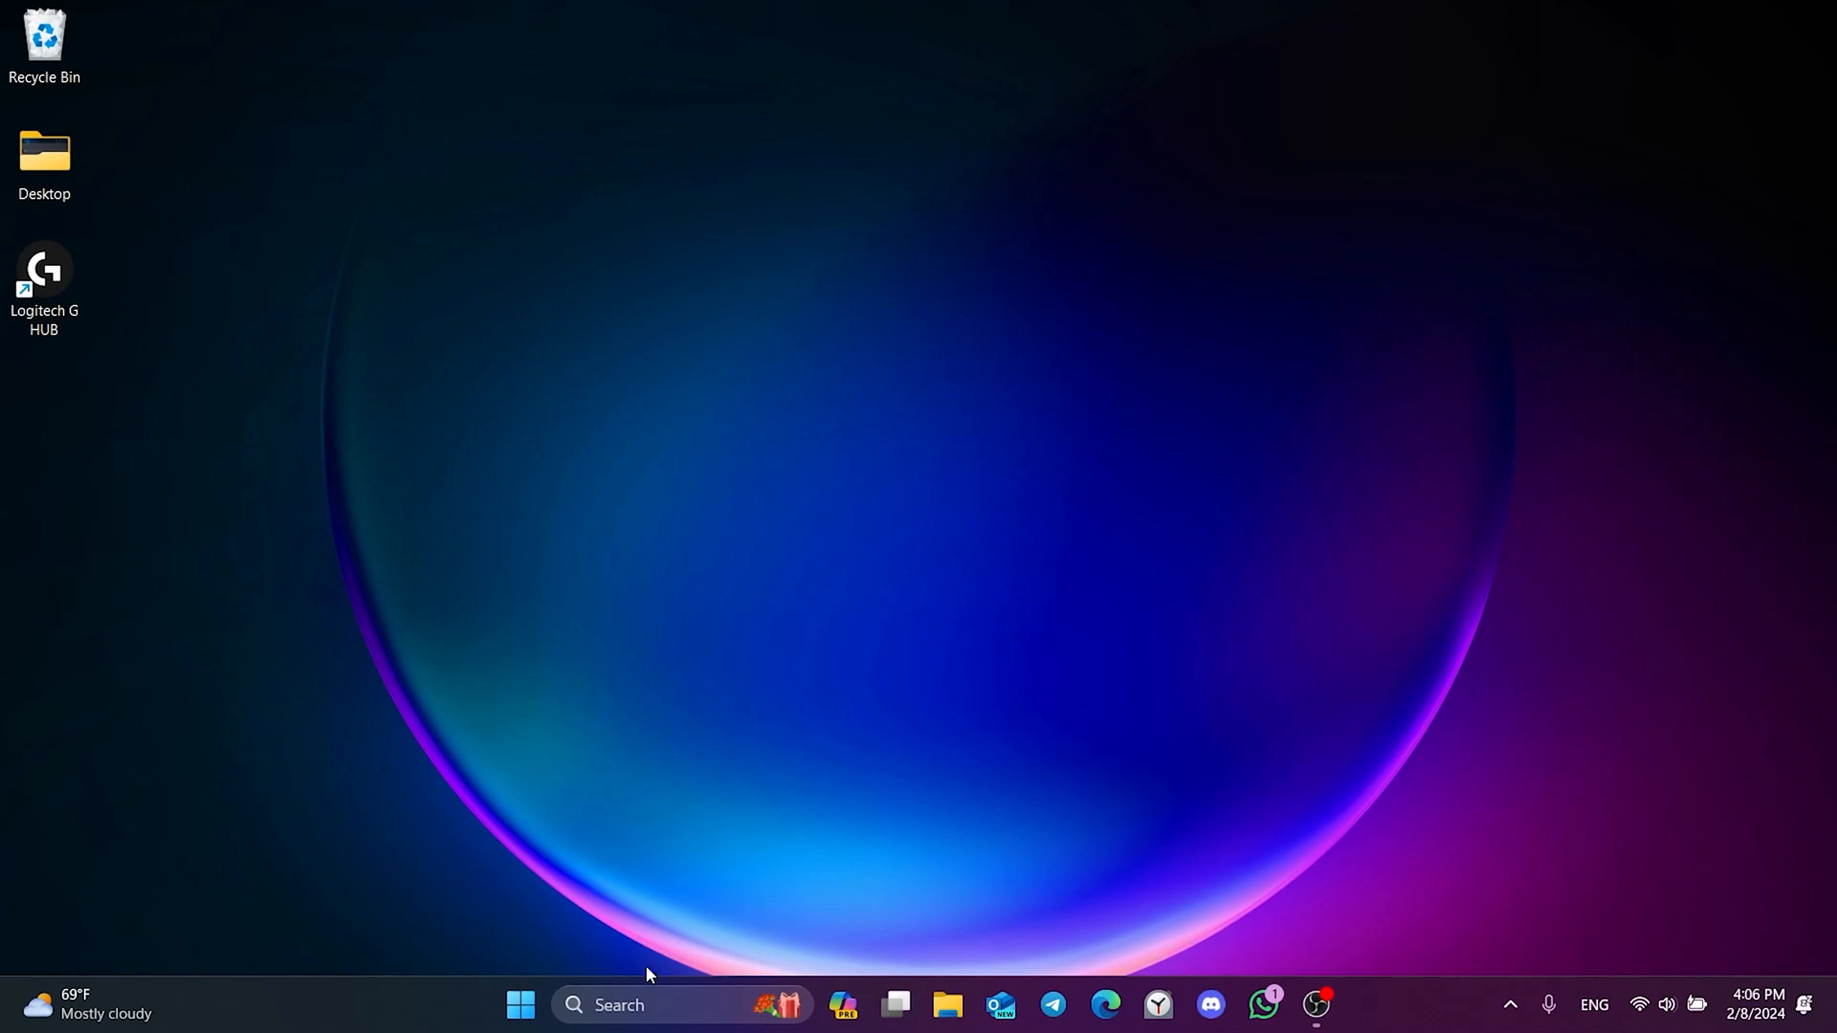
Launch Task Manager via search and scroll the Processes list to the G HUB entries.
type("task manager")
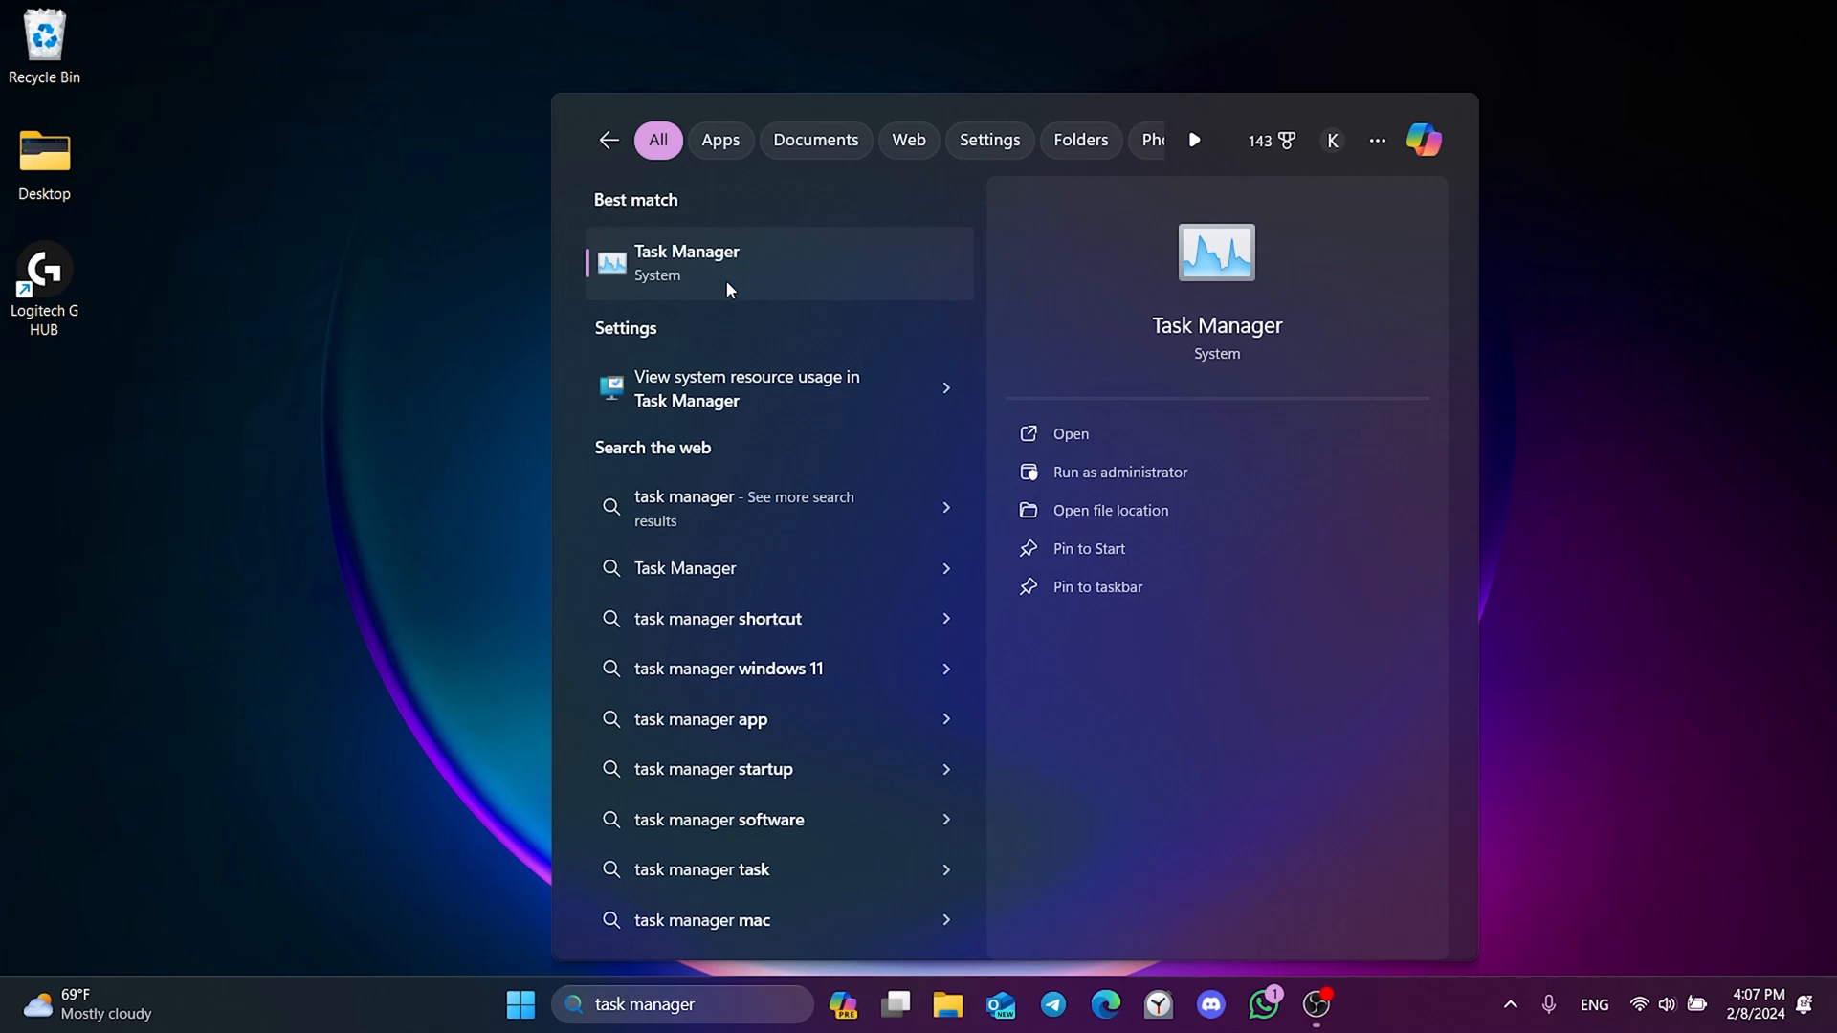
left_click(723, 262)
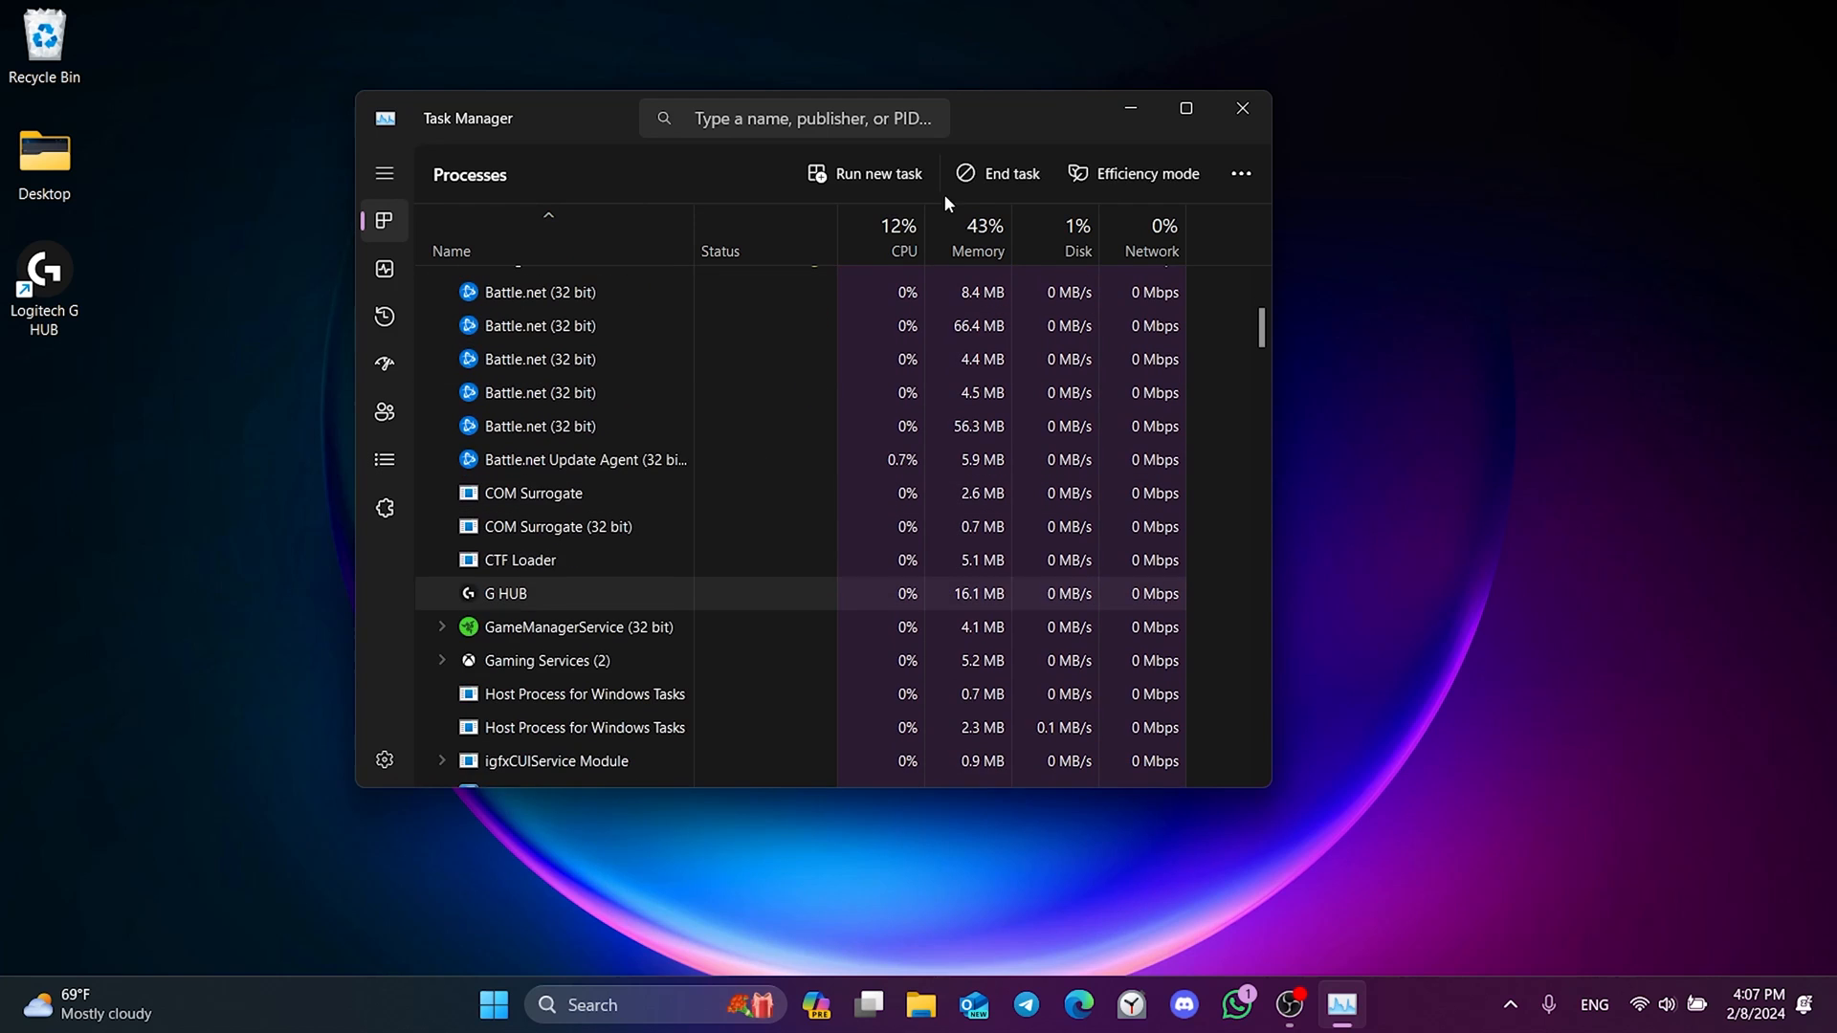
scroll("down", 3)
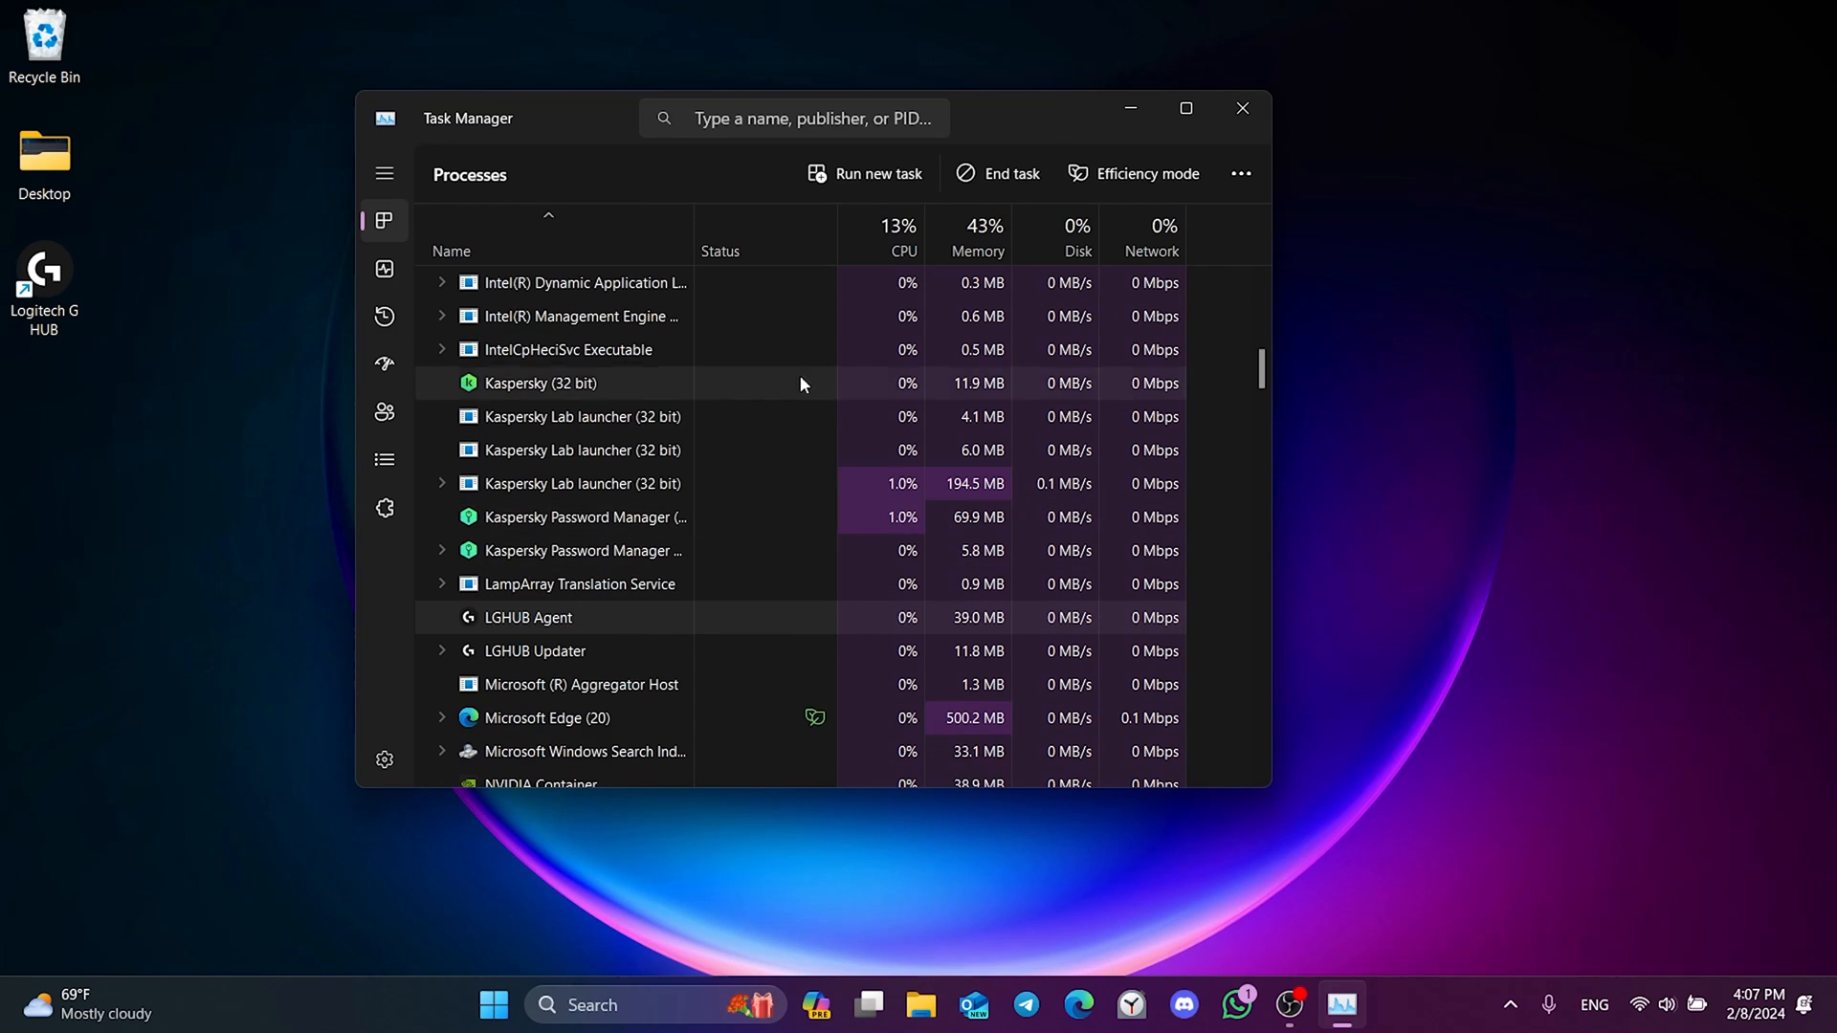
scroll("down", 3)
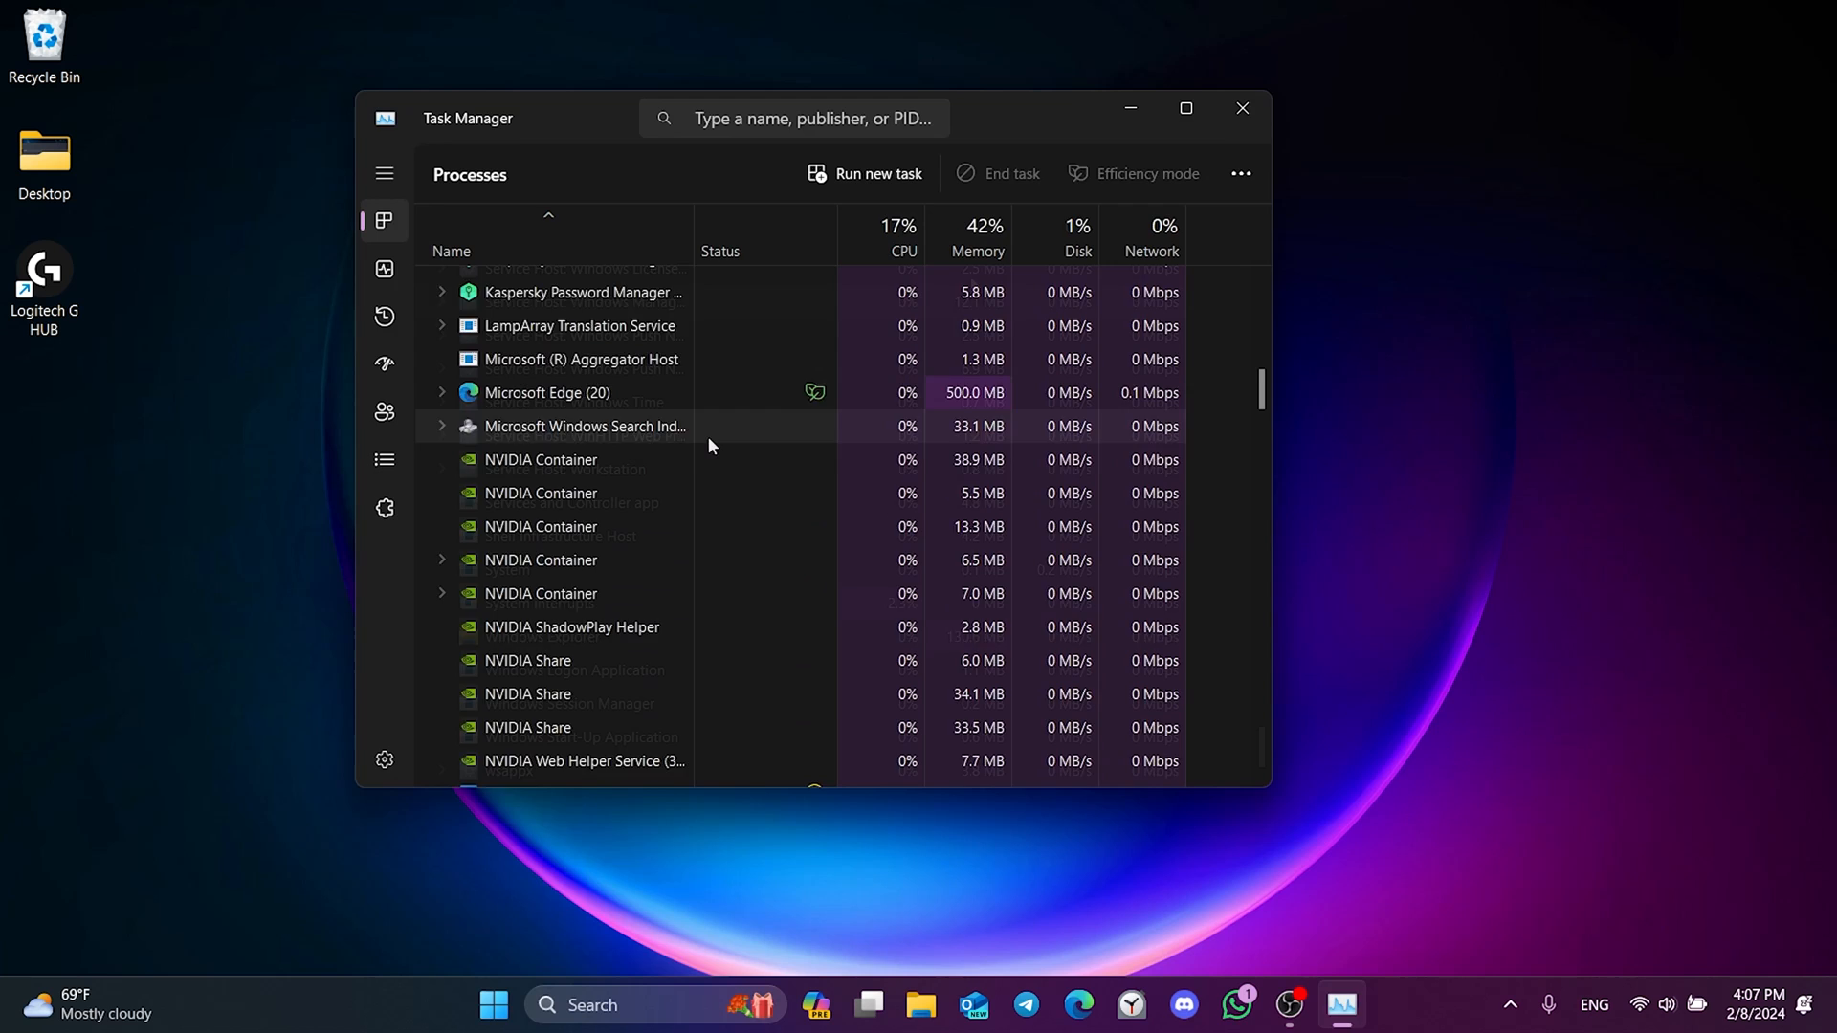
Launch the Services console via search and bring up the context menu for LGHUB Updater Service.
left_click(609, 1005)
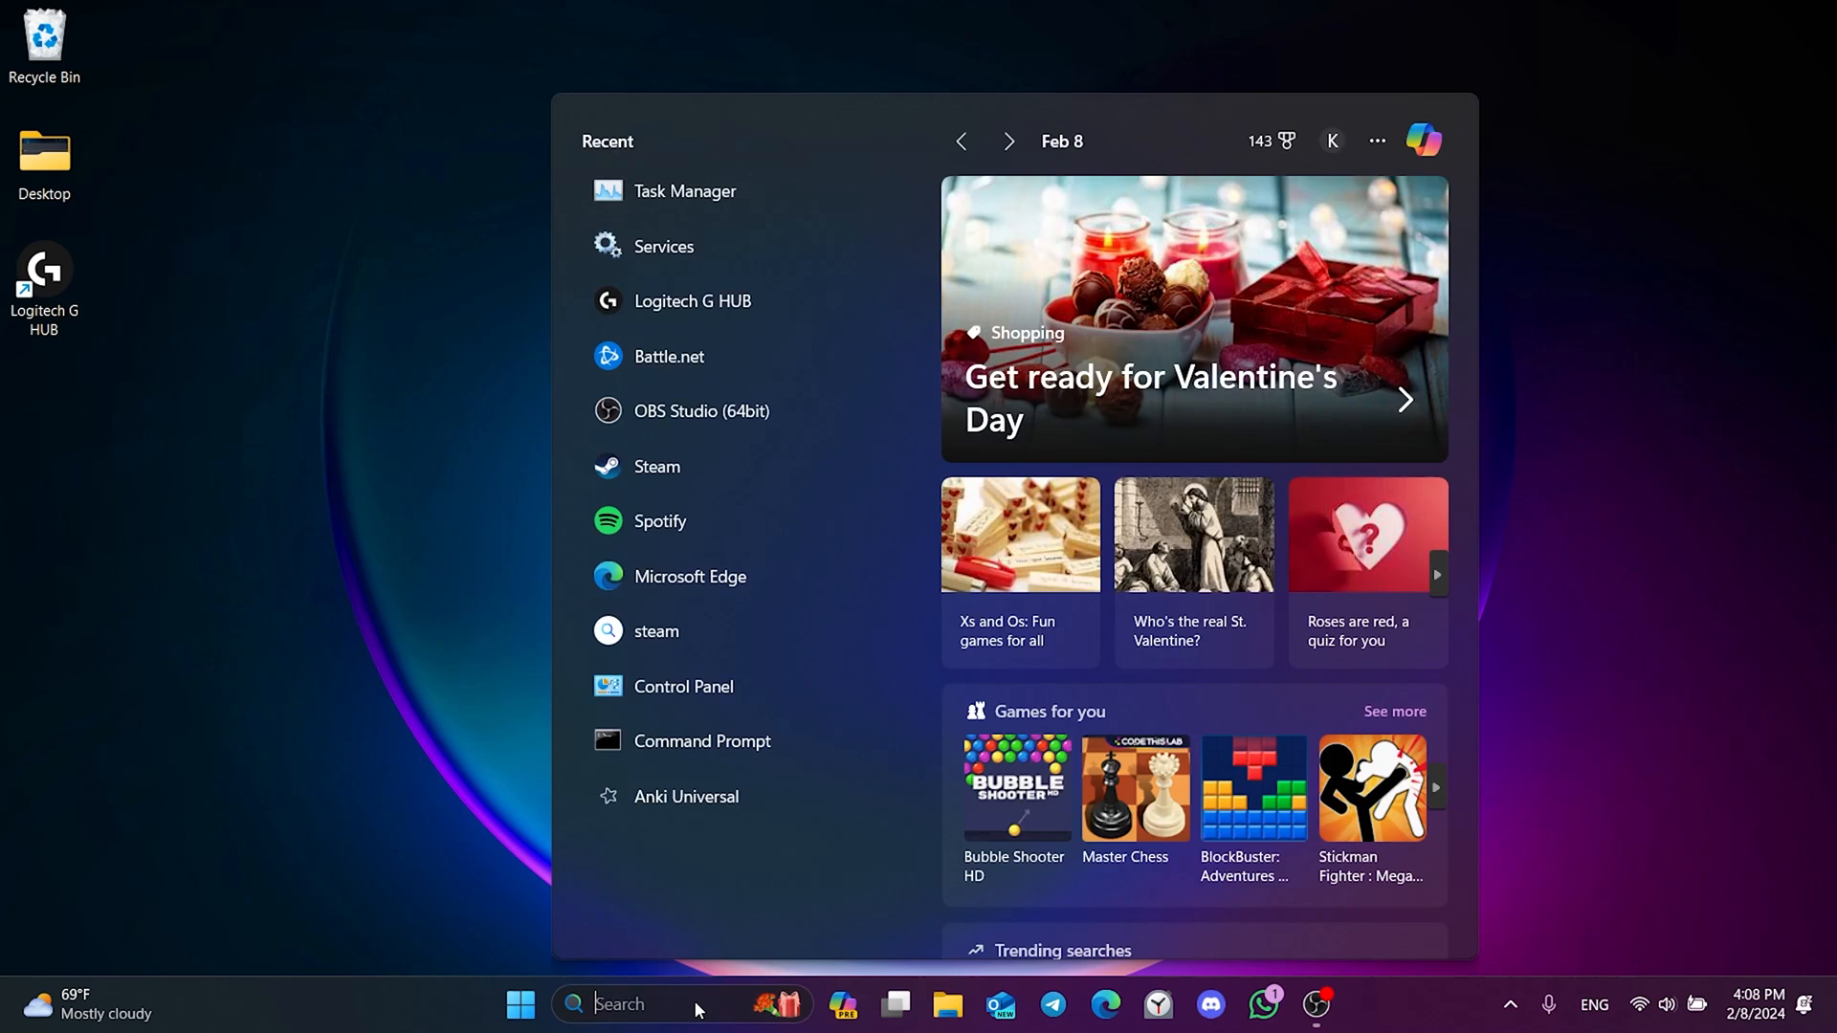
type("services")
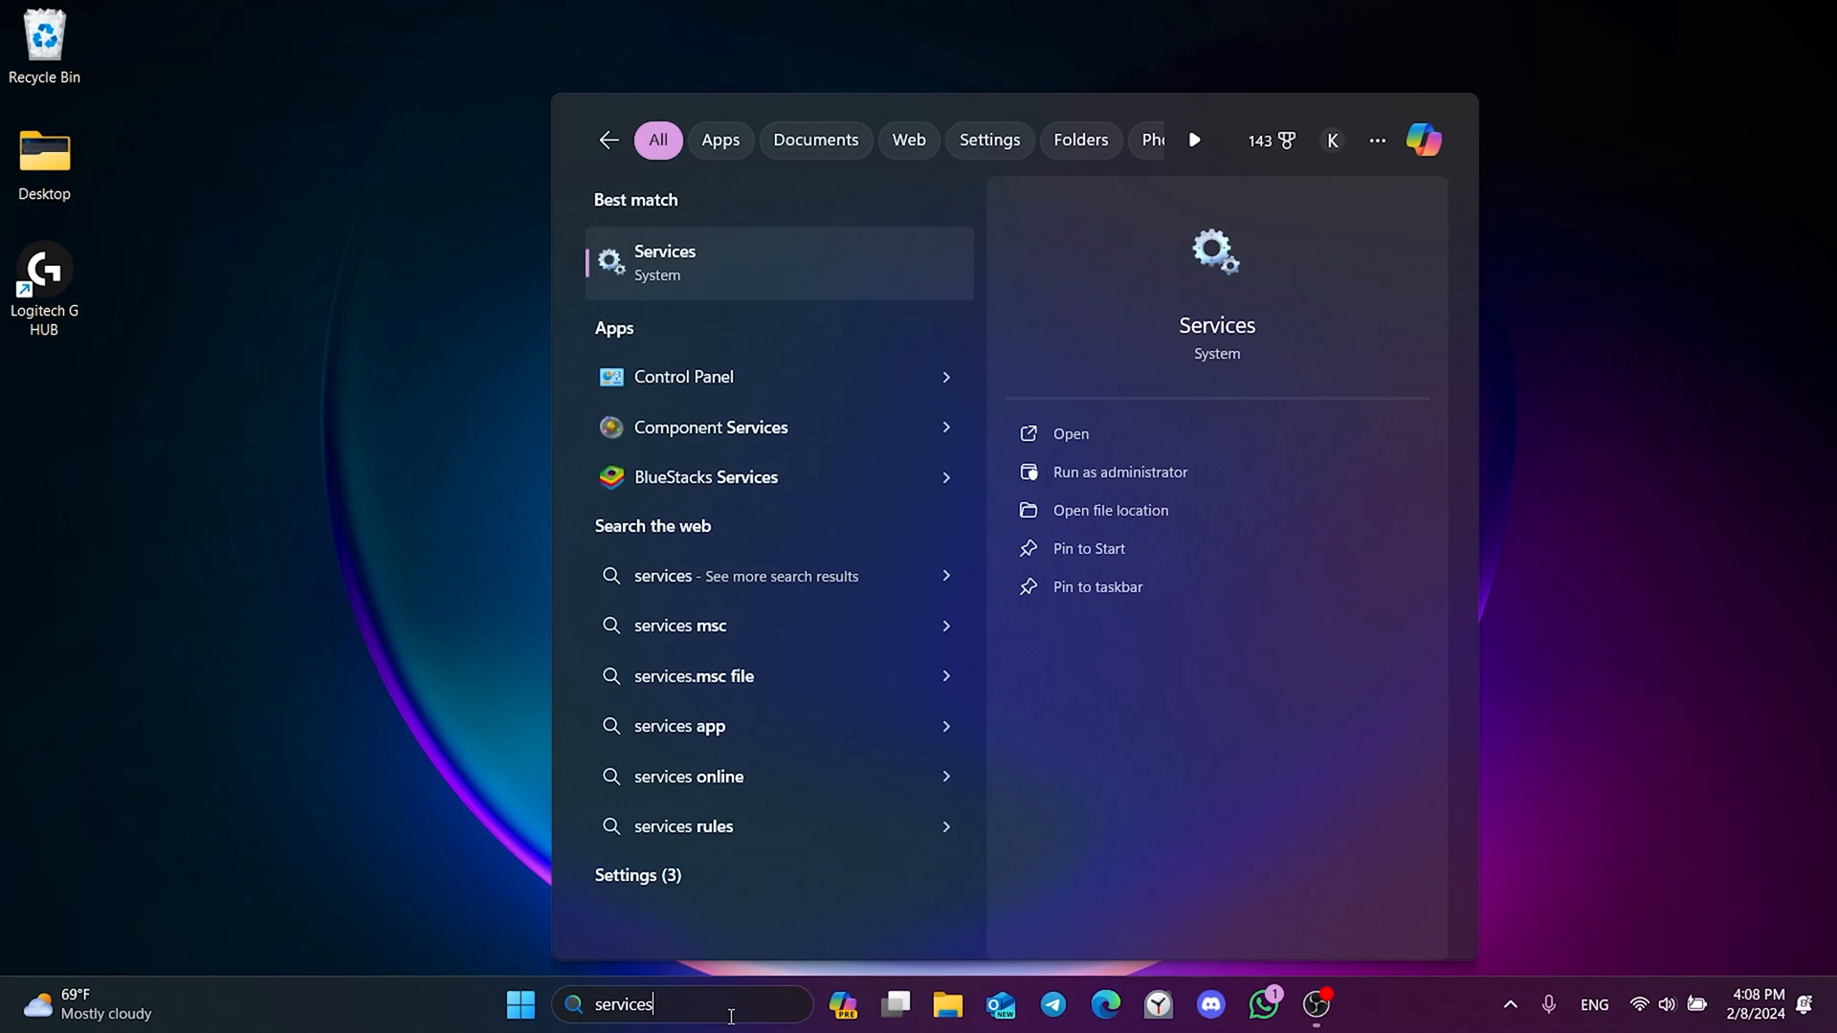
left_click(664, 262)
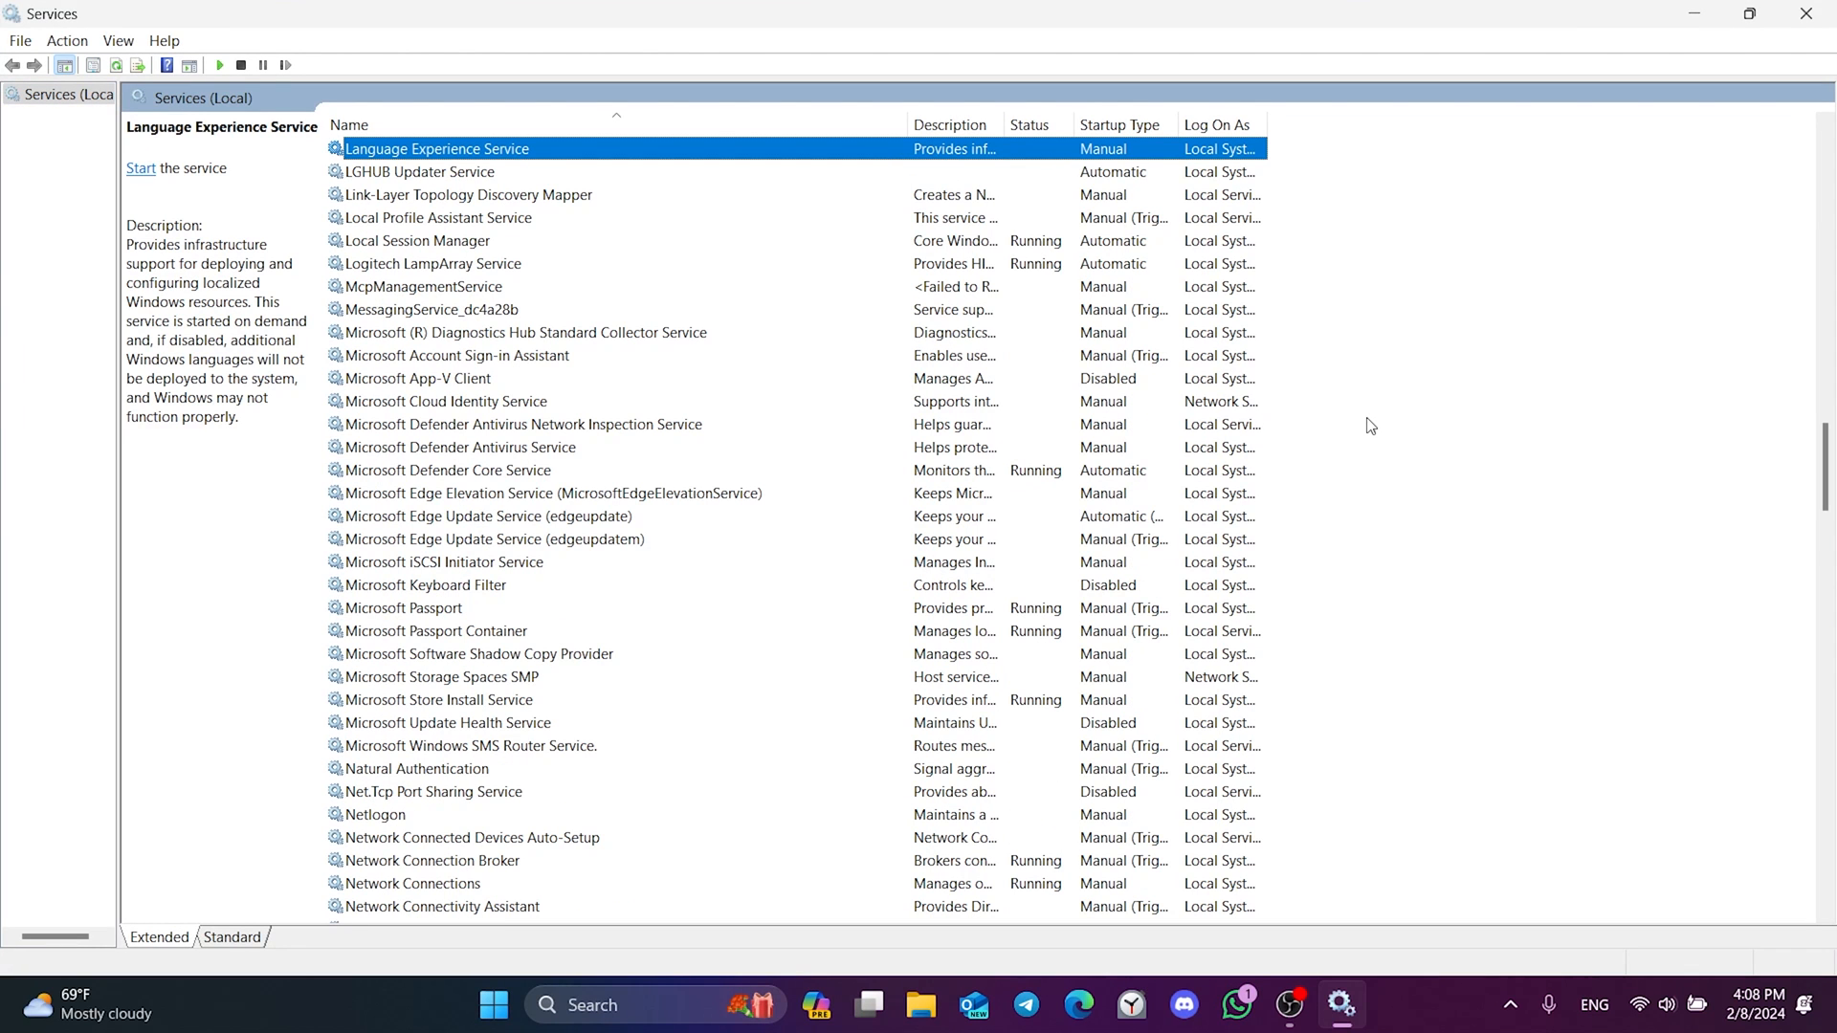
mouse_move(406, 181)
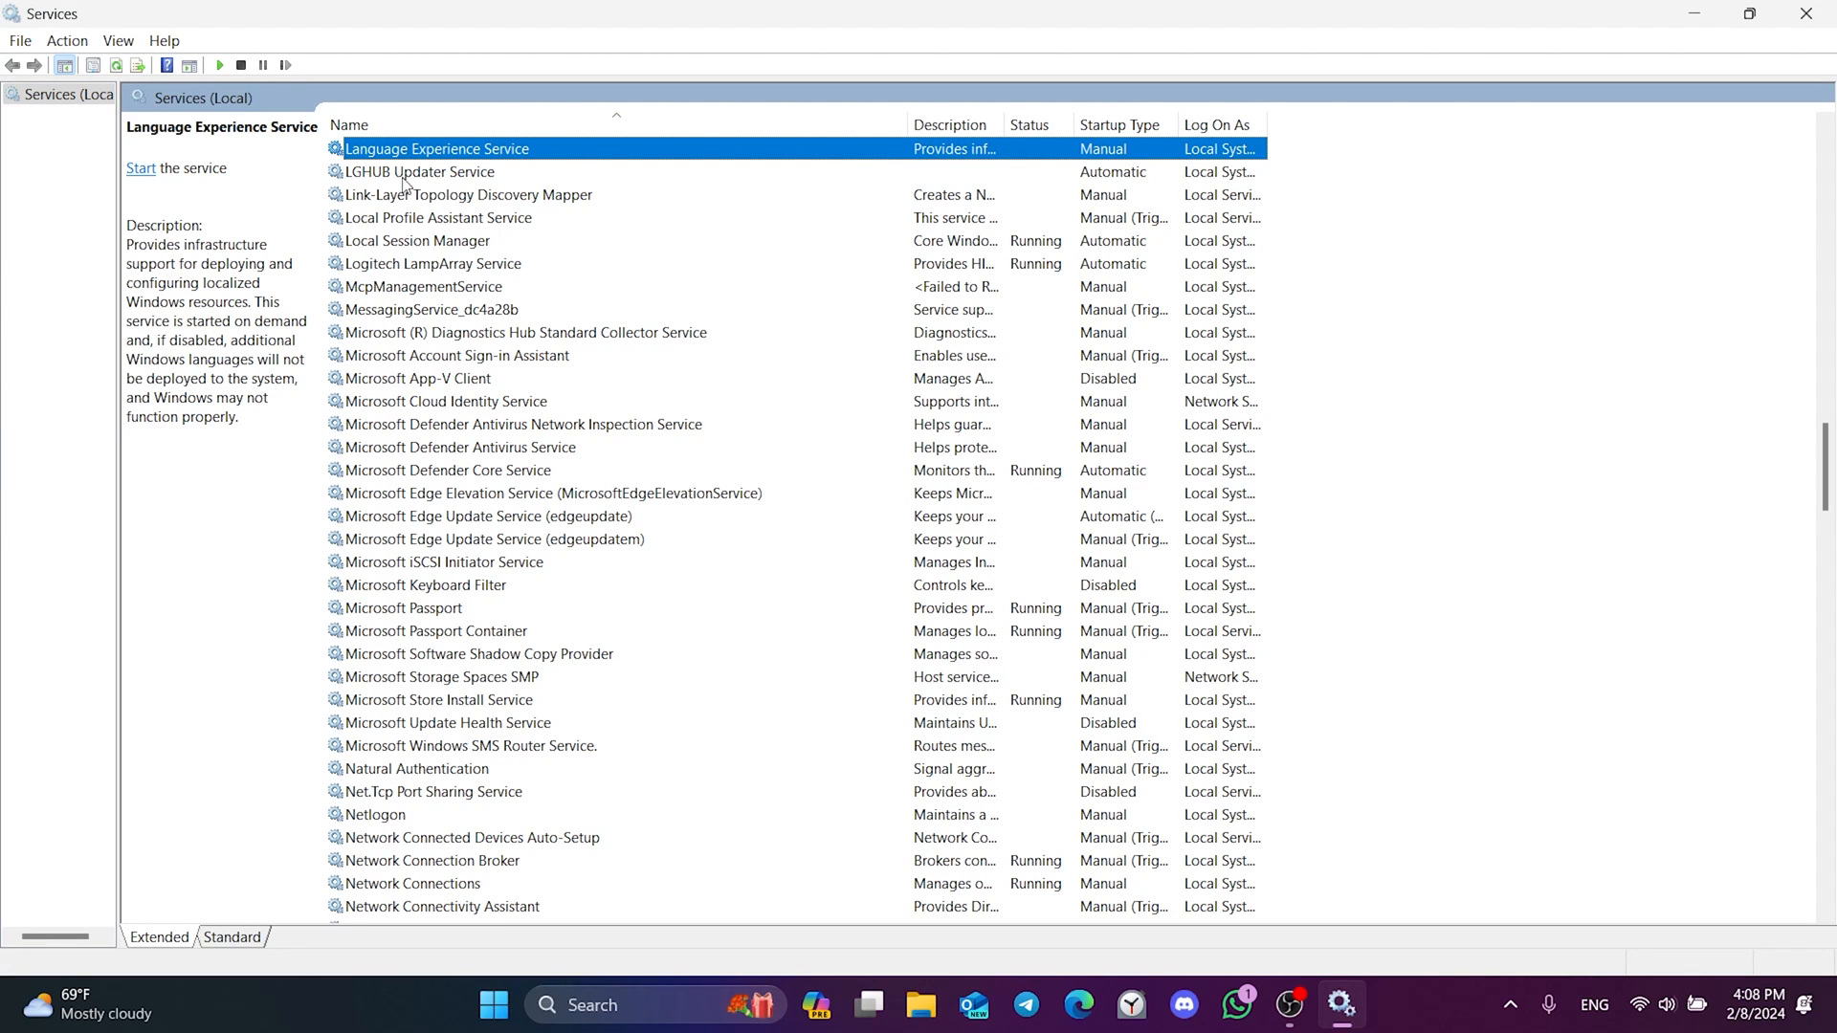
left_click(421, 172)
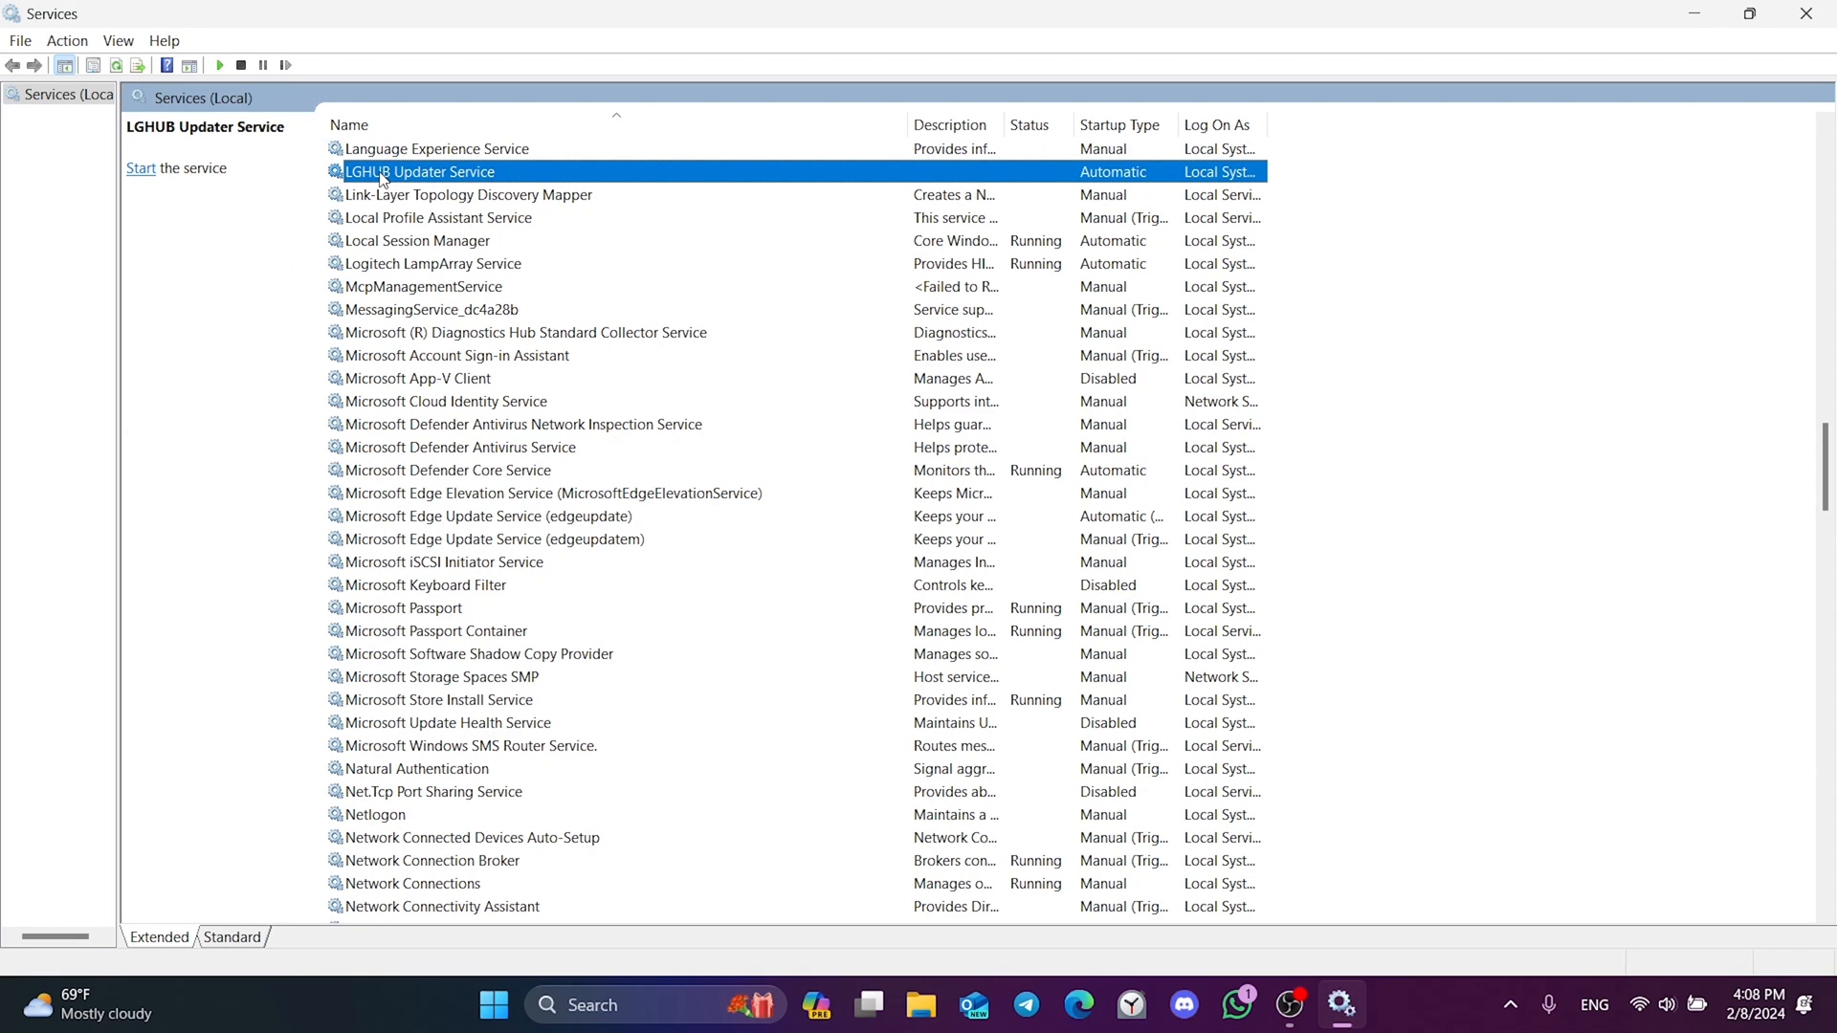
right_click(385, 172)
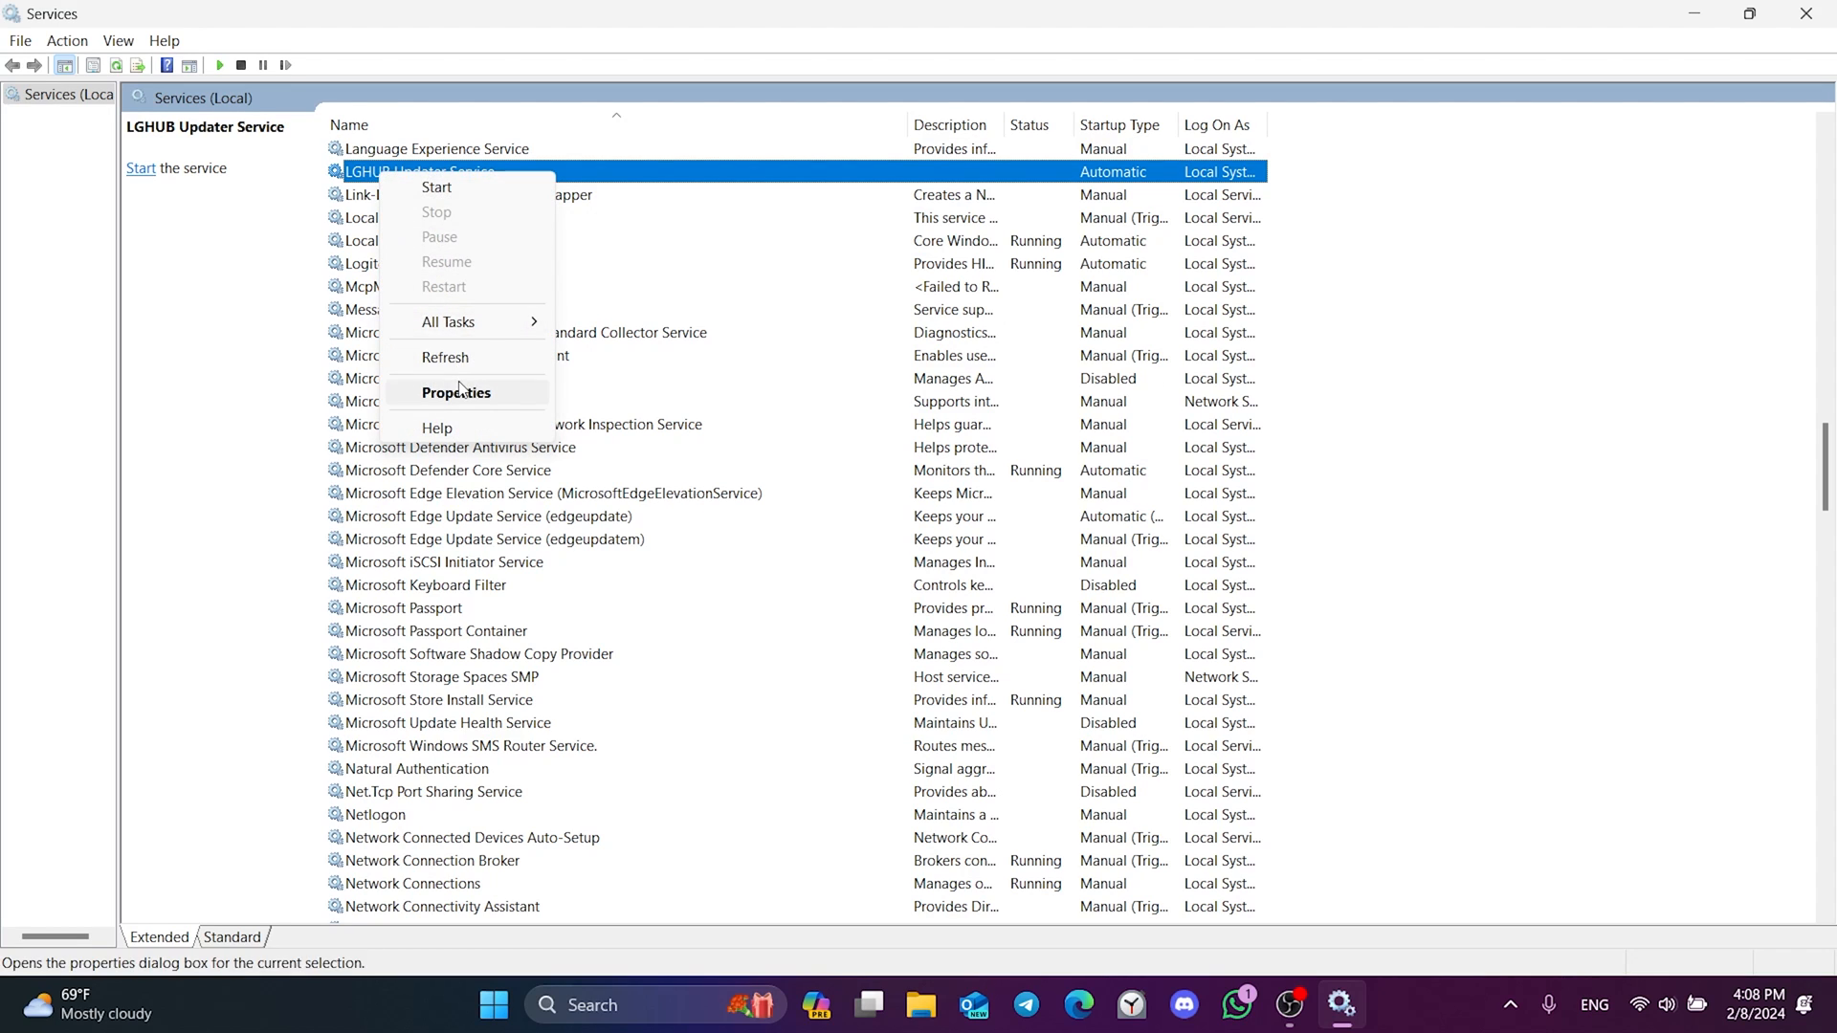
In LGHUB Updater Service properties, start then stop the service and close with OK.
left_click(456, 392)
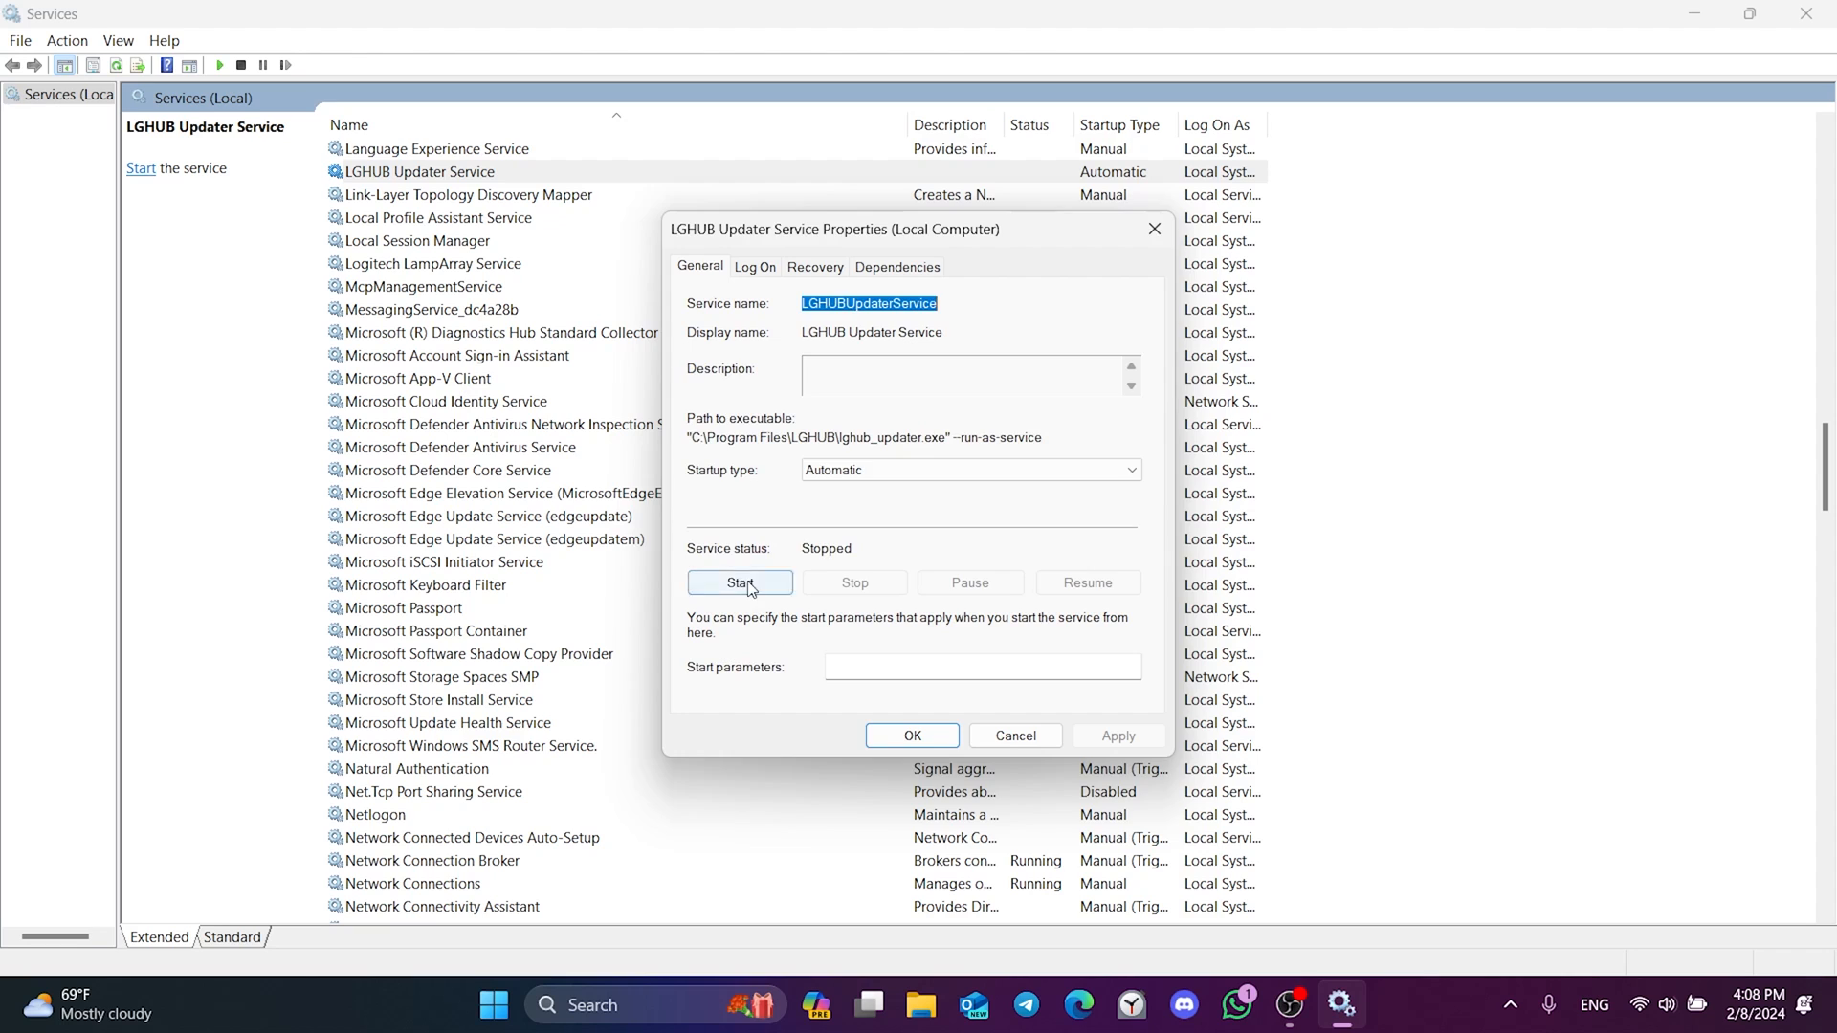
left_click(739, 582)
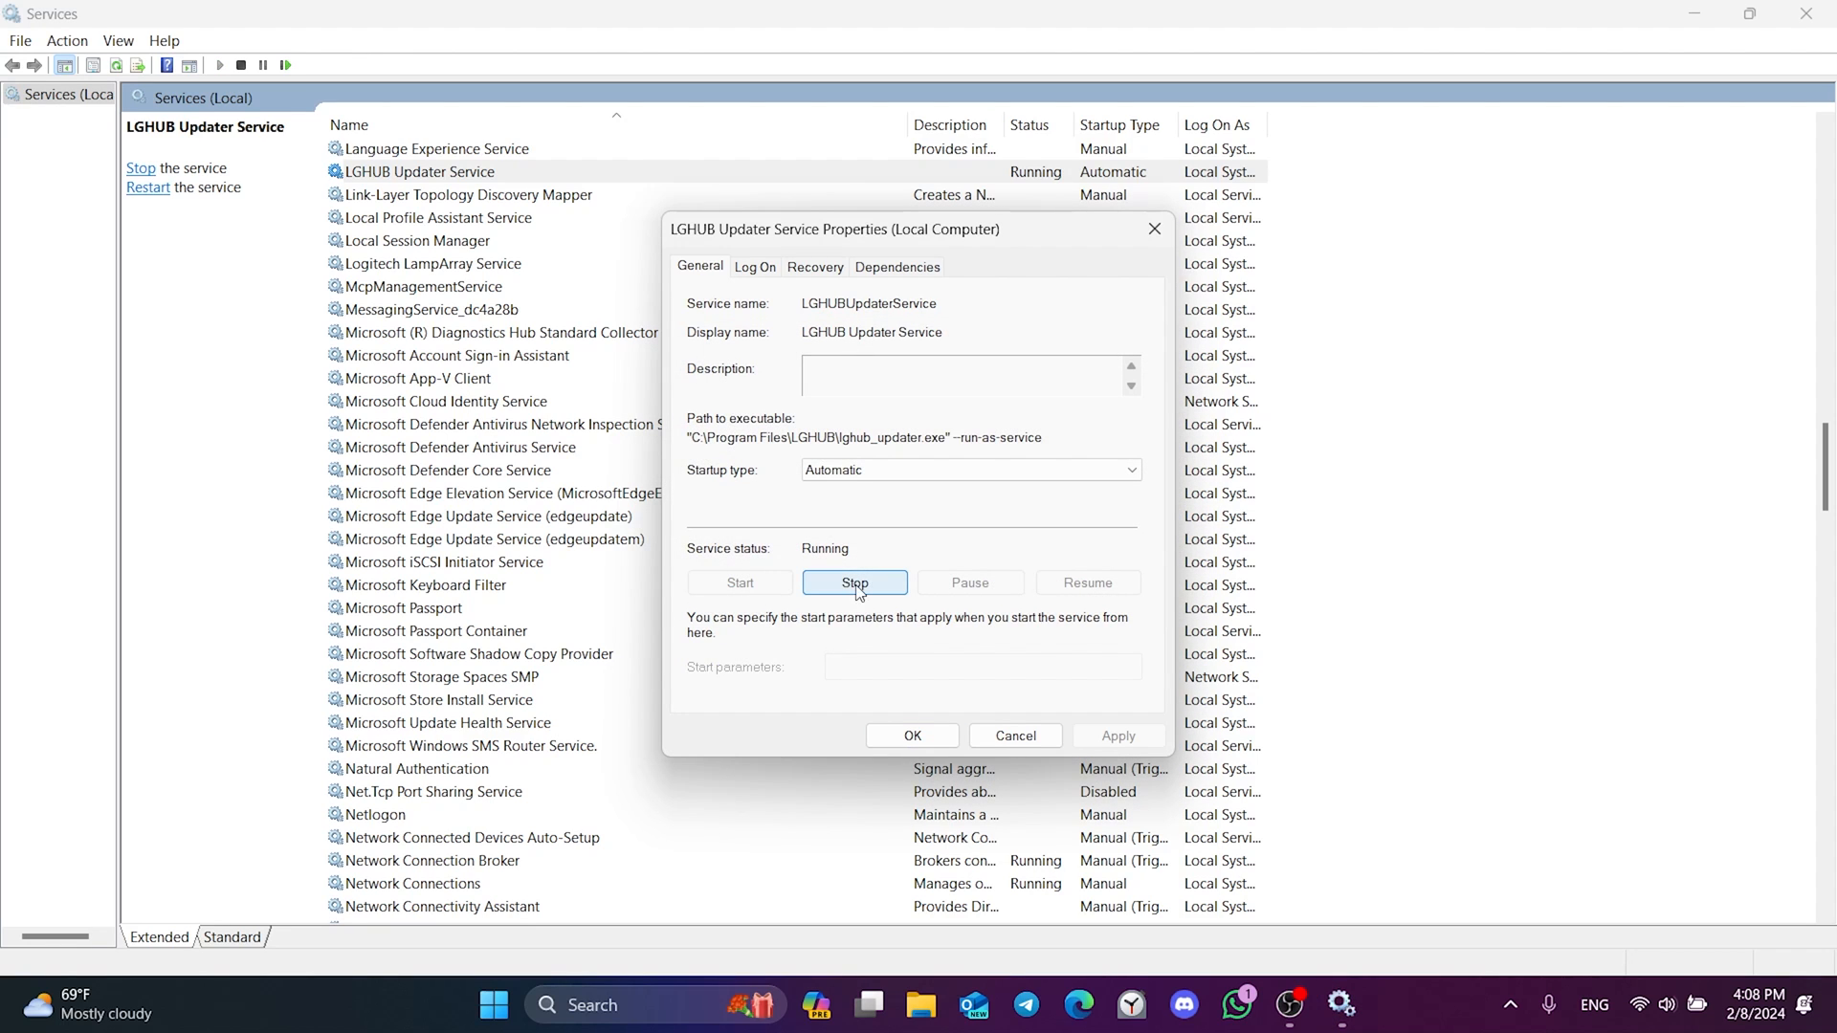
left_click(856, 581)
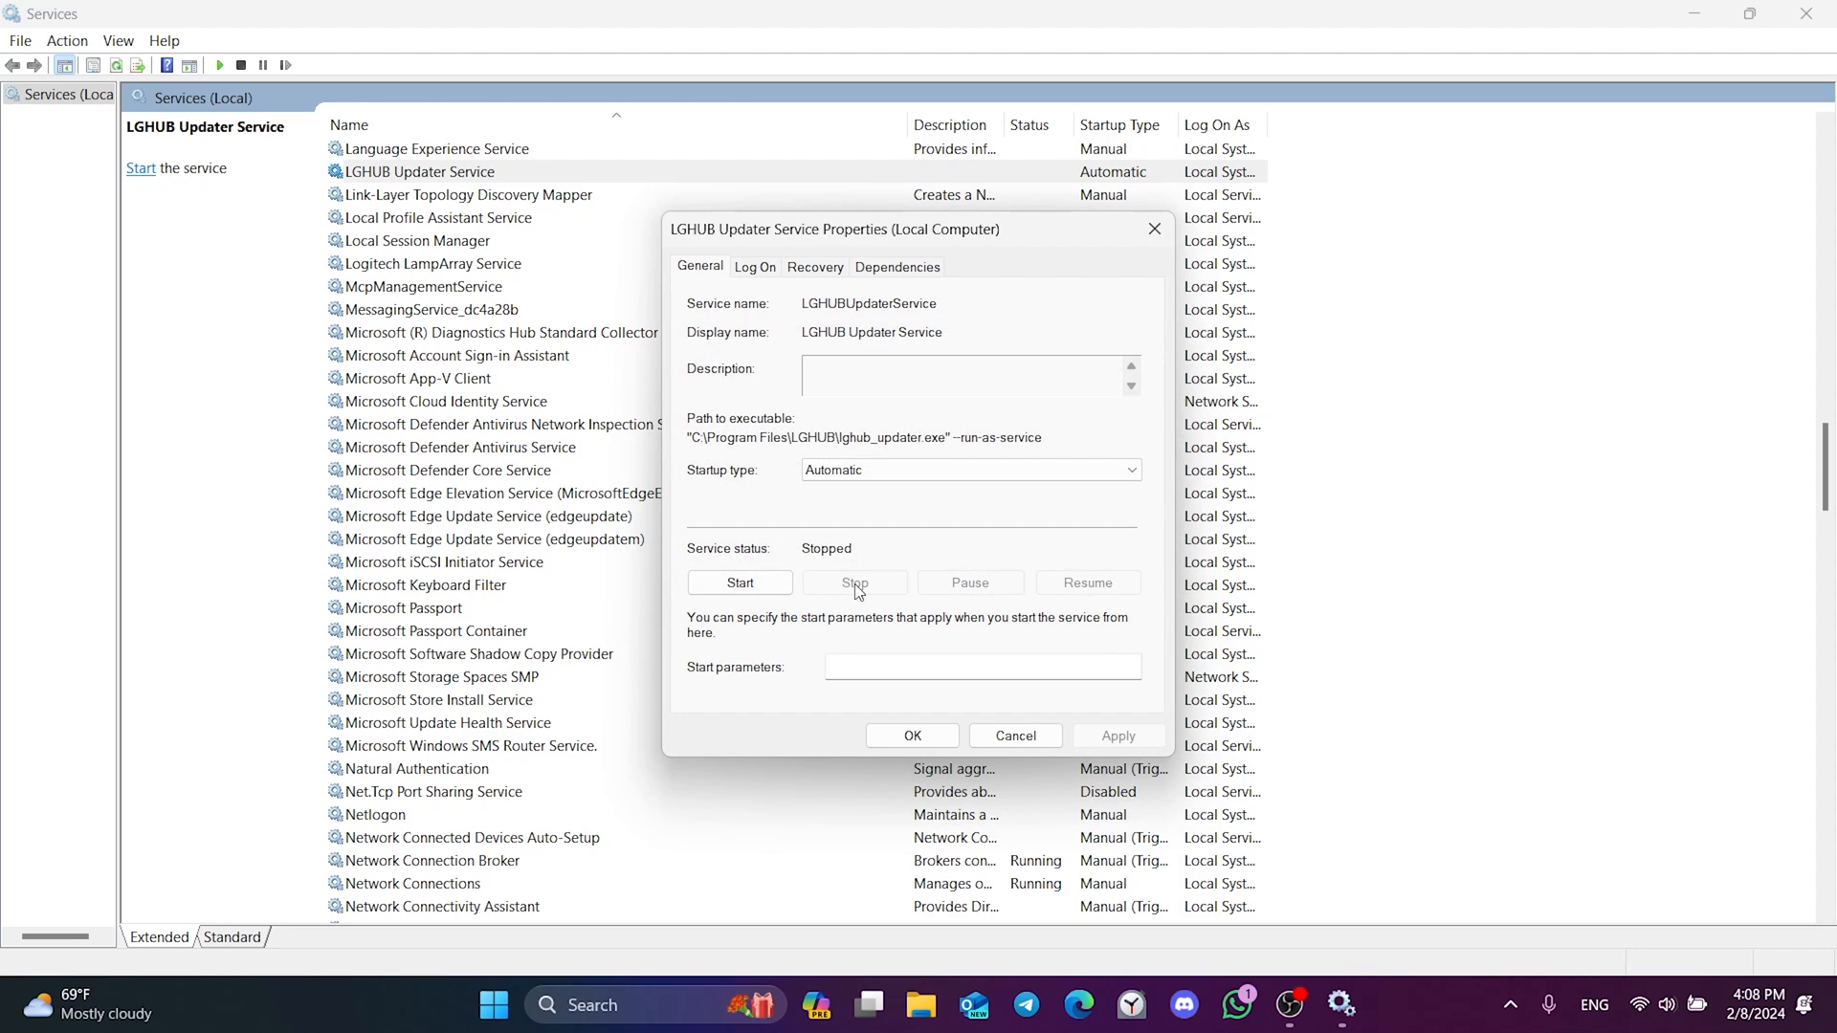
left_click(1014, 735)
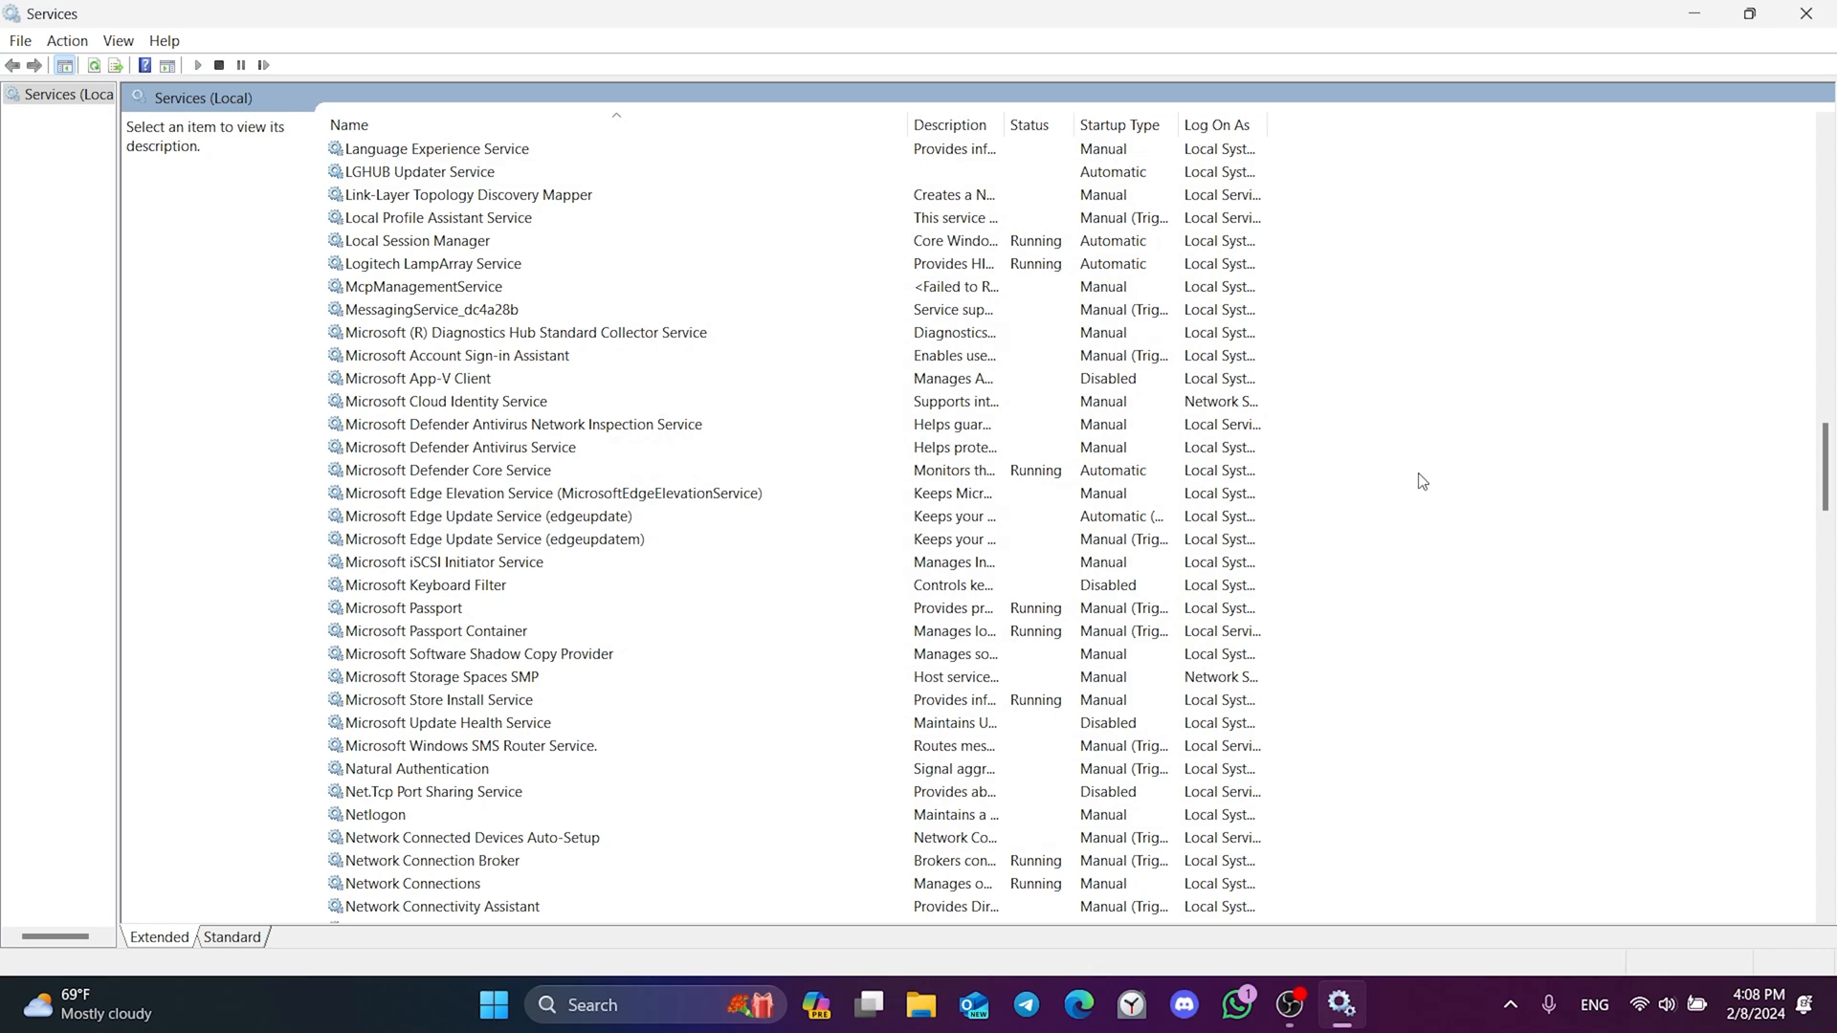
Bring up the Services list context menu to refresh it.
right_click(1424, 483)
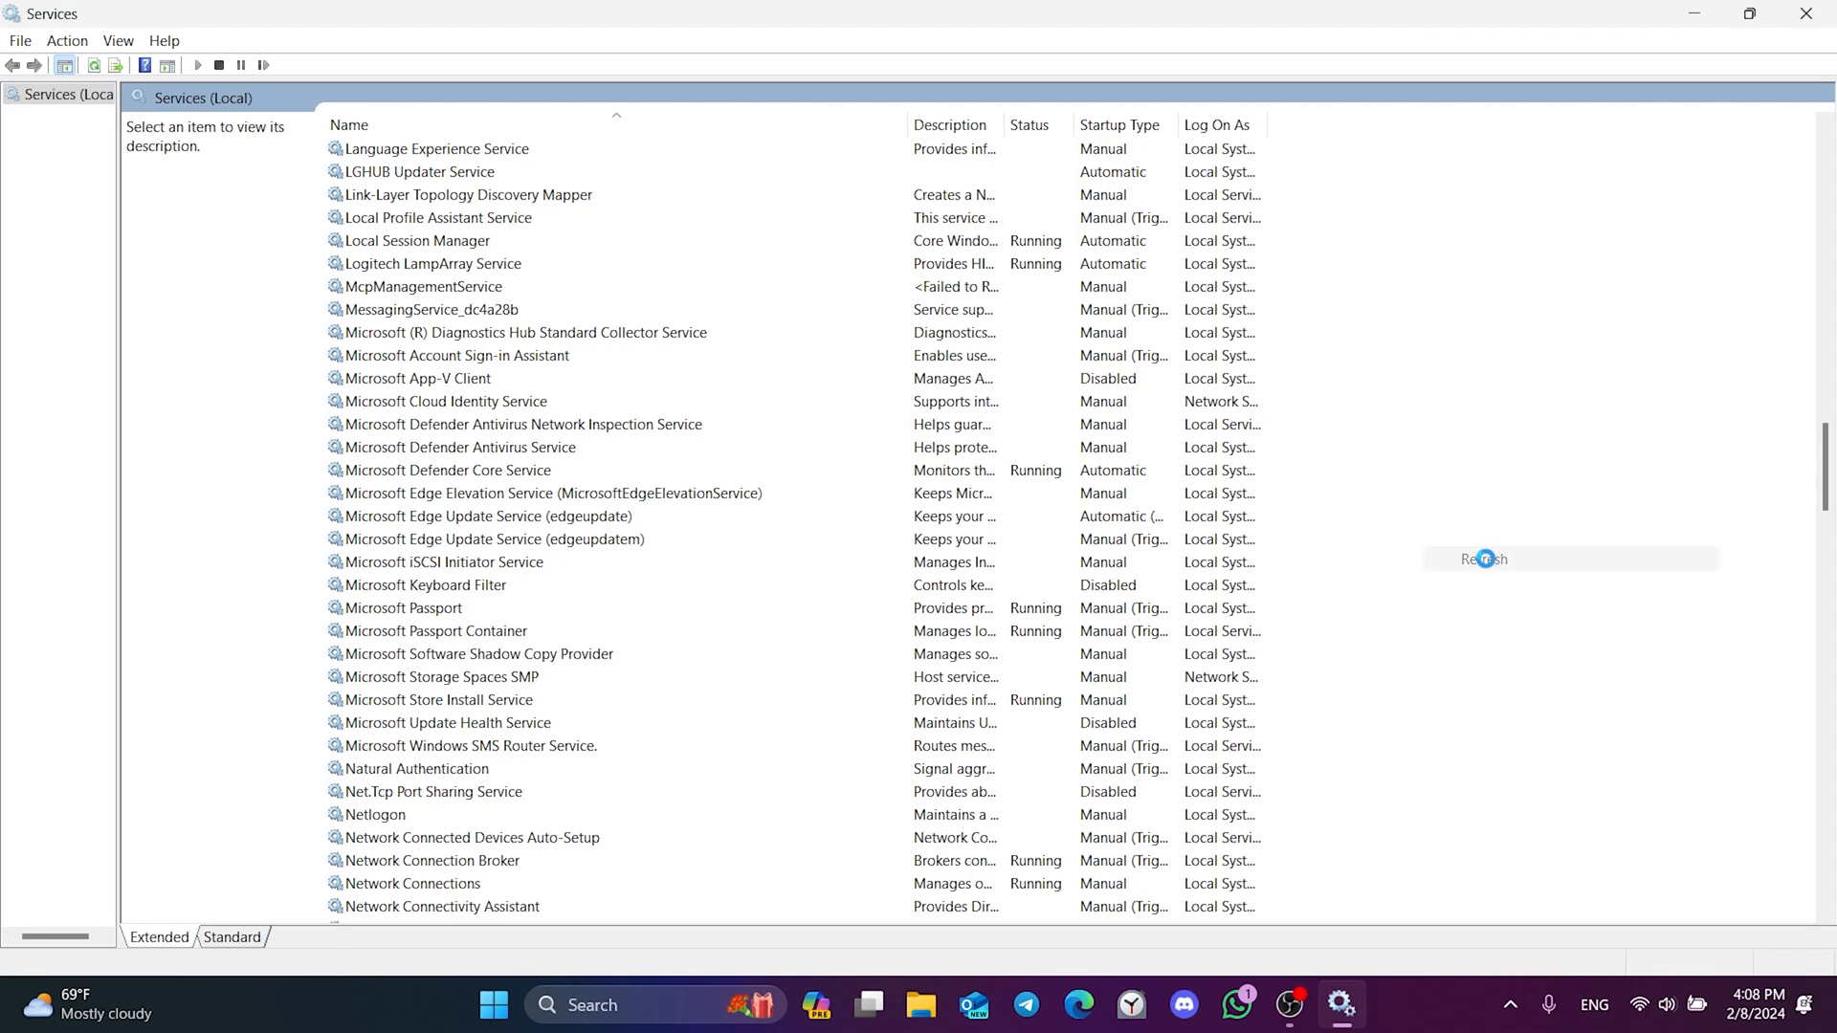
mouse_move(1489, 567)
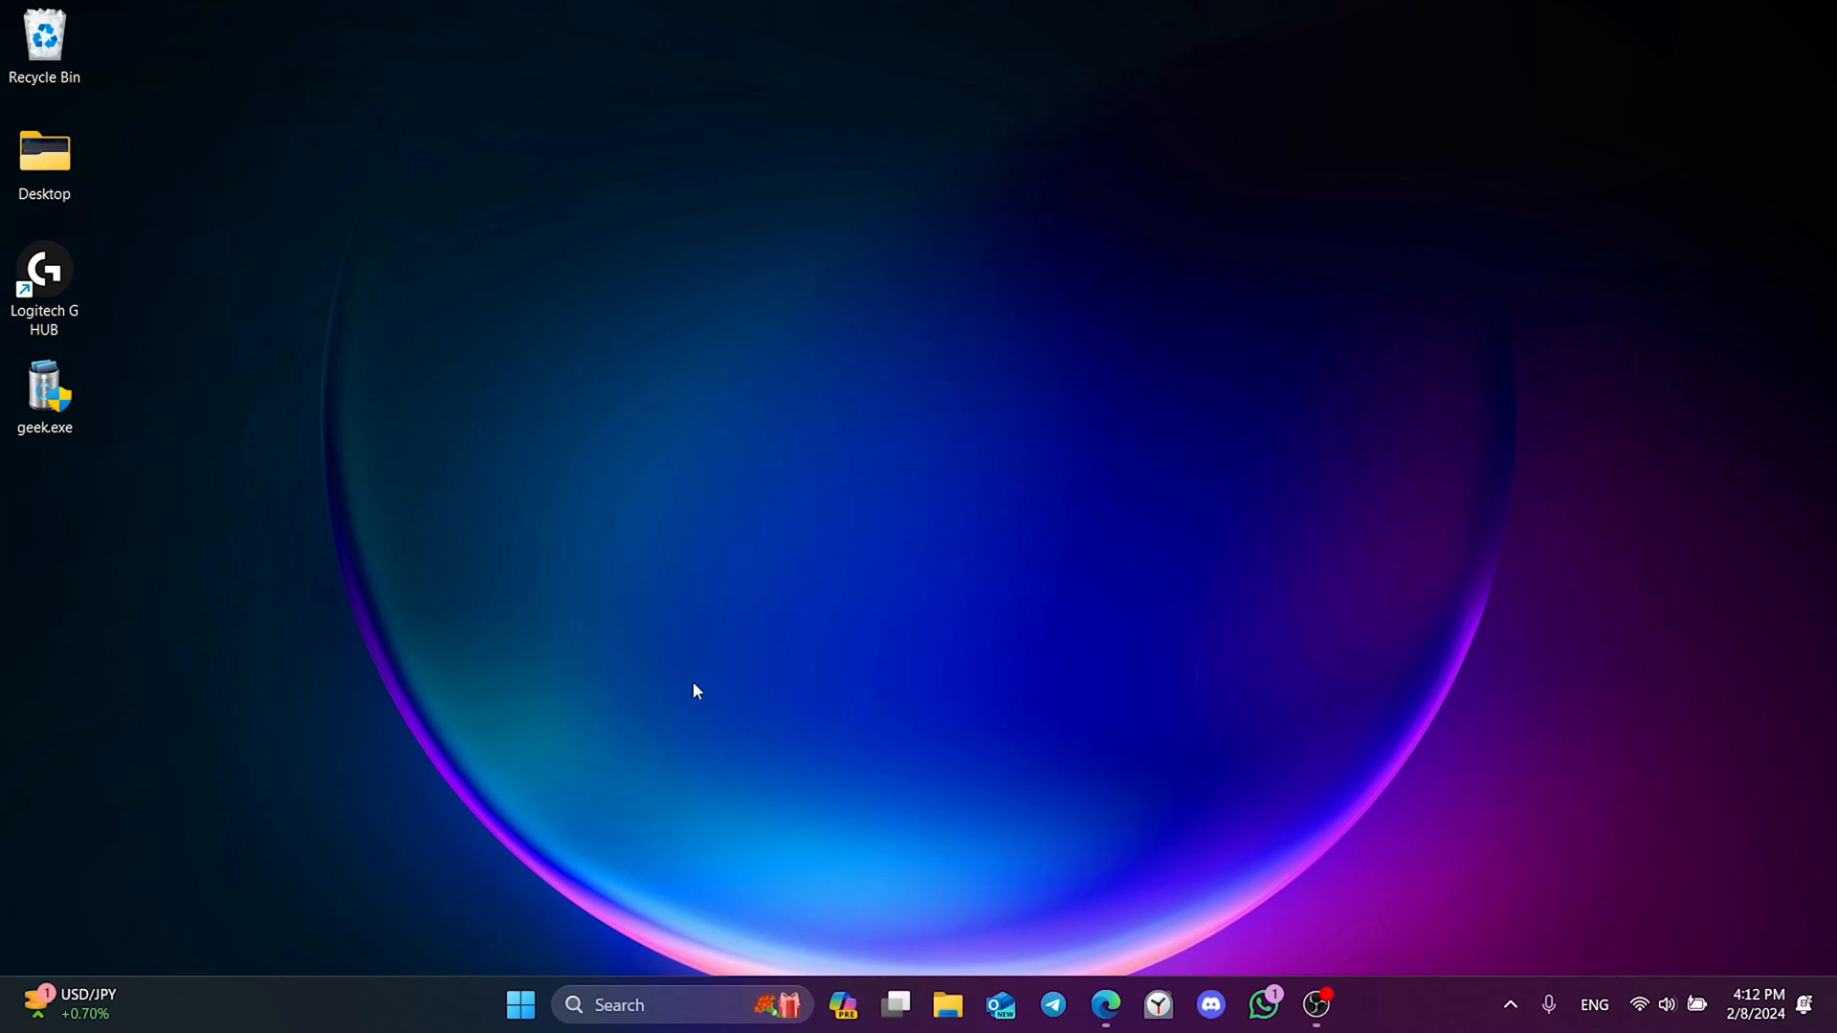
Launch Geek Uninstaller and start uninstalling Logitech G HUB from its program list.
double_click(46, 387)
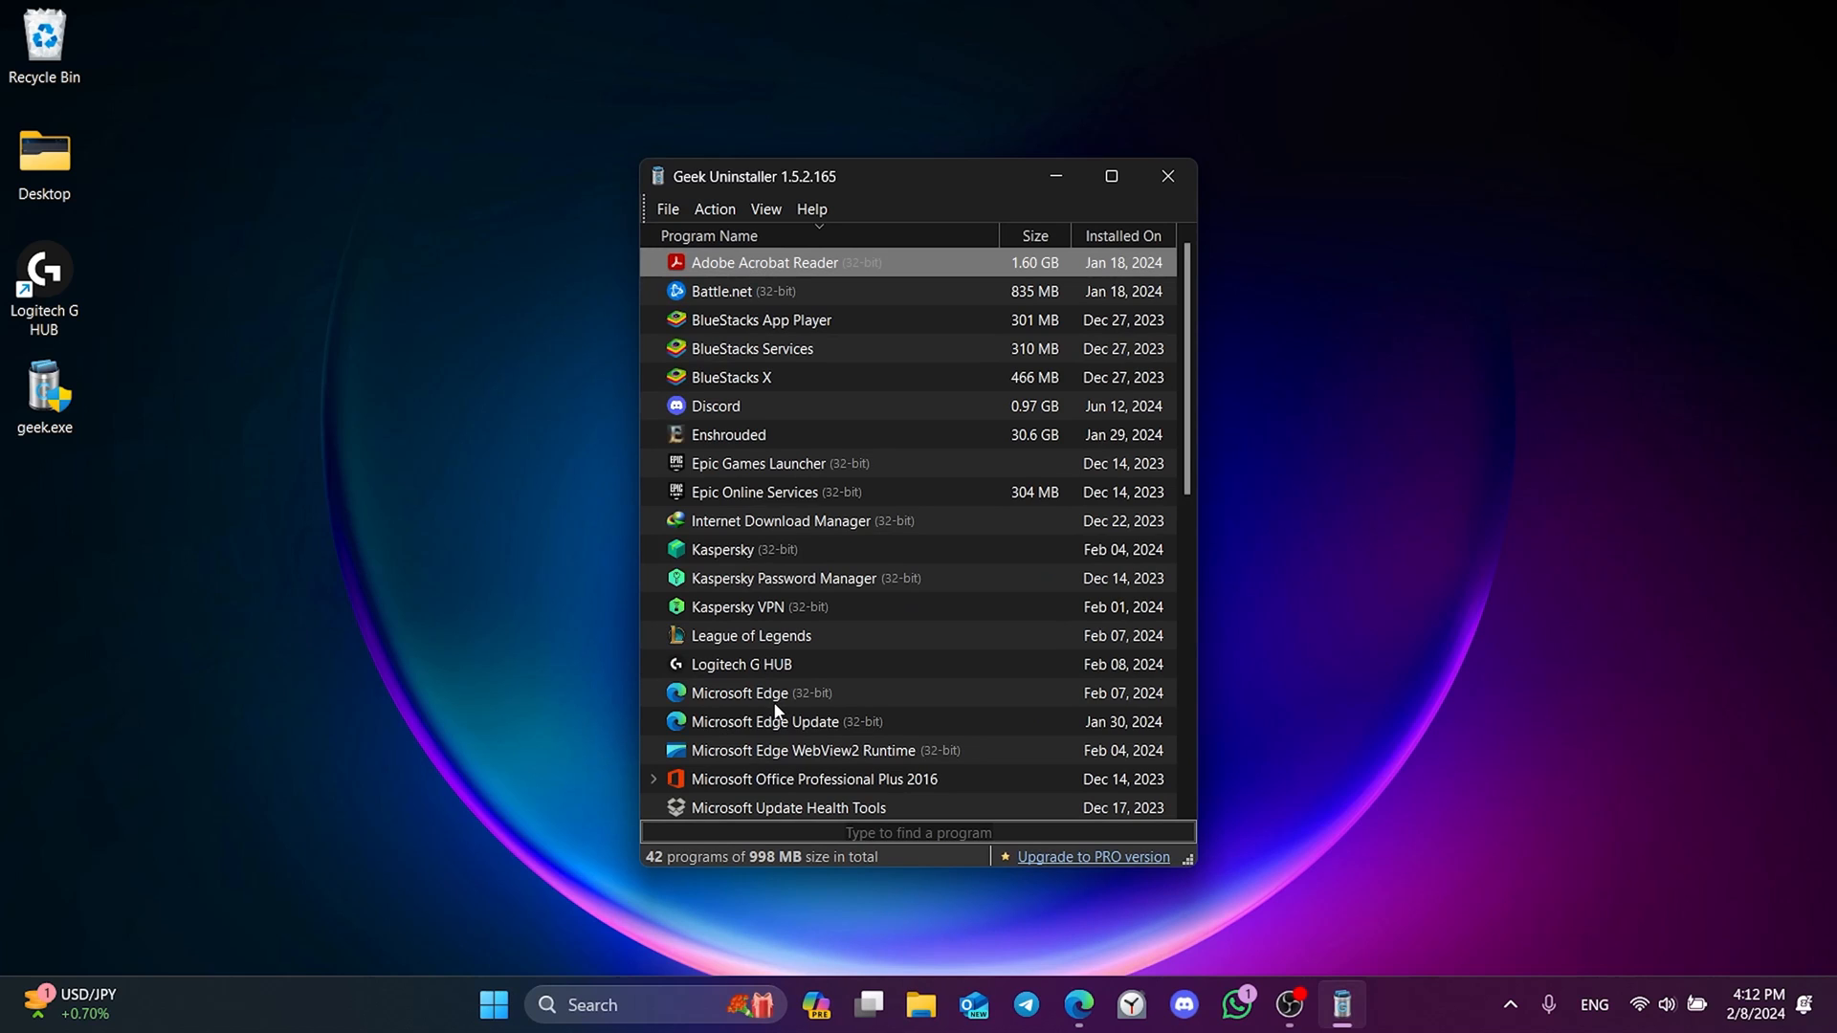
left_click(757, 664)
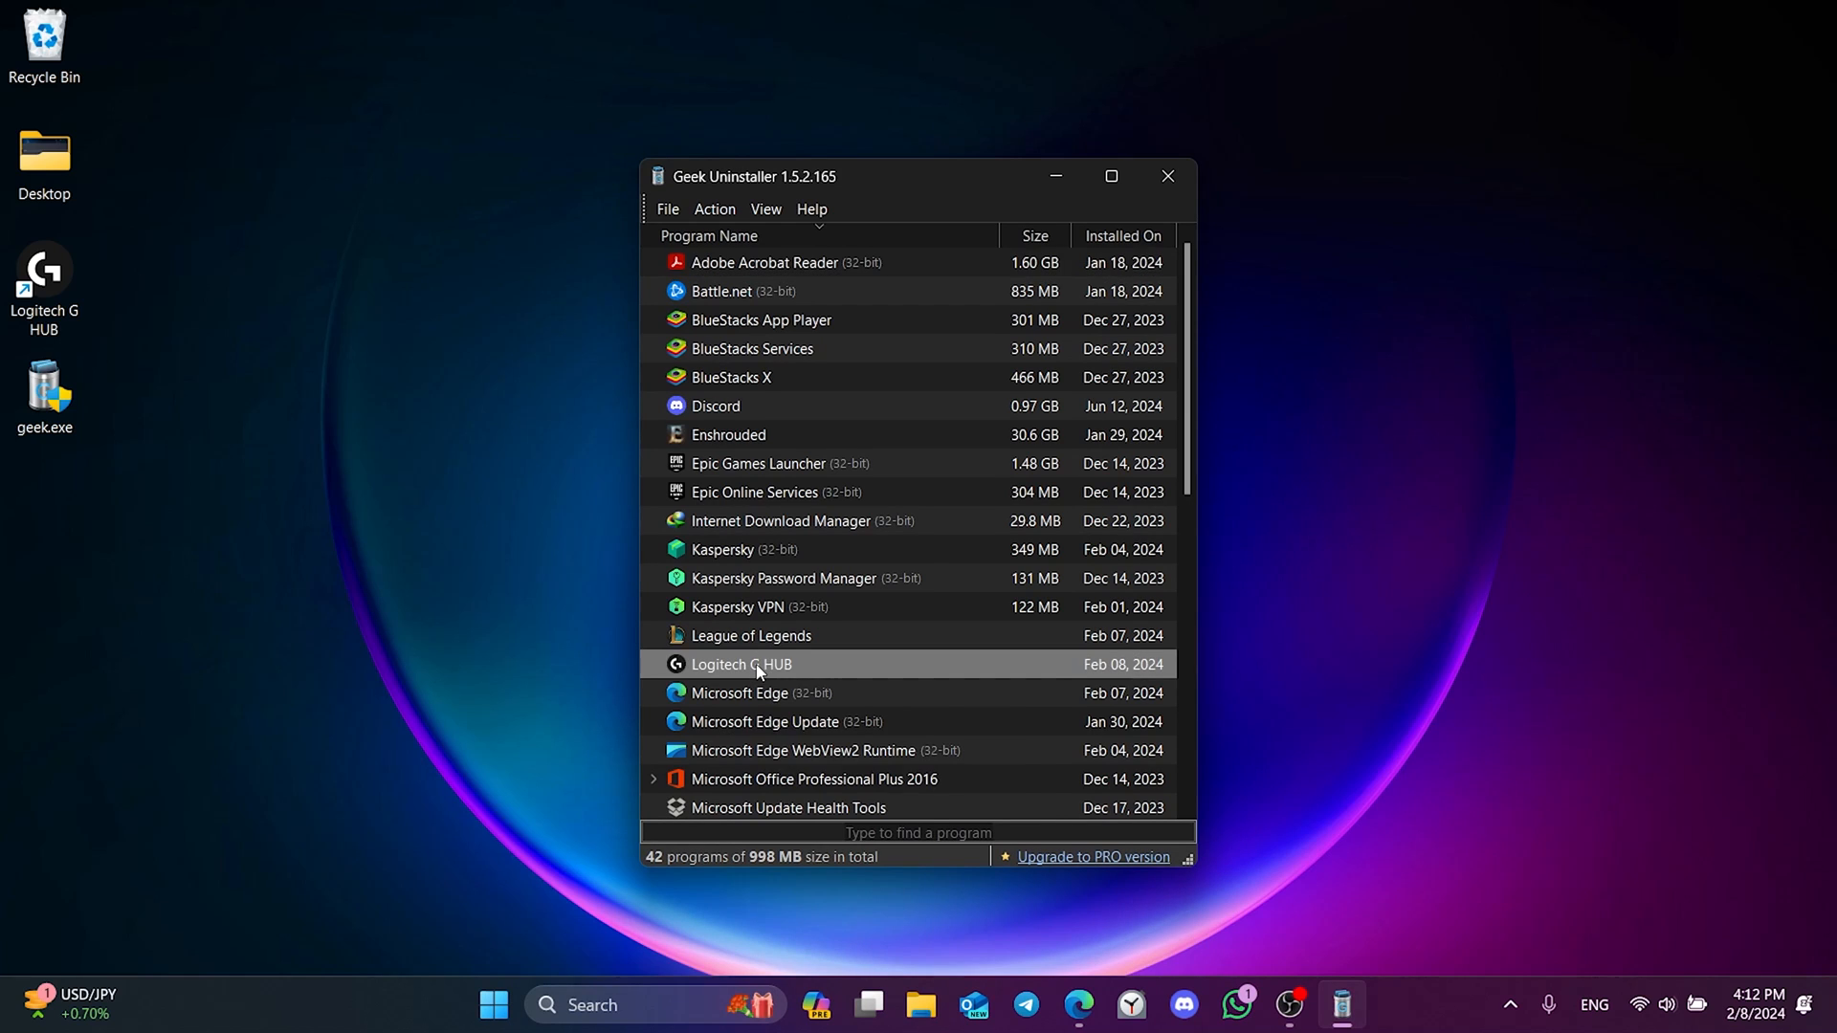
right_click(758, 664)
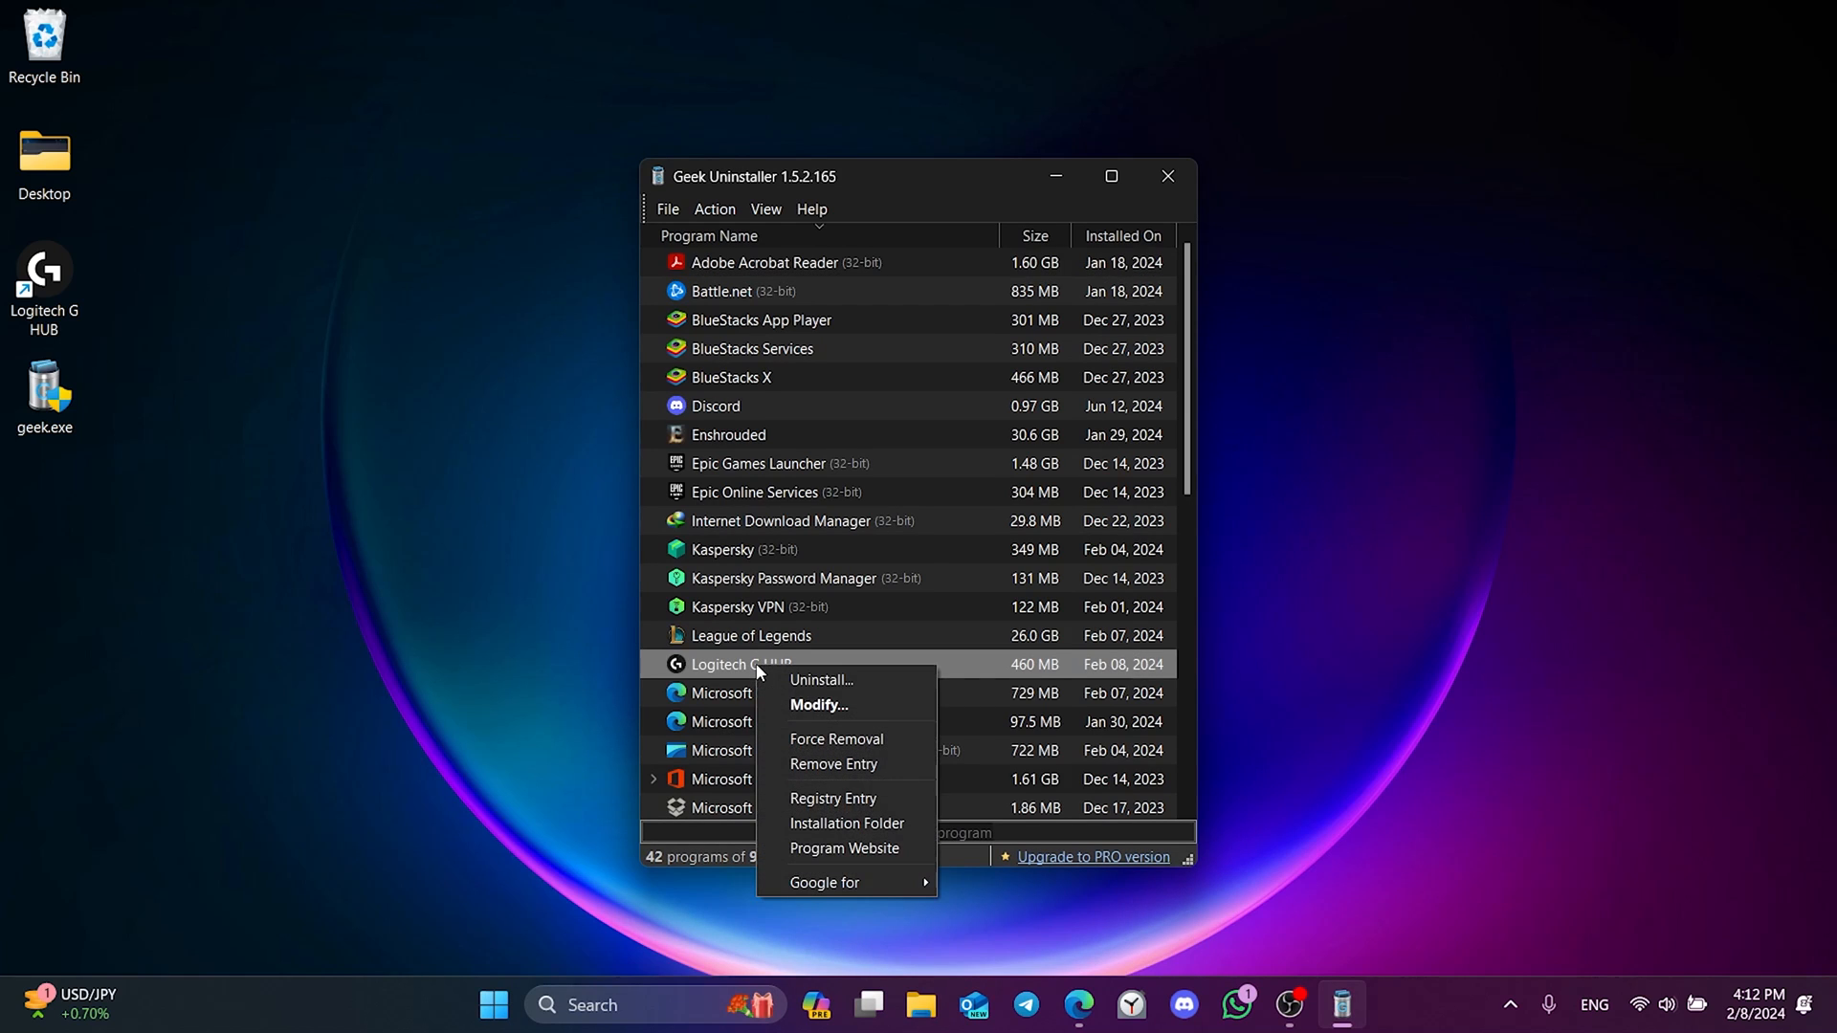
left_click(831, 685)
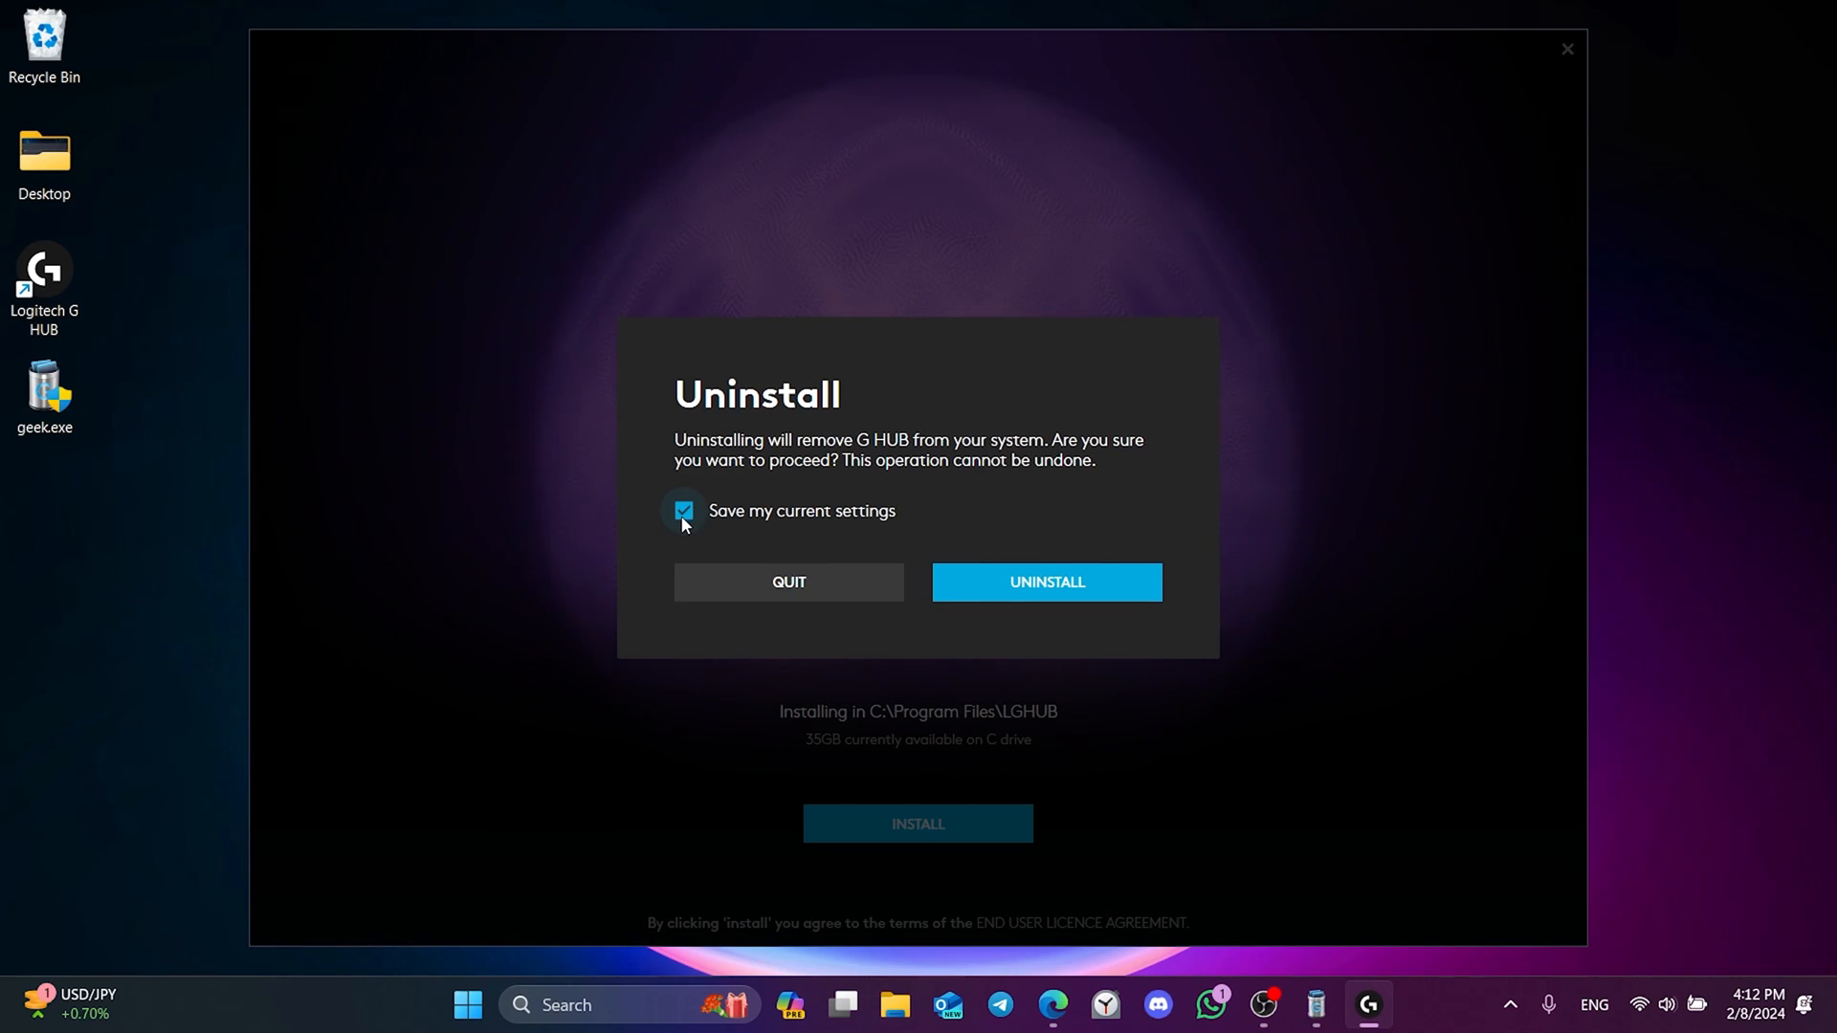
mouse_move(1072, 589)
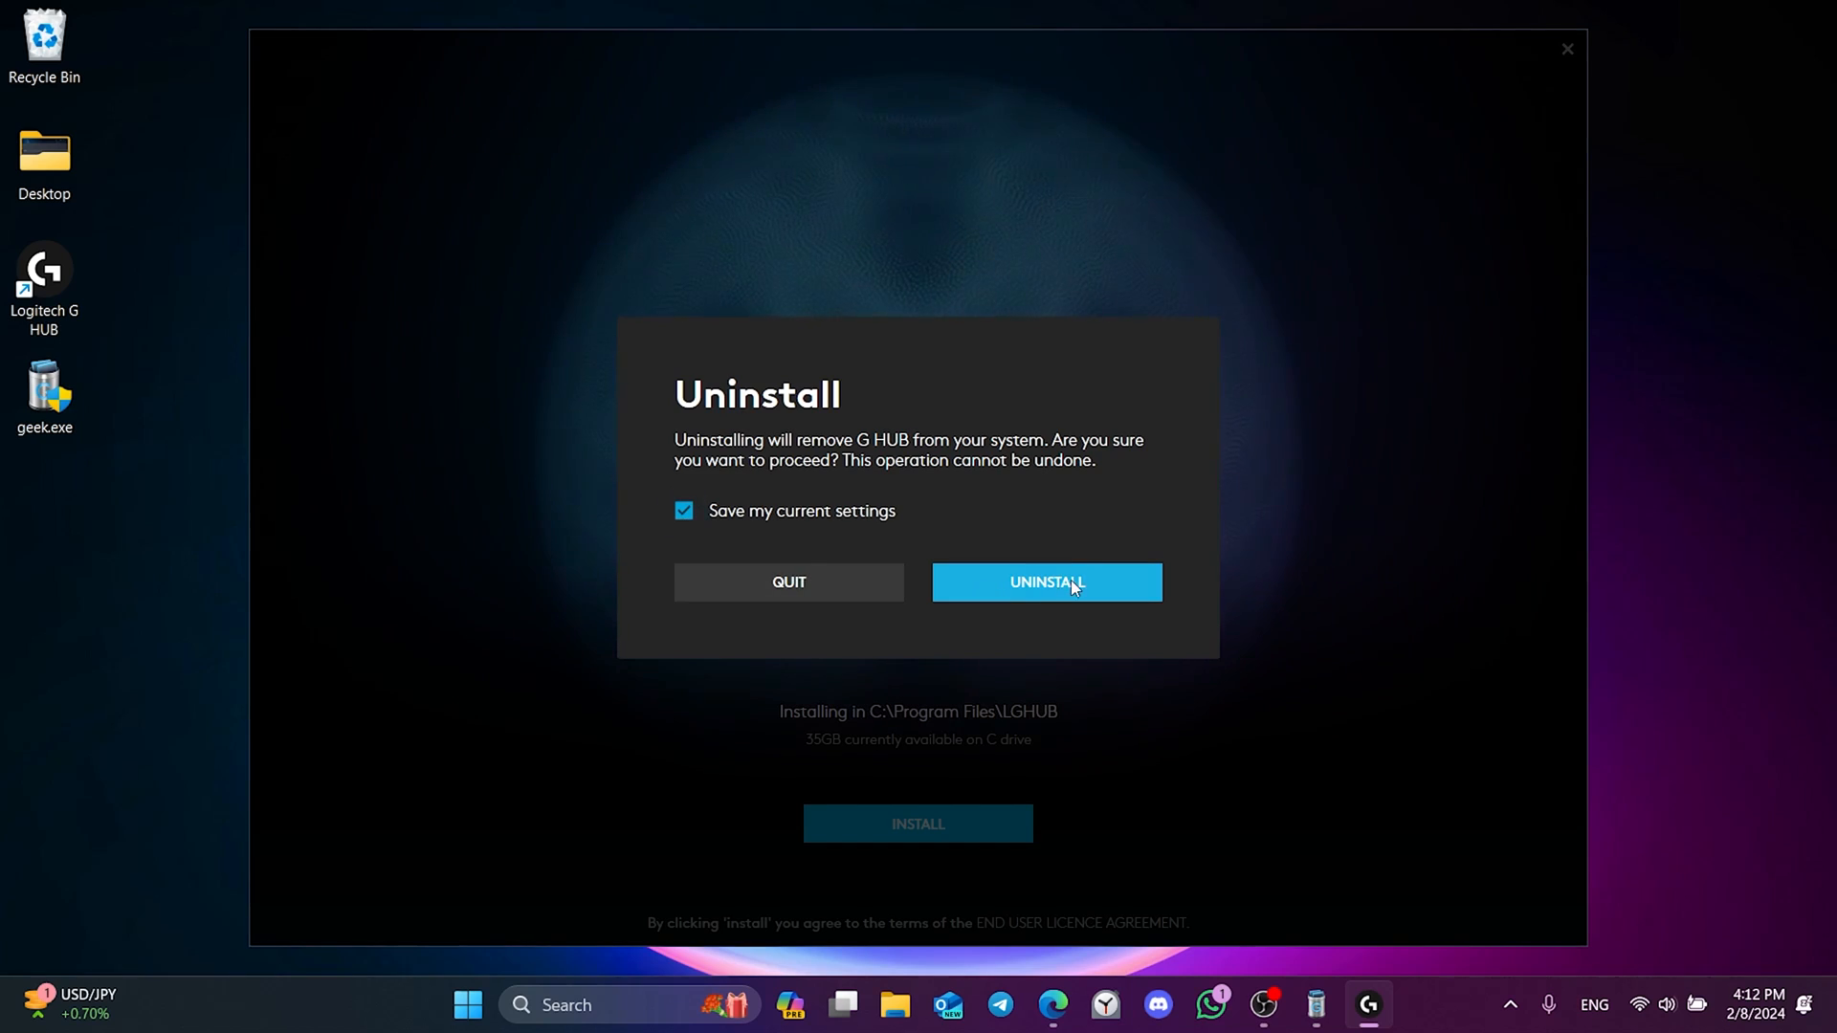
Confirm G HUB removal keeping settings, dismiss the success and traces-removed messages, close Geek Uninstaller.
left_click(1049, 582)
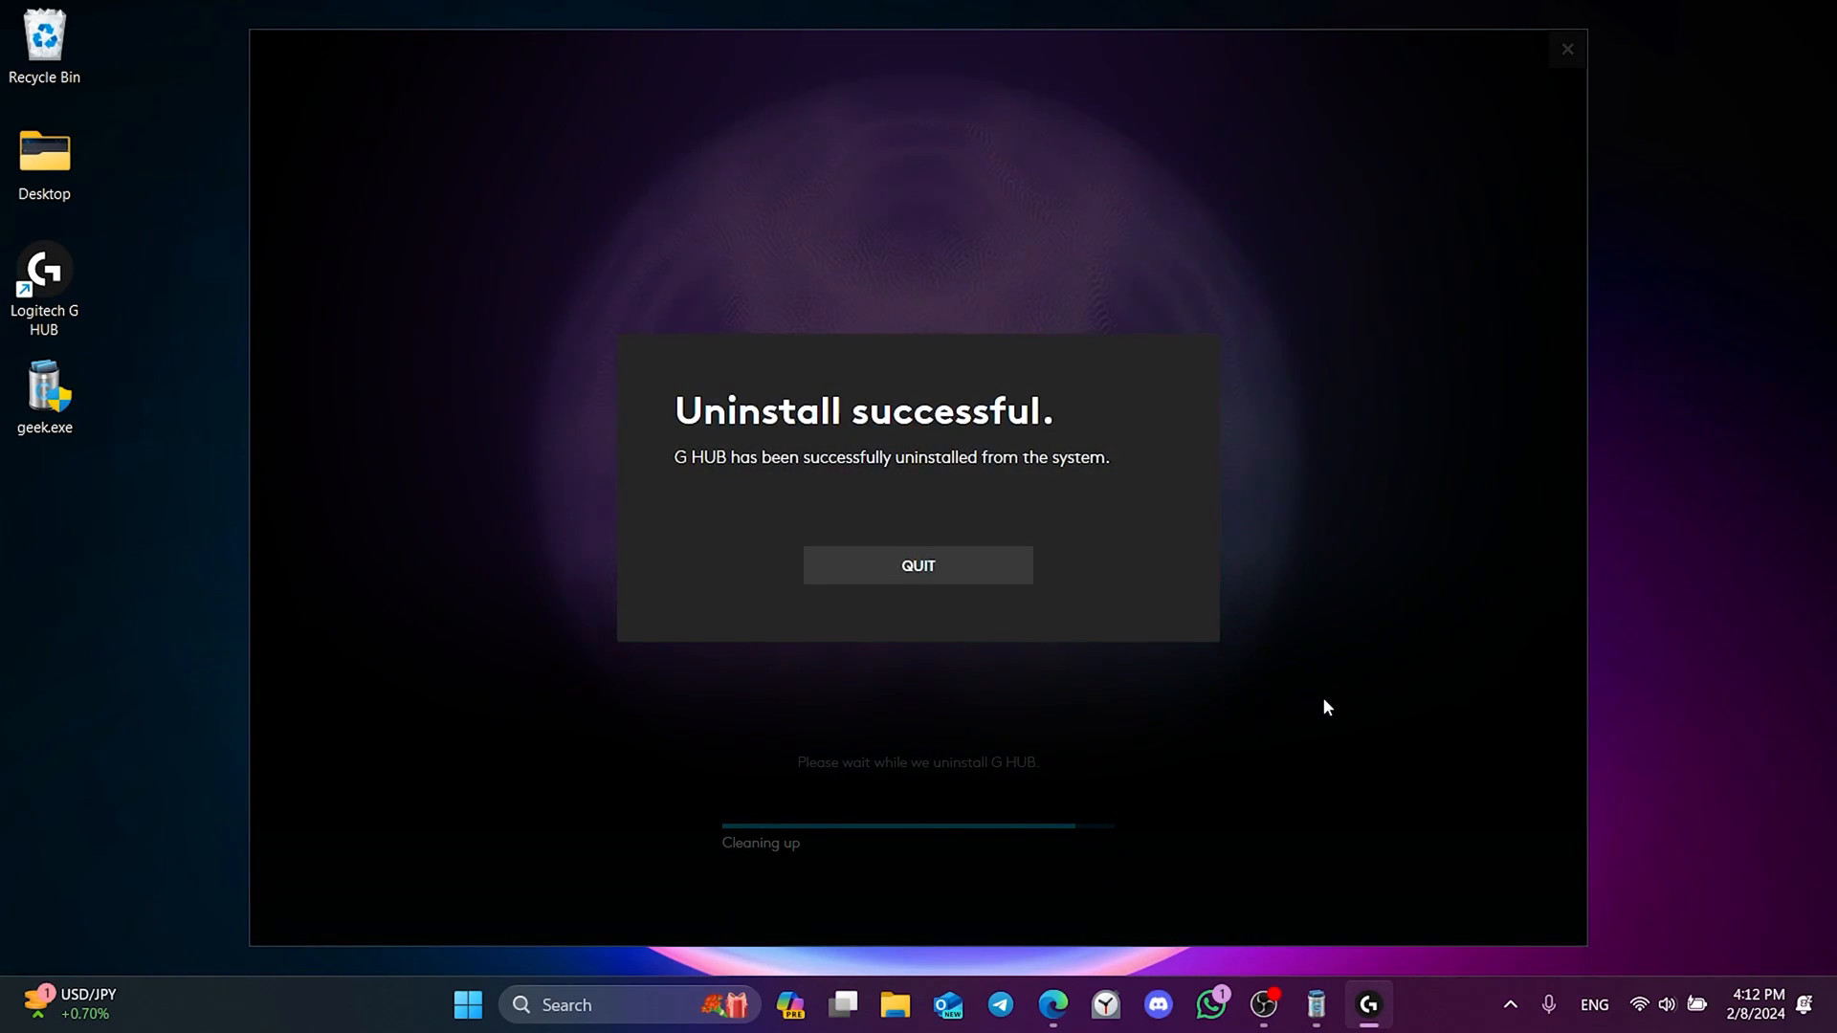
left_click(919, 565)
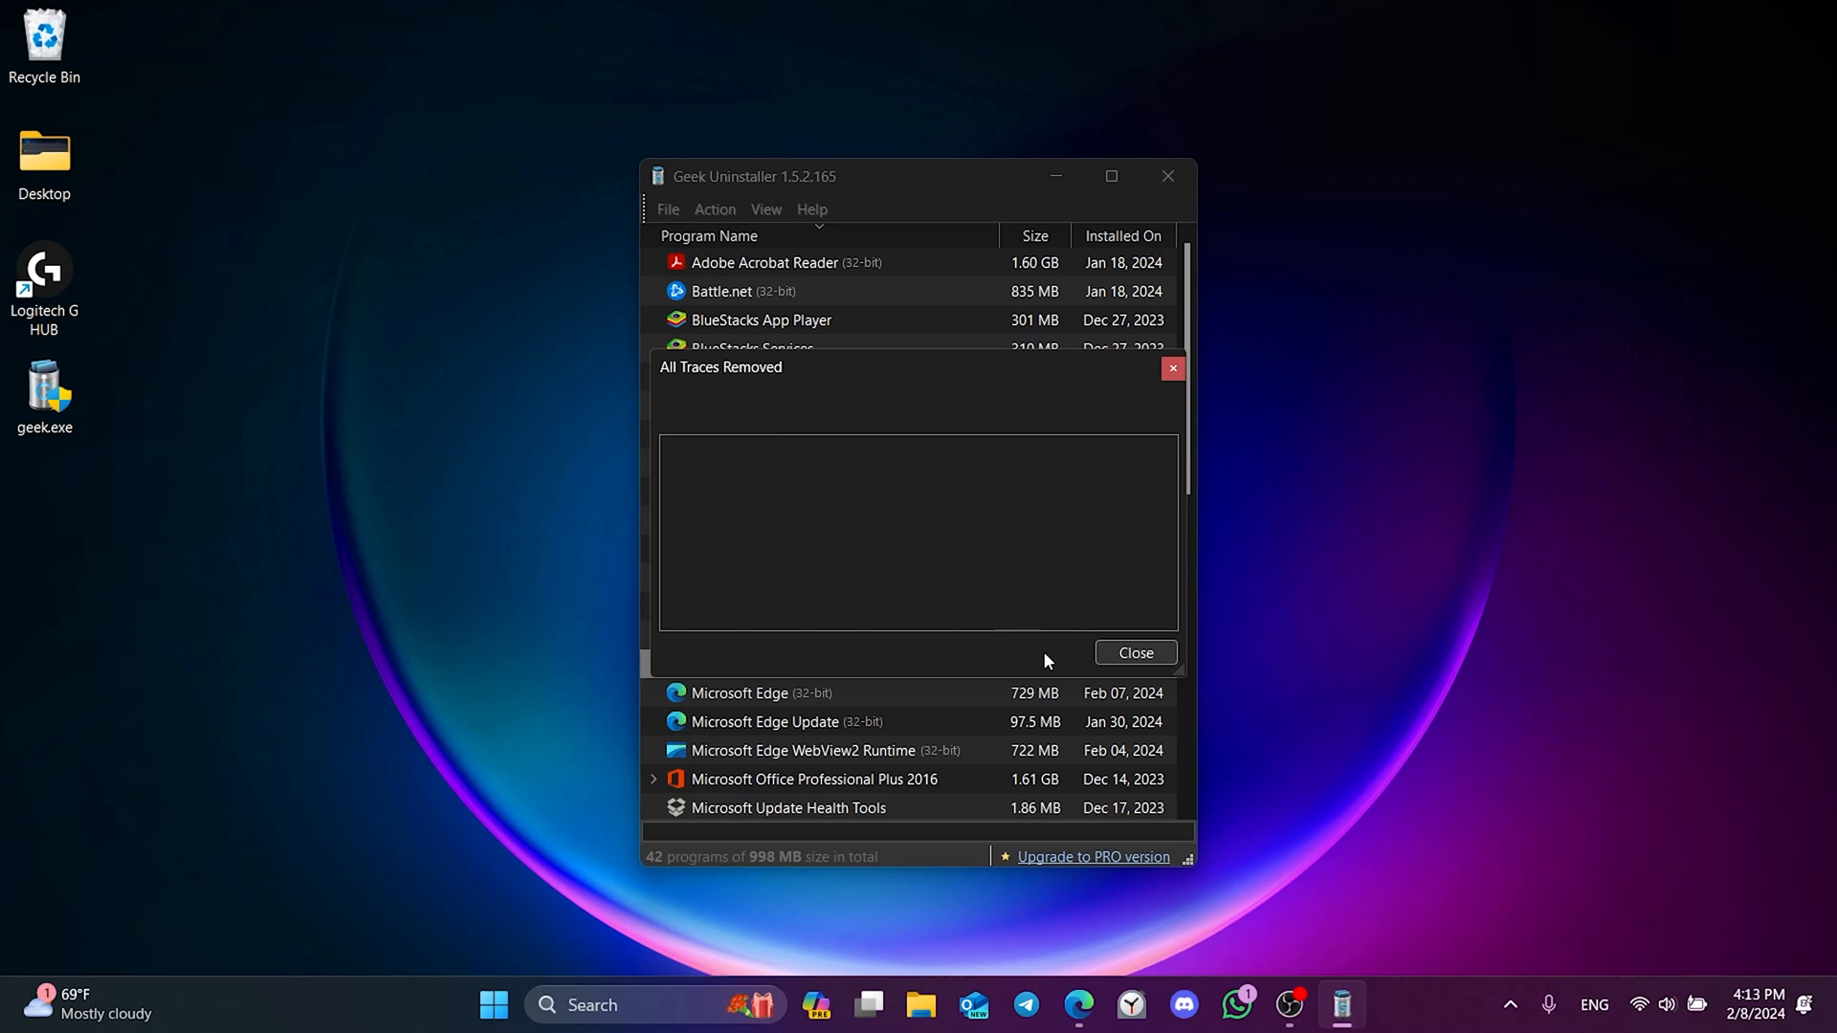
left_click(1137, 652)
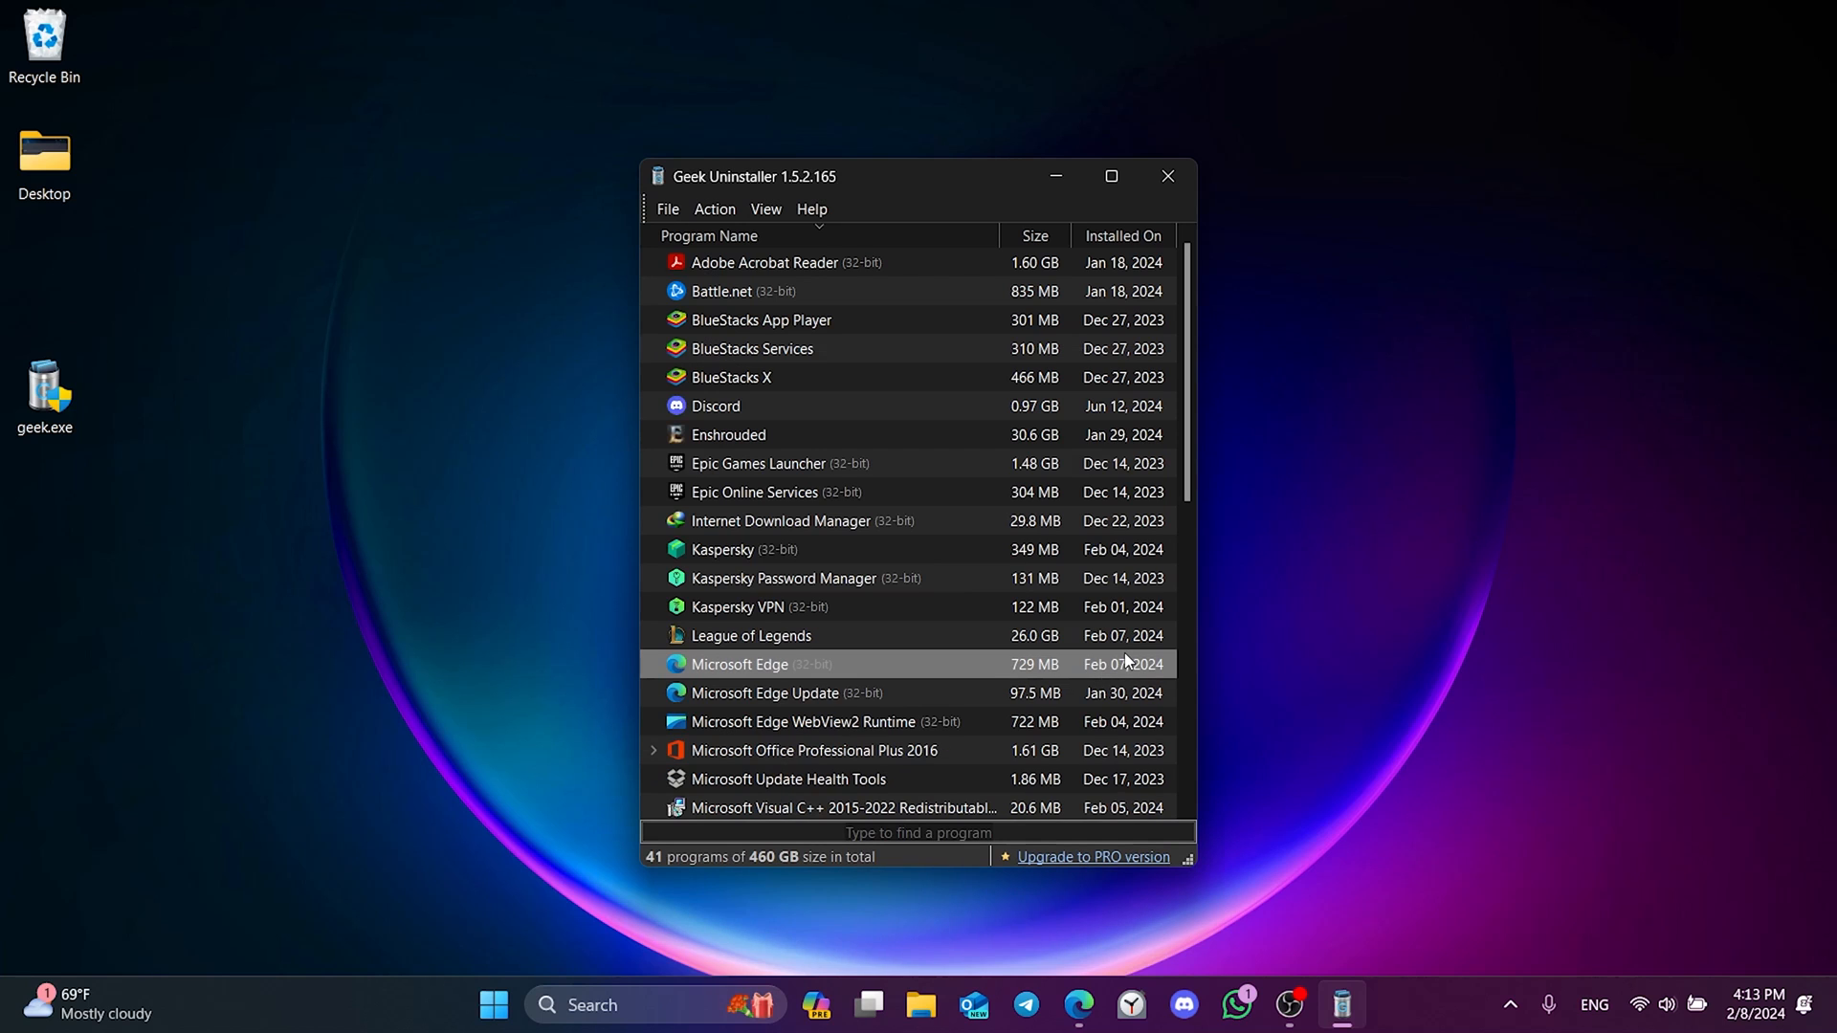
left_click(1168, 174)
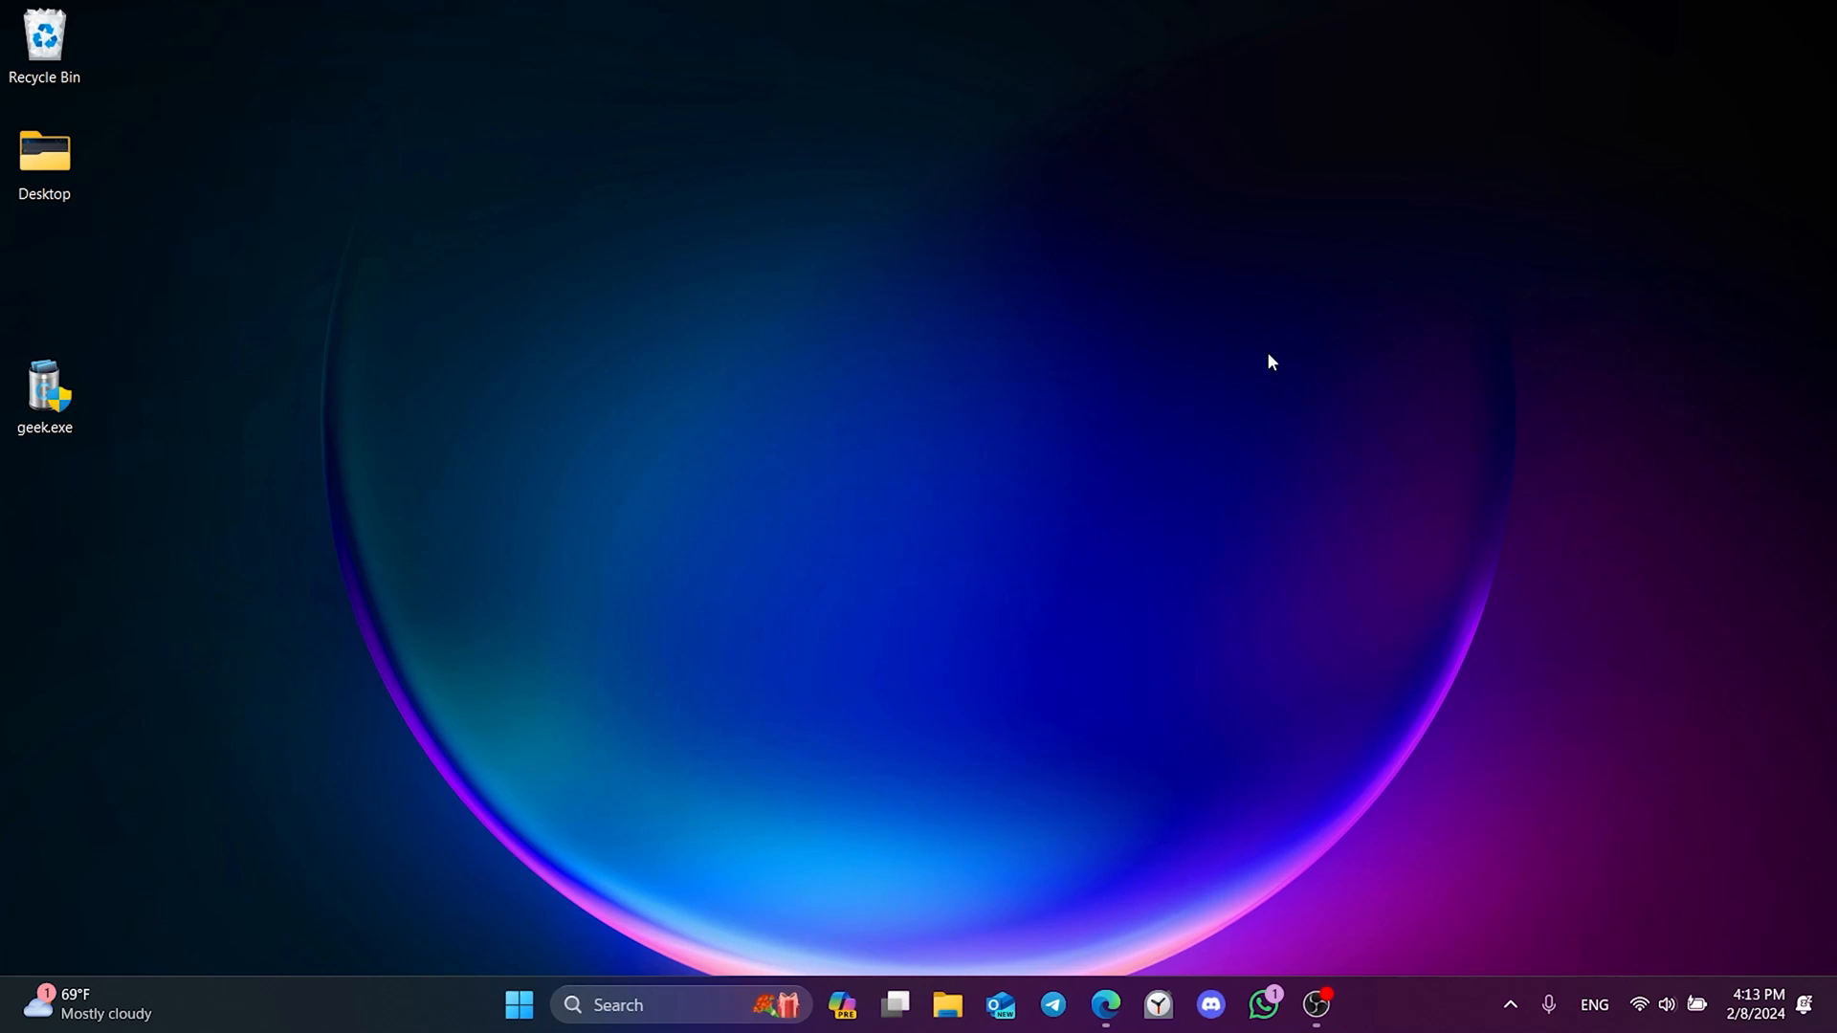
Switch to Edge and follow the 'Older versions of Logitech G HUB (Windows)' Uptodown result.
left_click(1106, 1005)
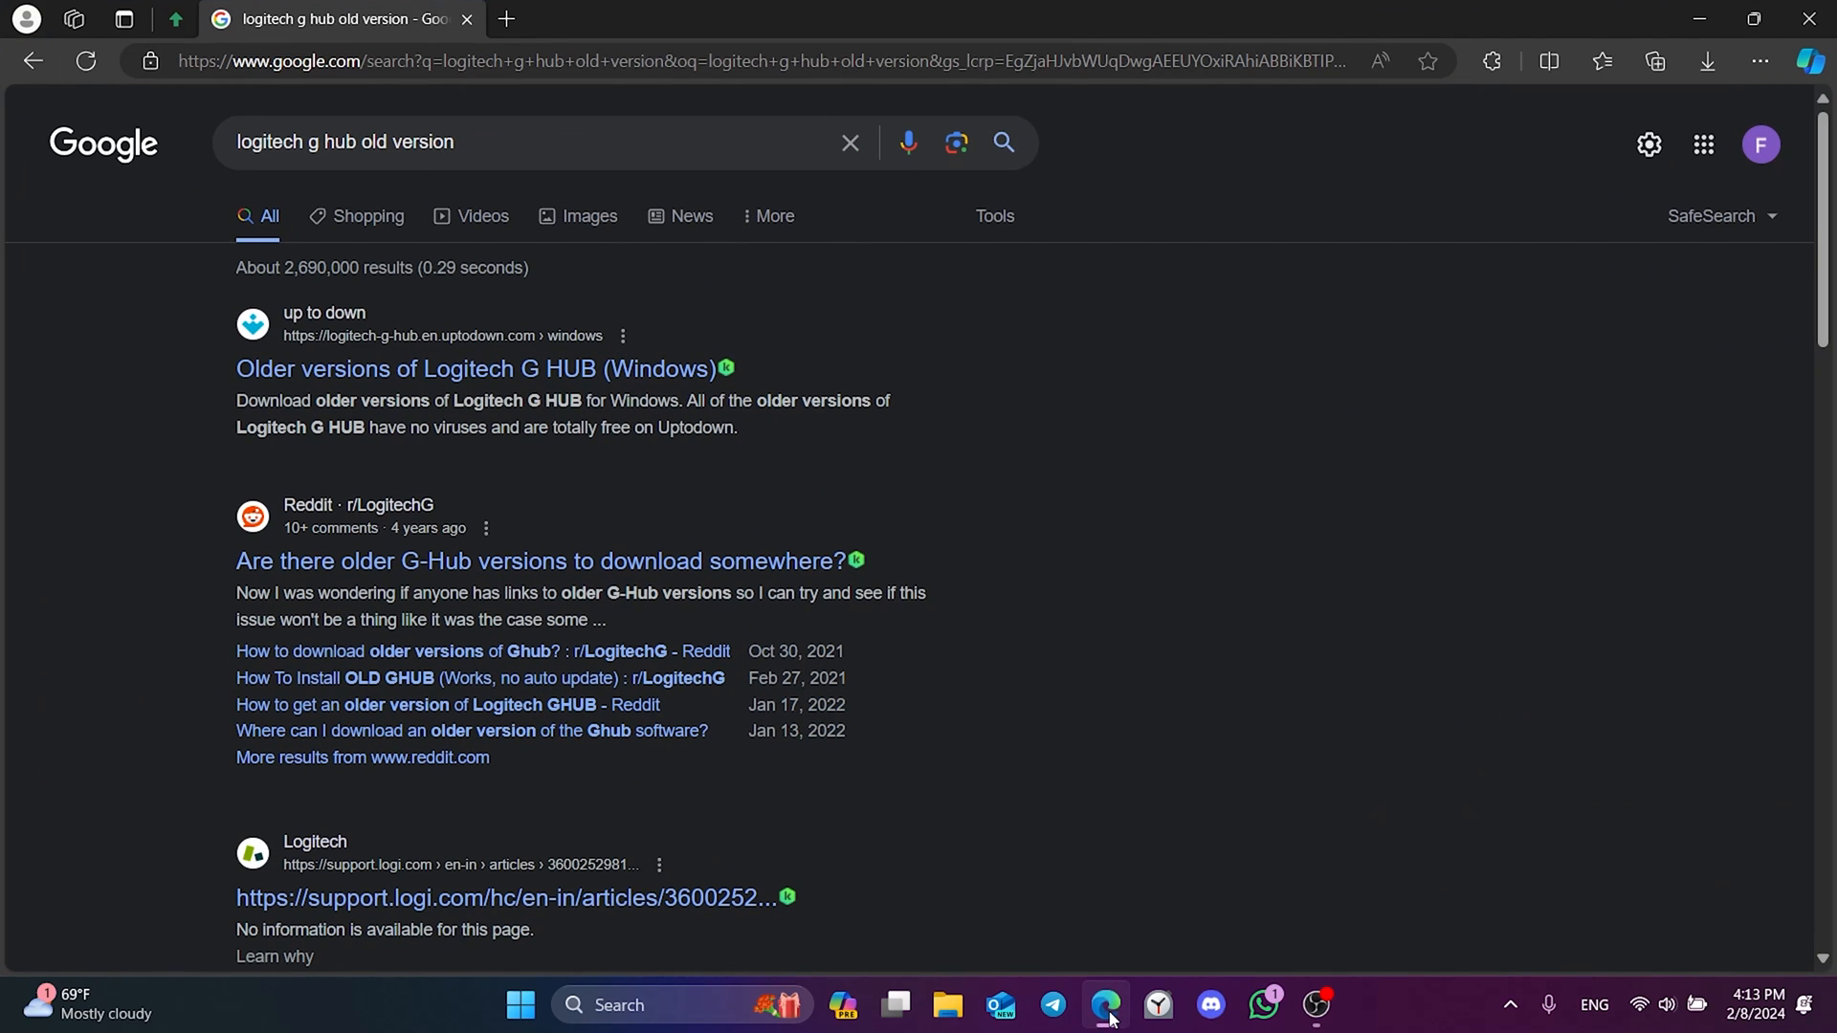
mouse_move(1110, 811)
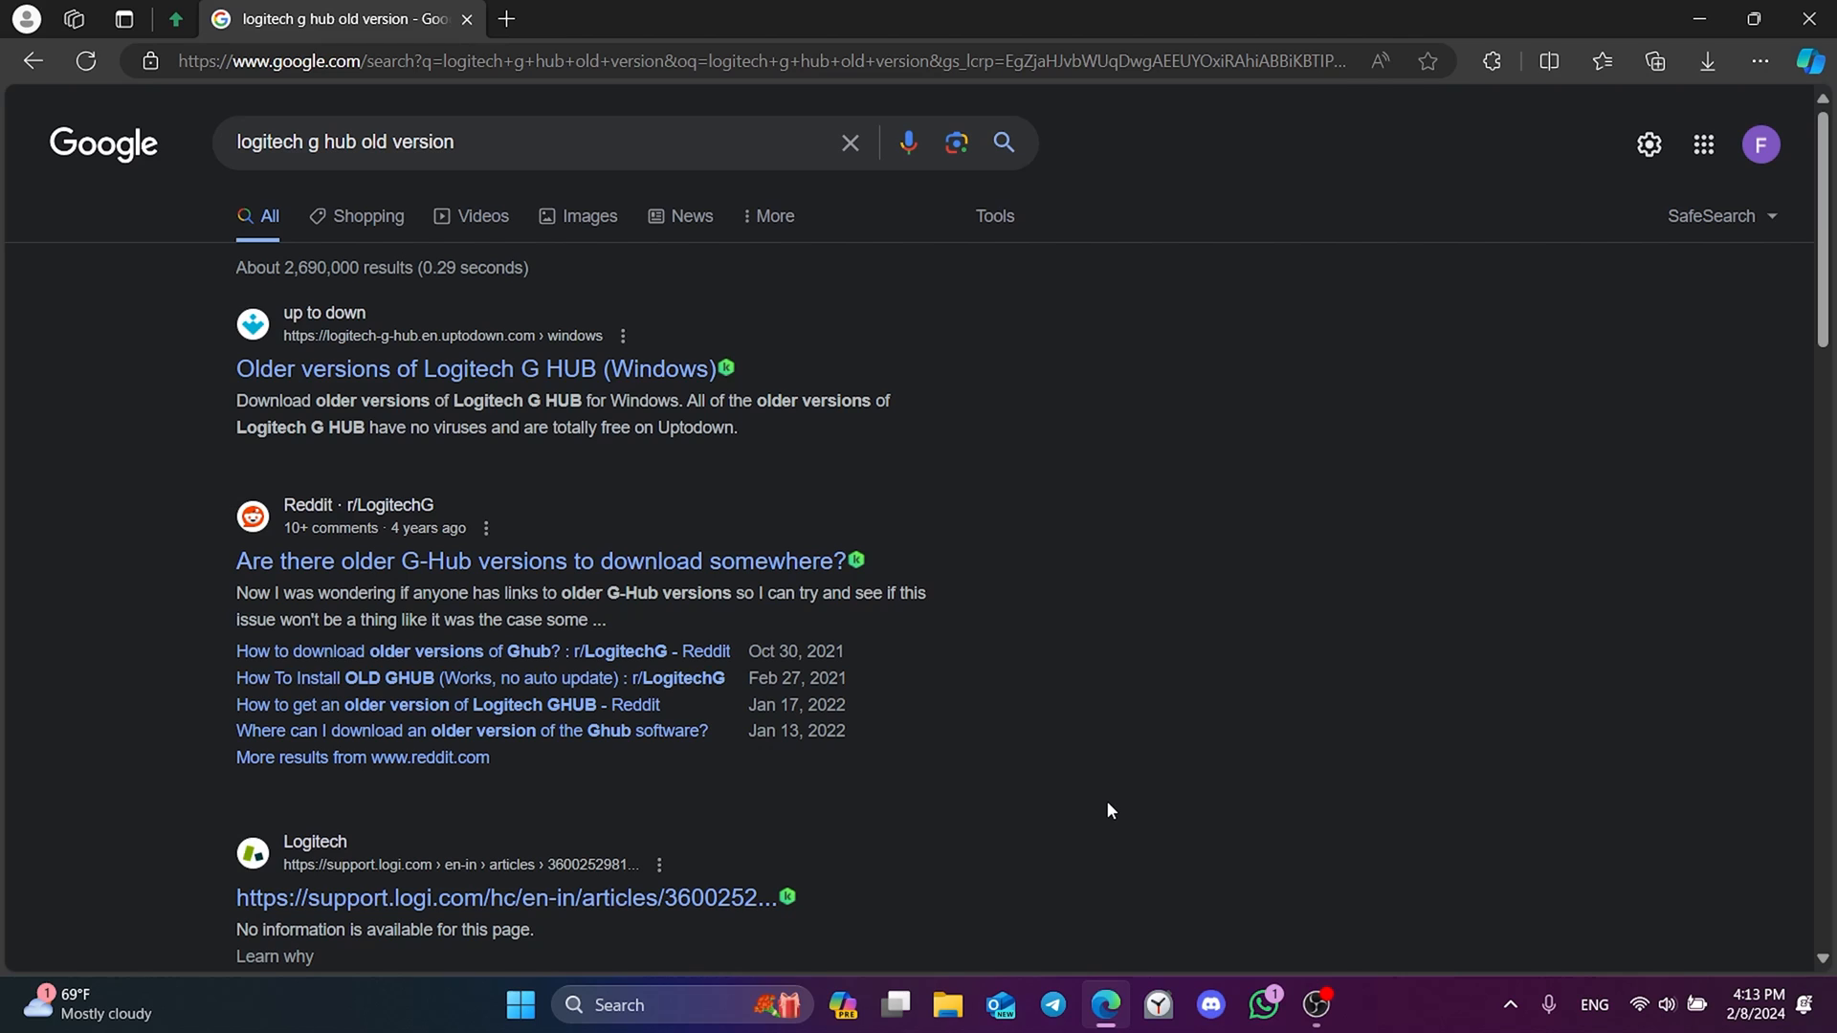
mouse_move(433, 393)
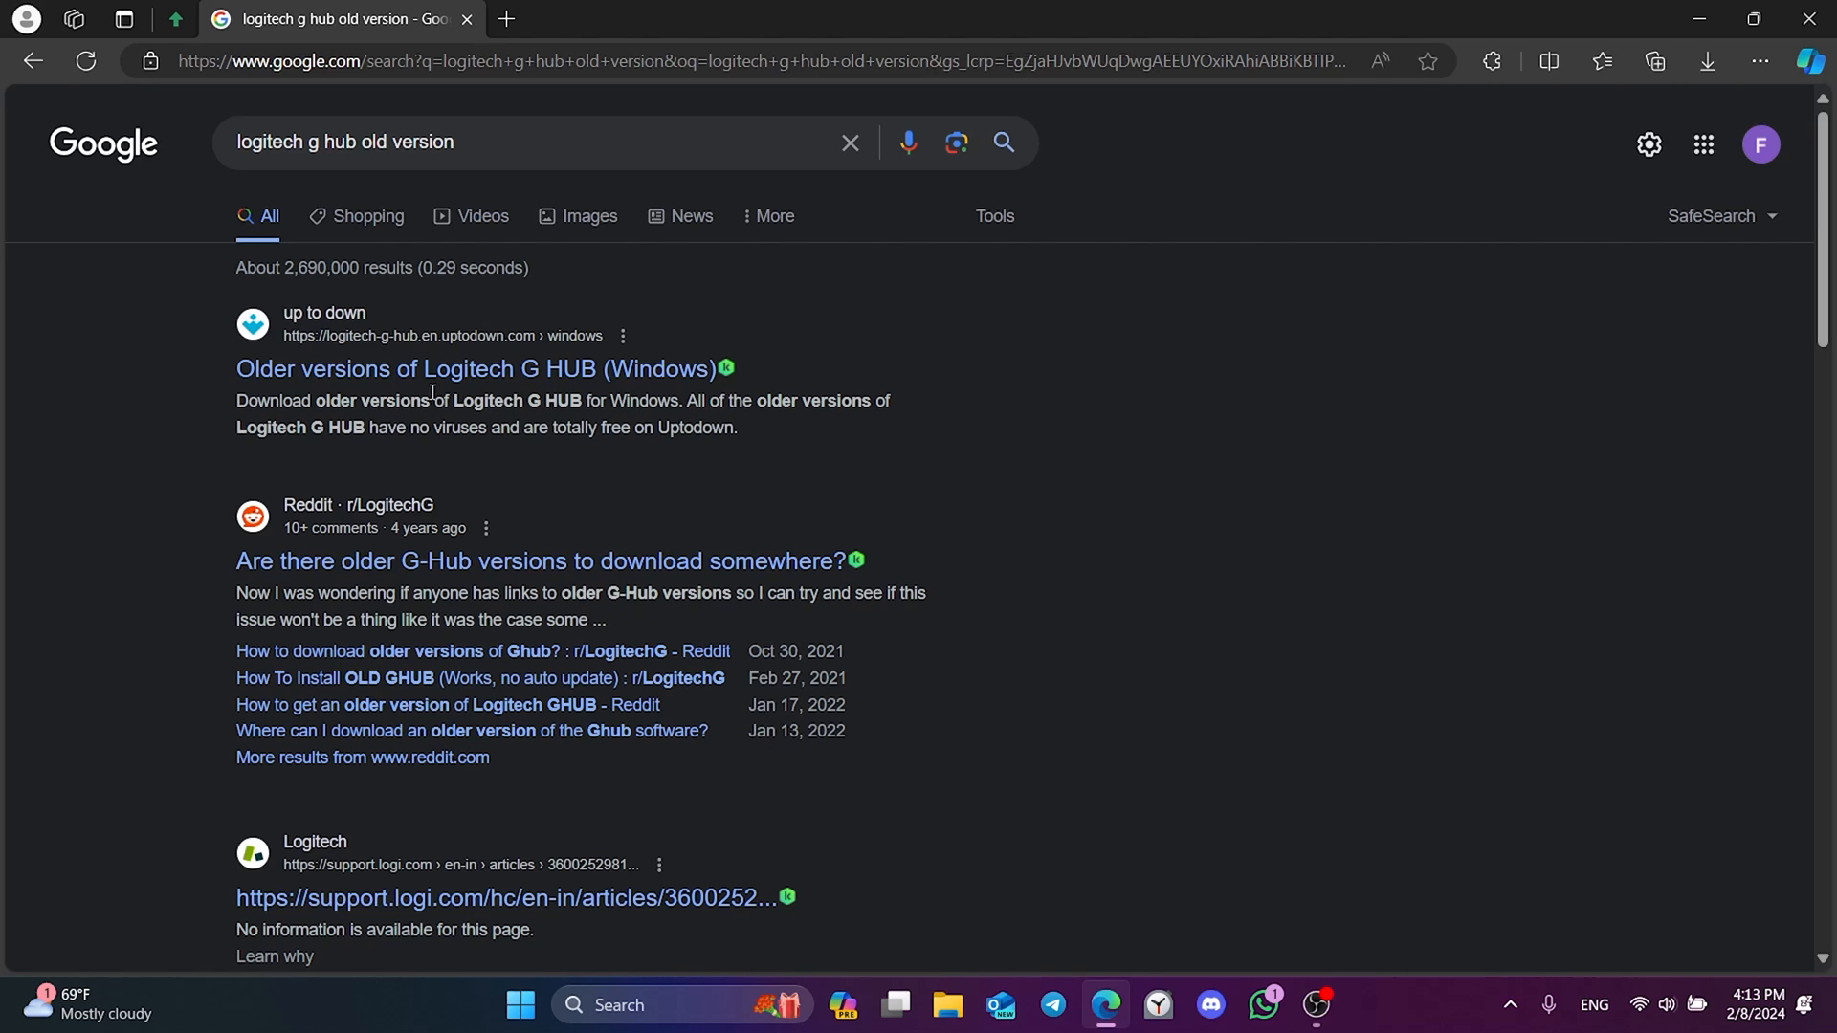
left_click(470, 370)
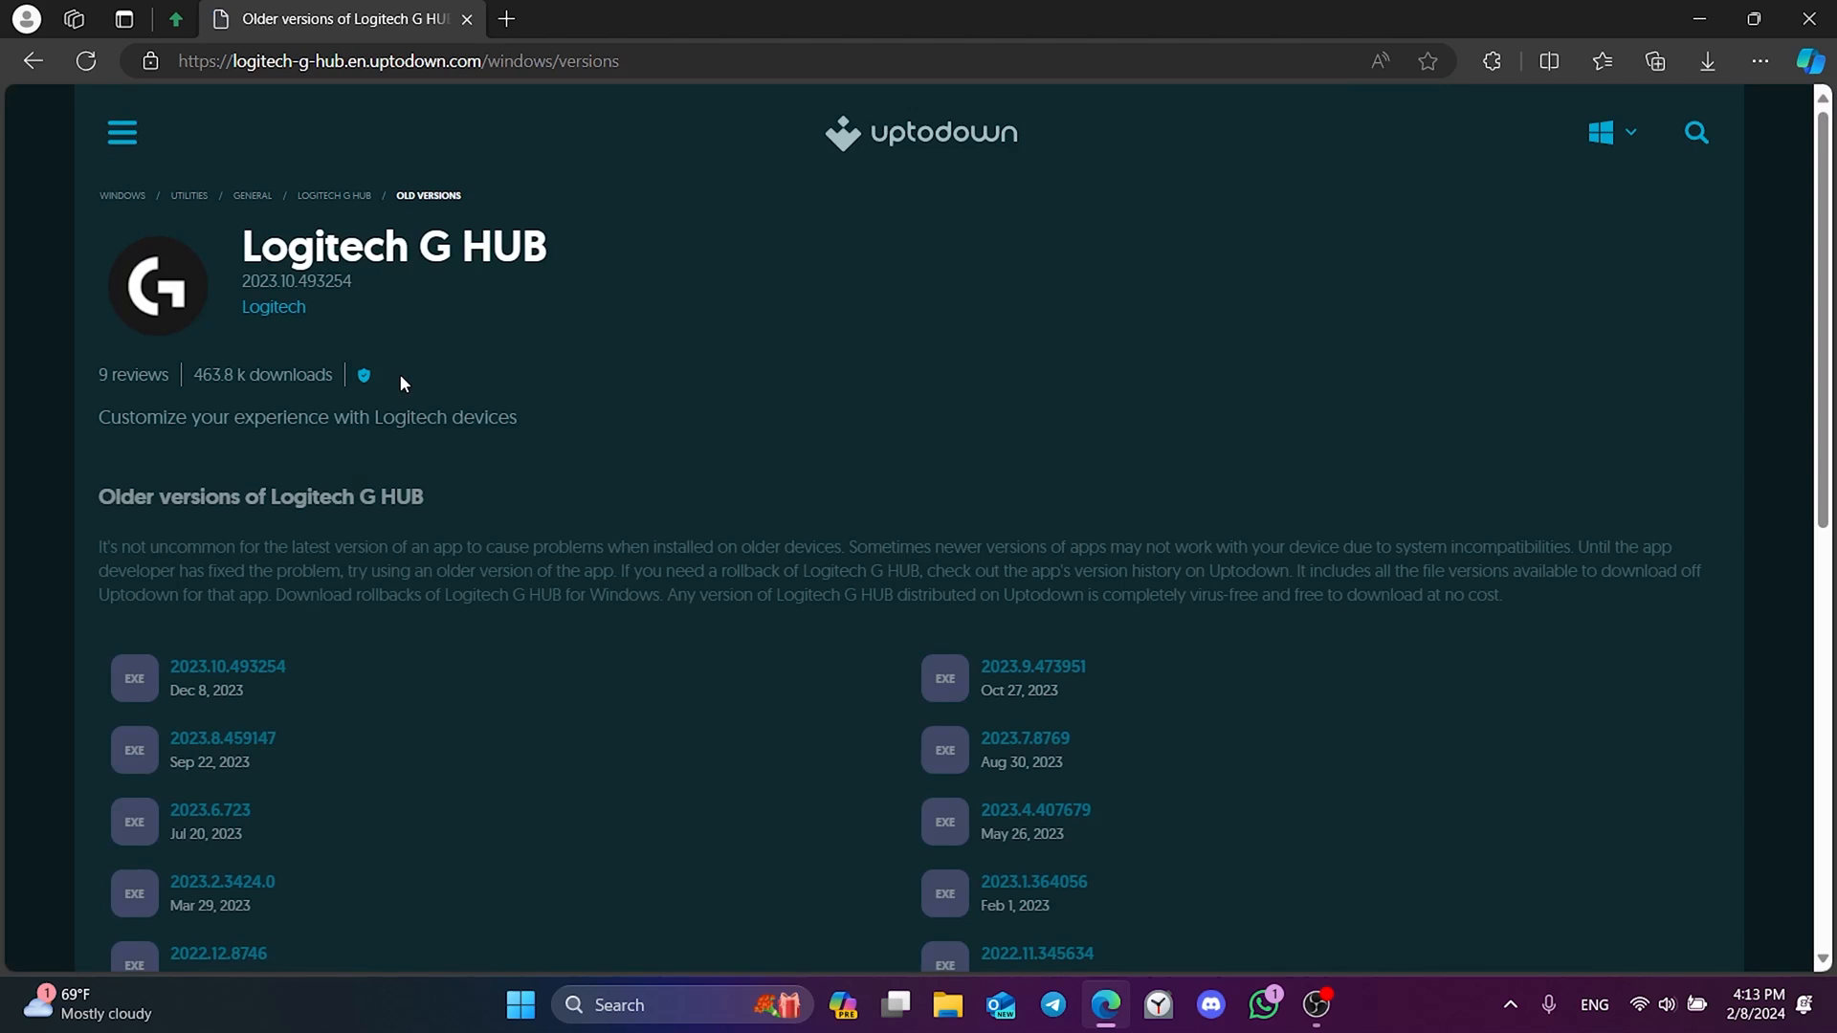
mouse_move(1085, 680)
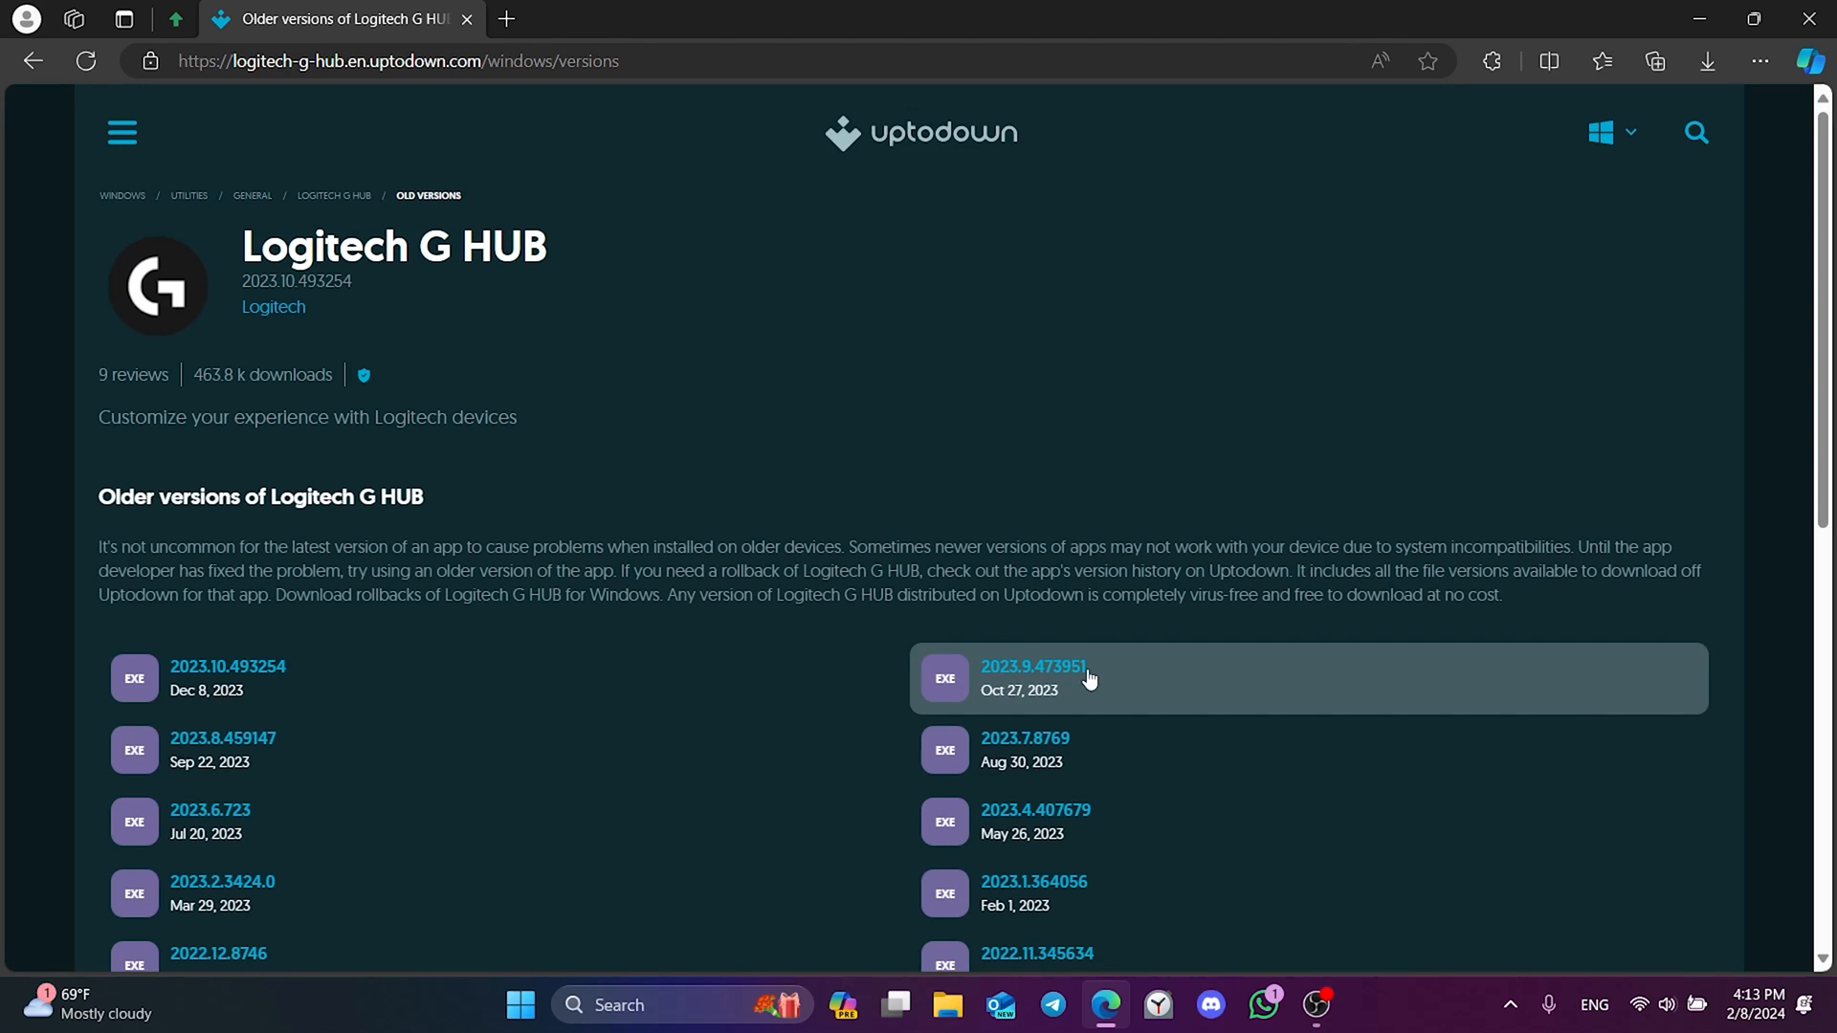
Download G HUB version 2023.9.473951 from Uptodown and run the .exe from Edge's Downloads.
left_click(1033, 666)
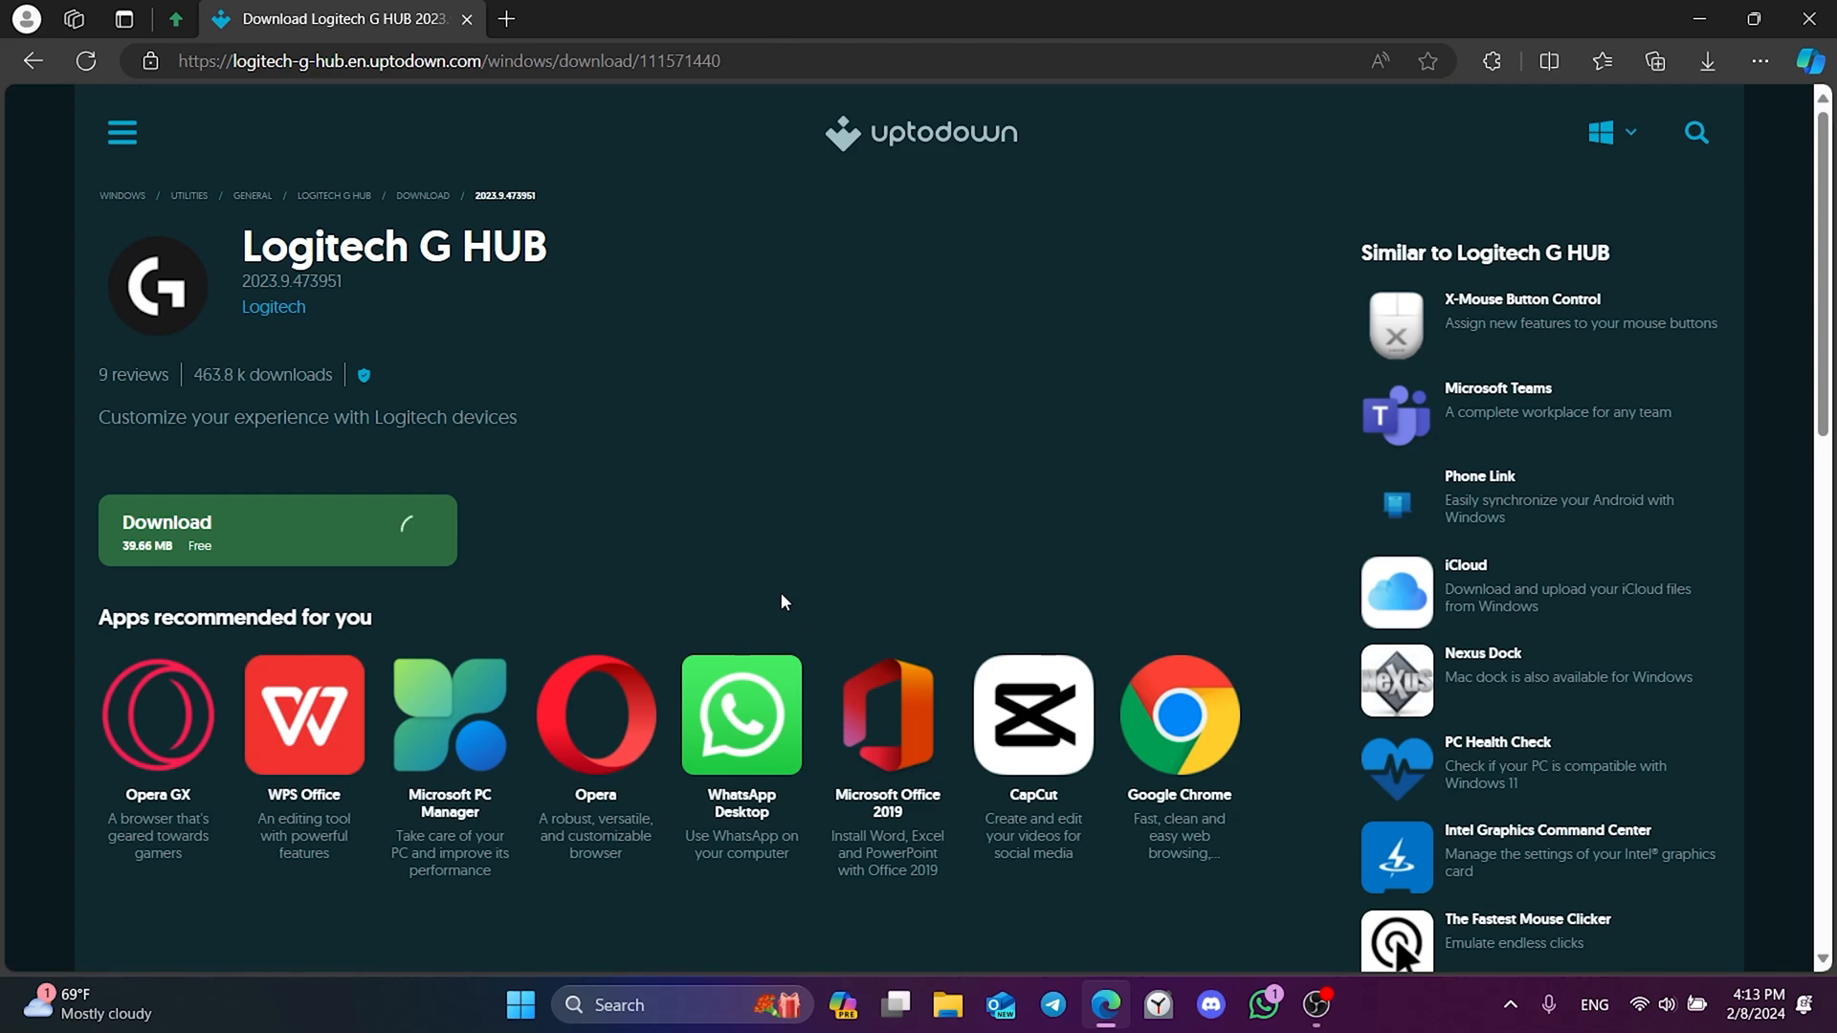
left_click(240, 530)
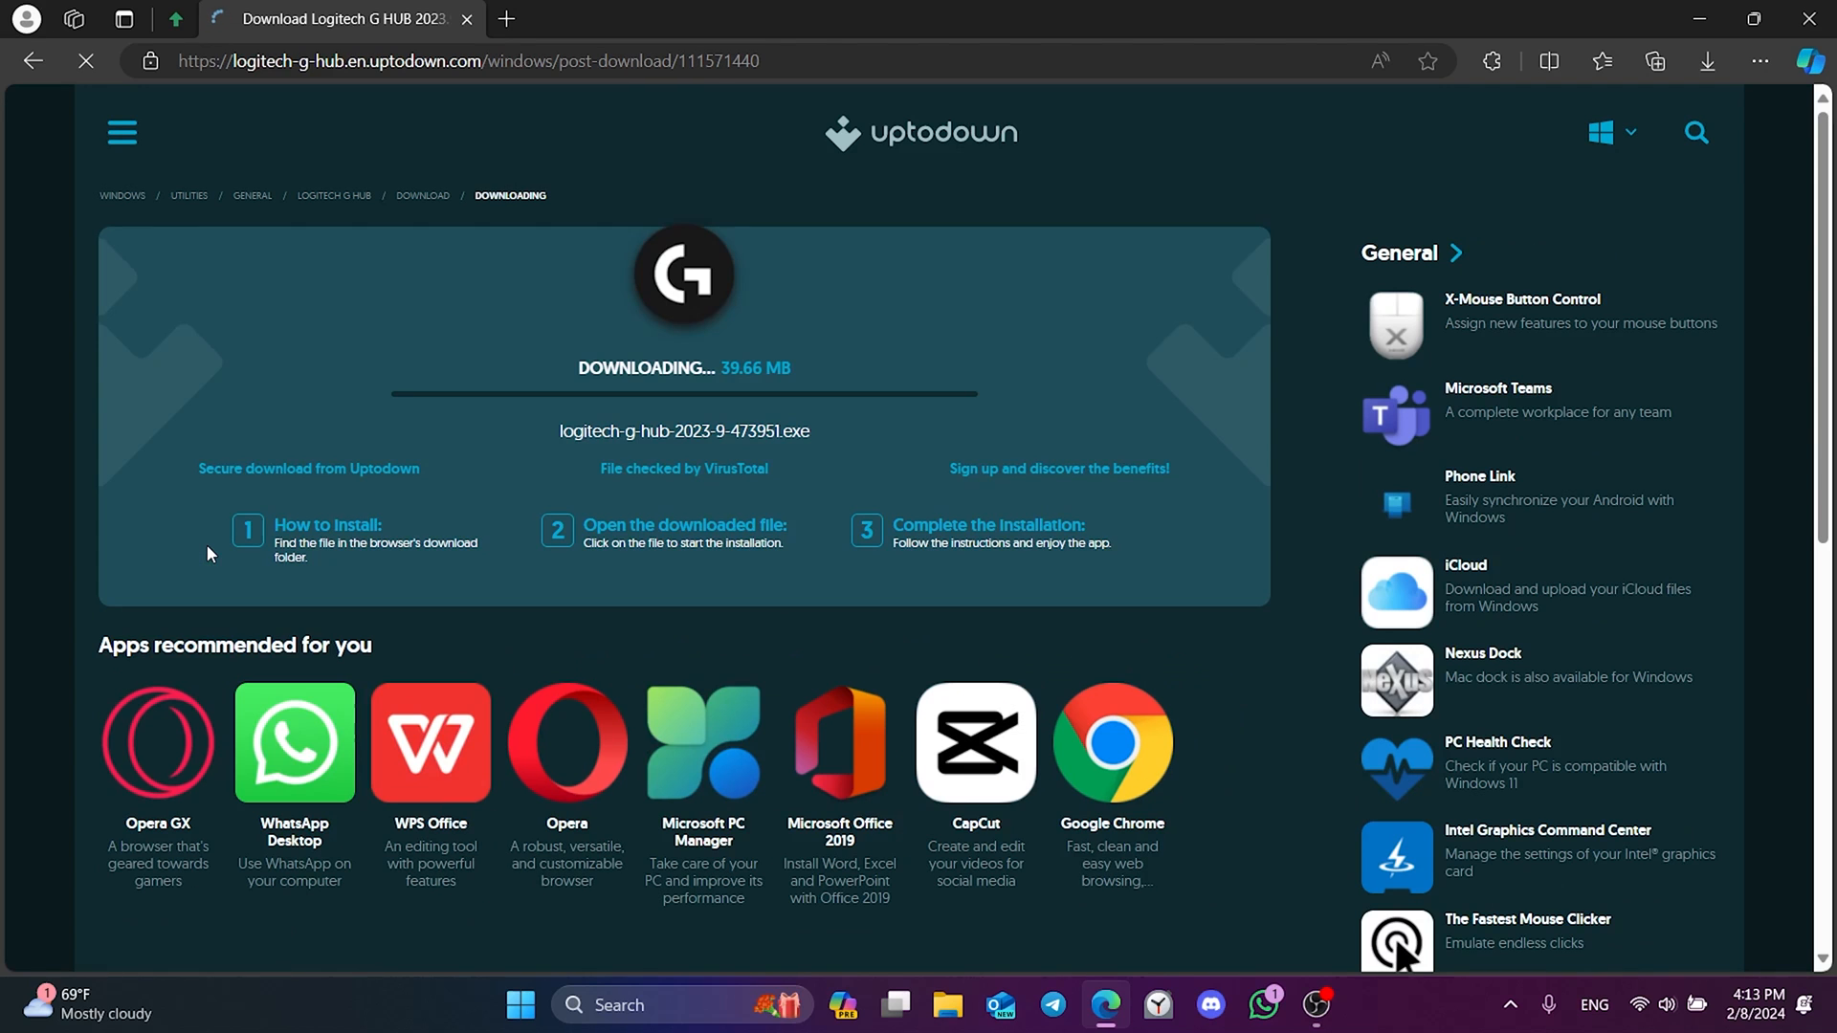
left_click(1707, 59)
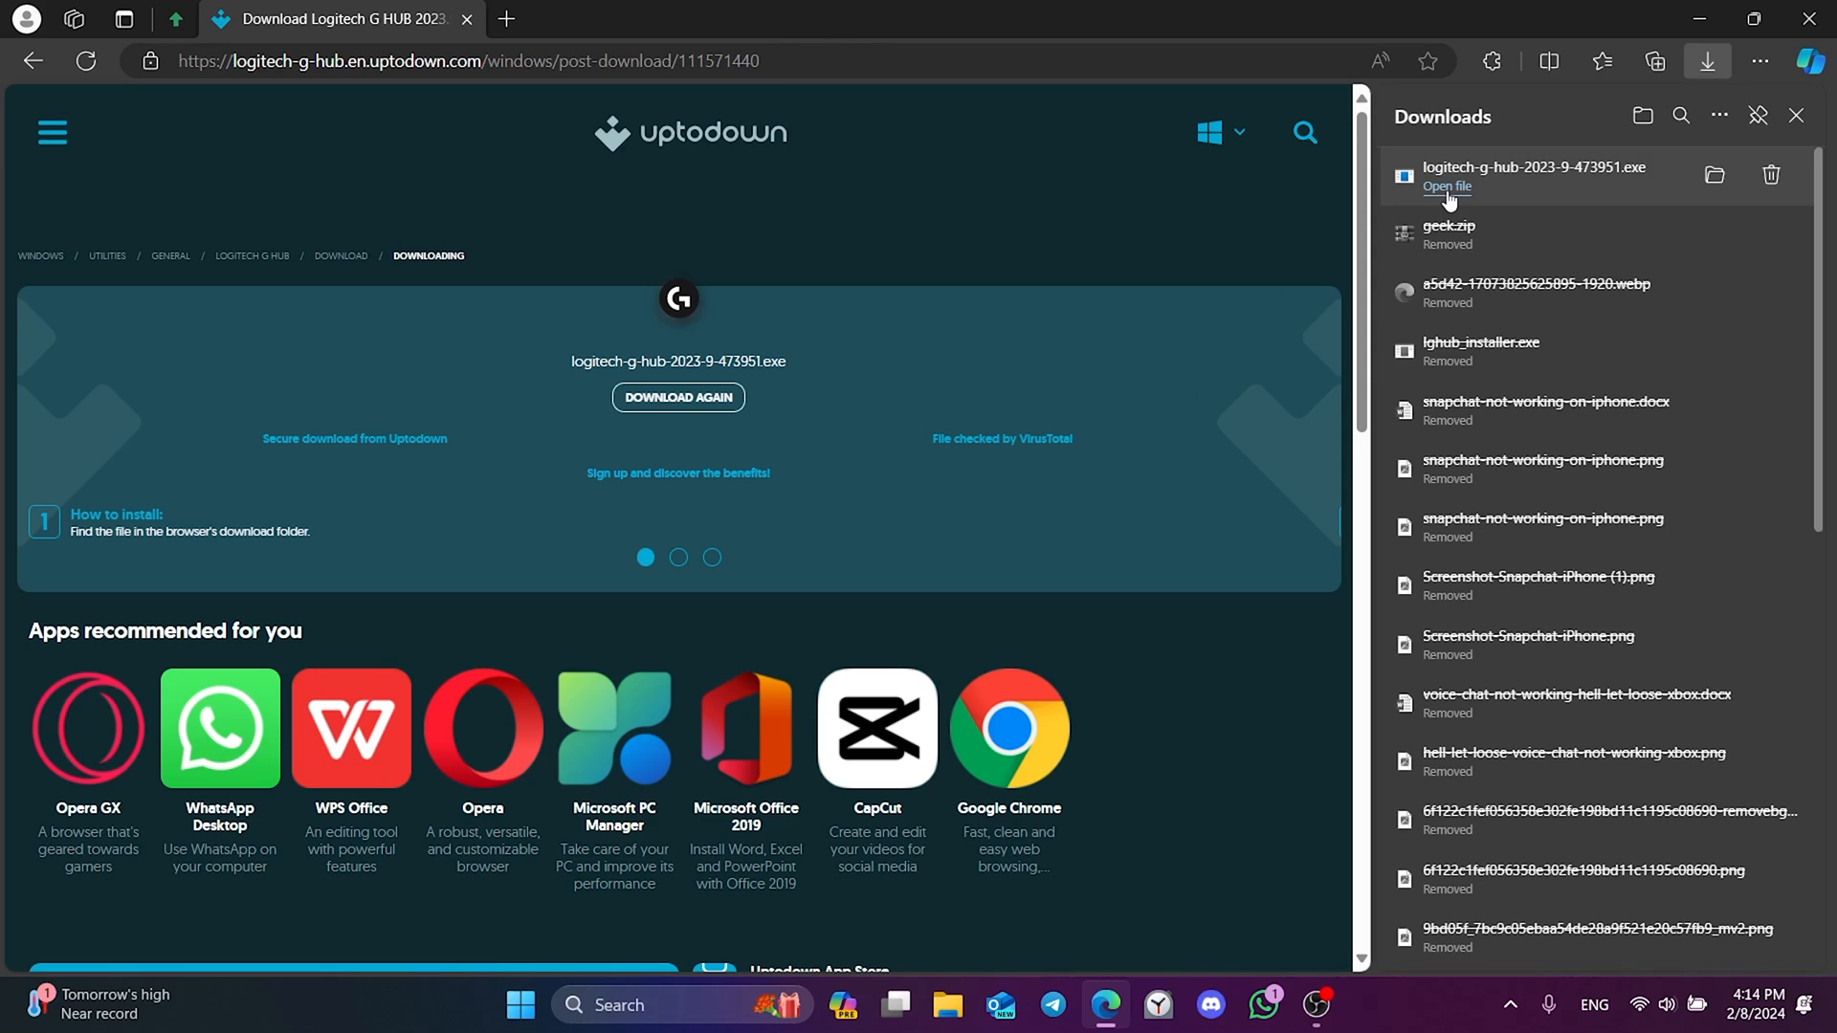
left_click(1447, 187)
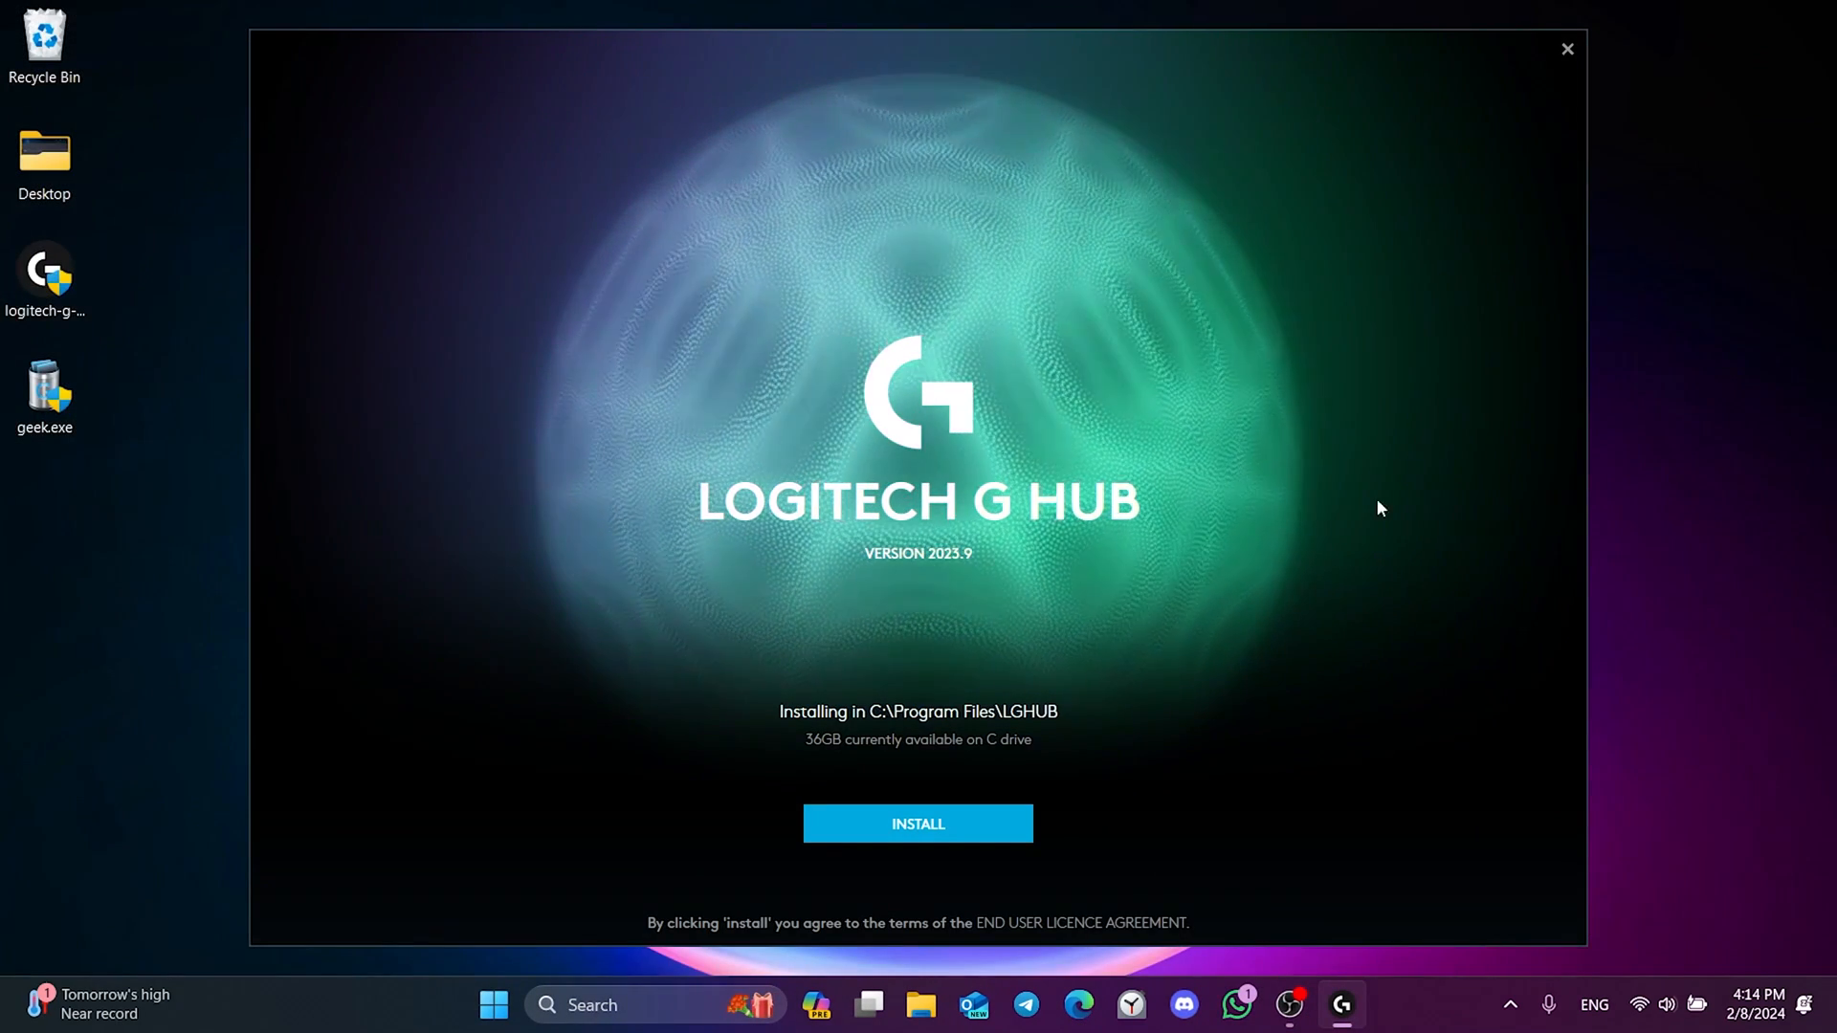
Install G HUB from the installer, then close the G HUB settings window.
left_click(918, 823)
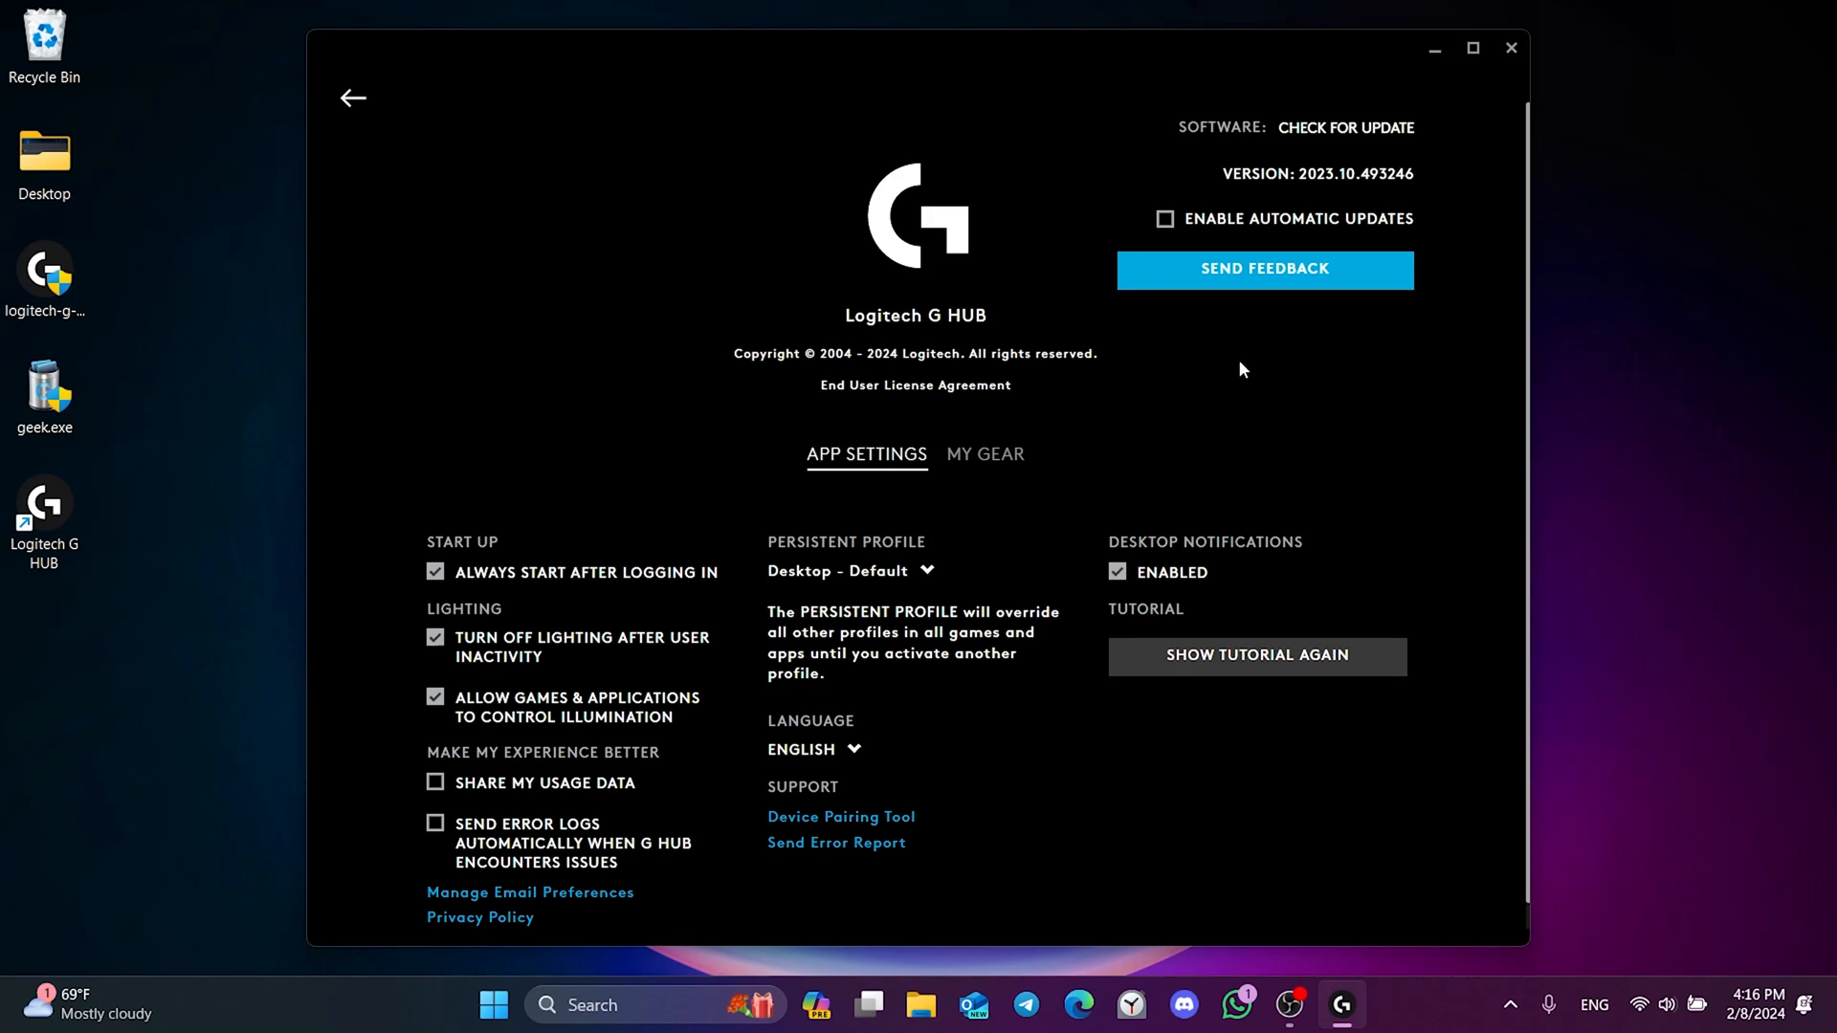
left_click(1512, 50)
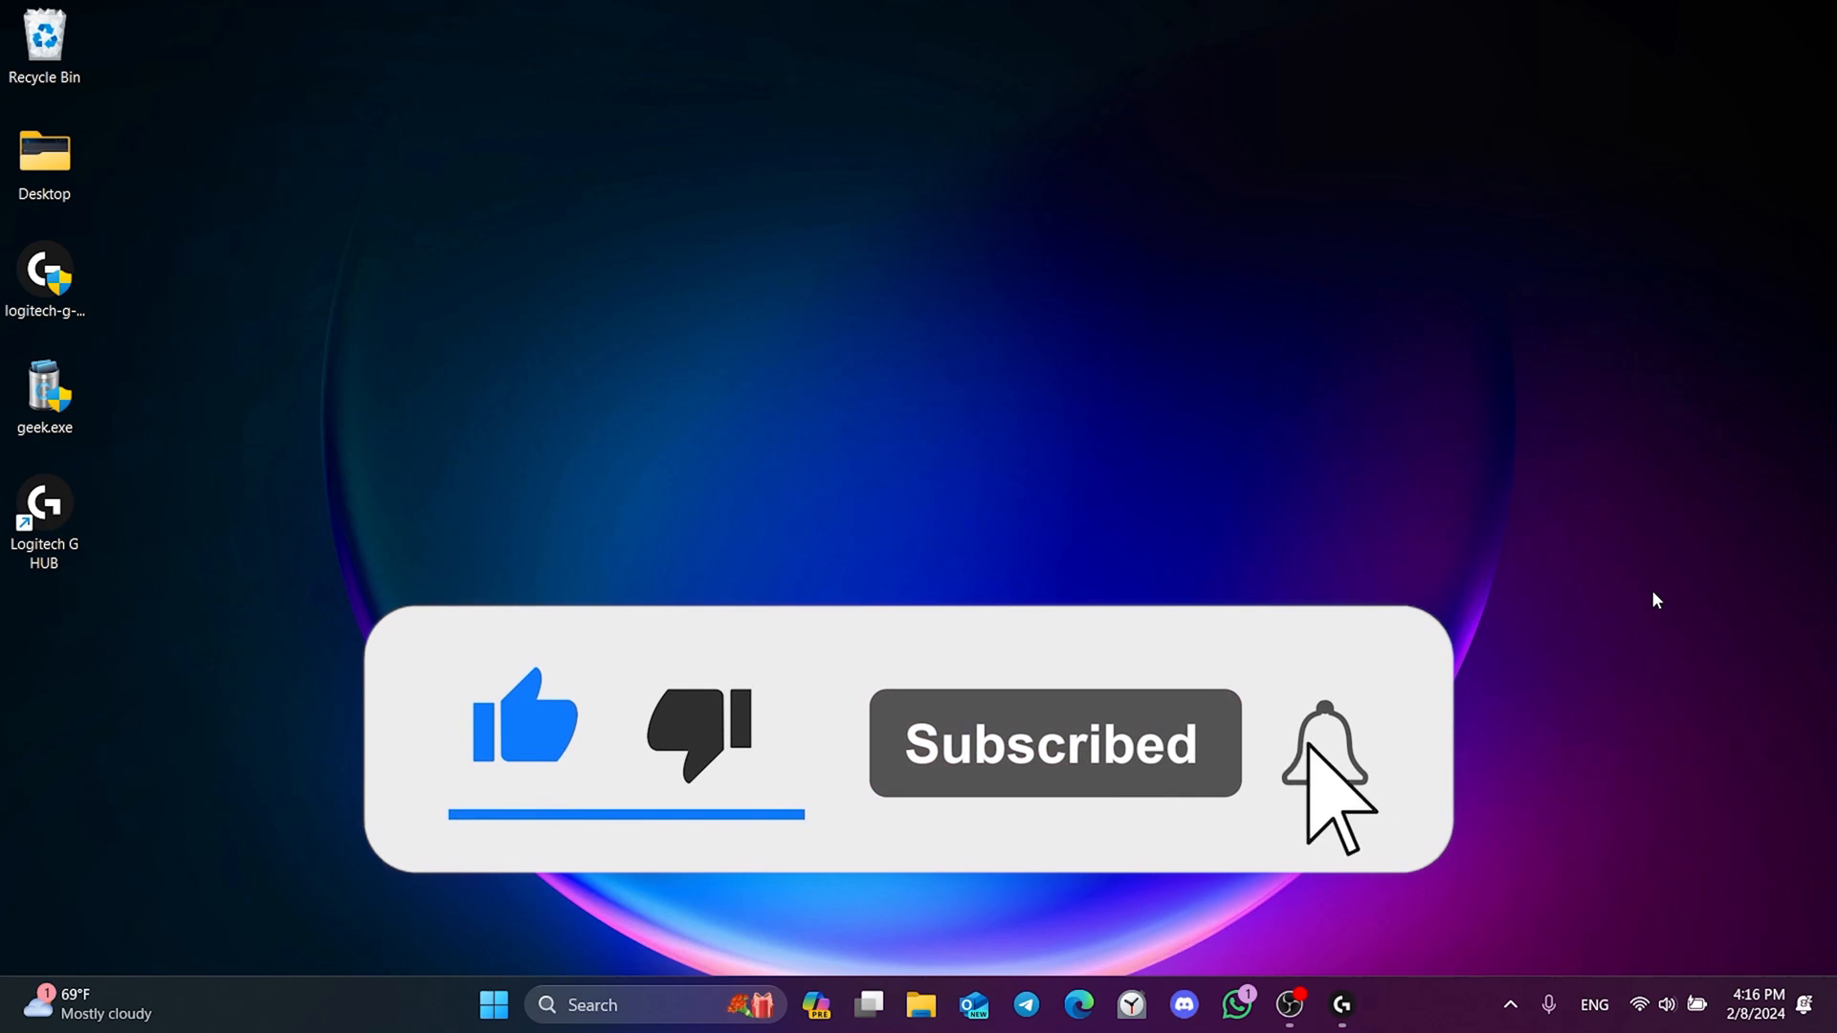
left_click(1321, 758)
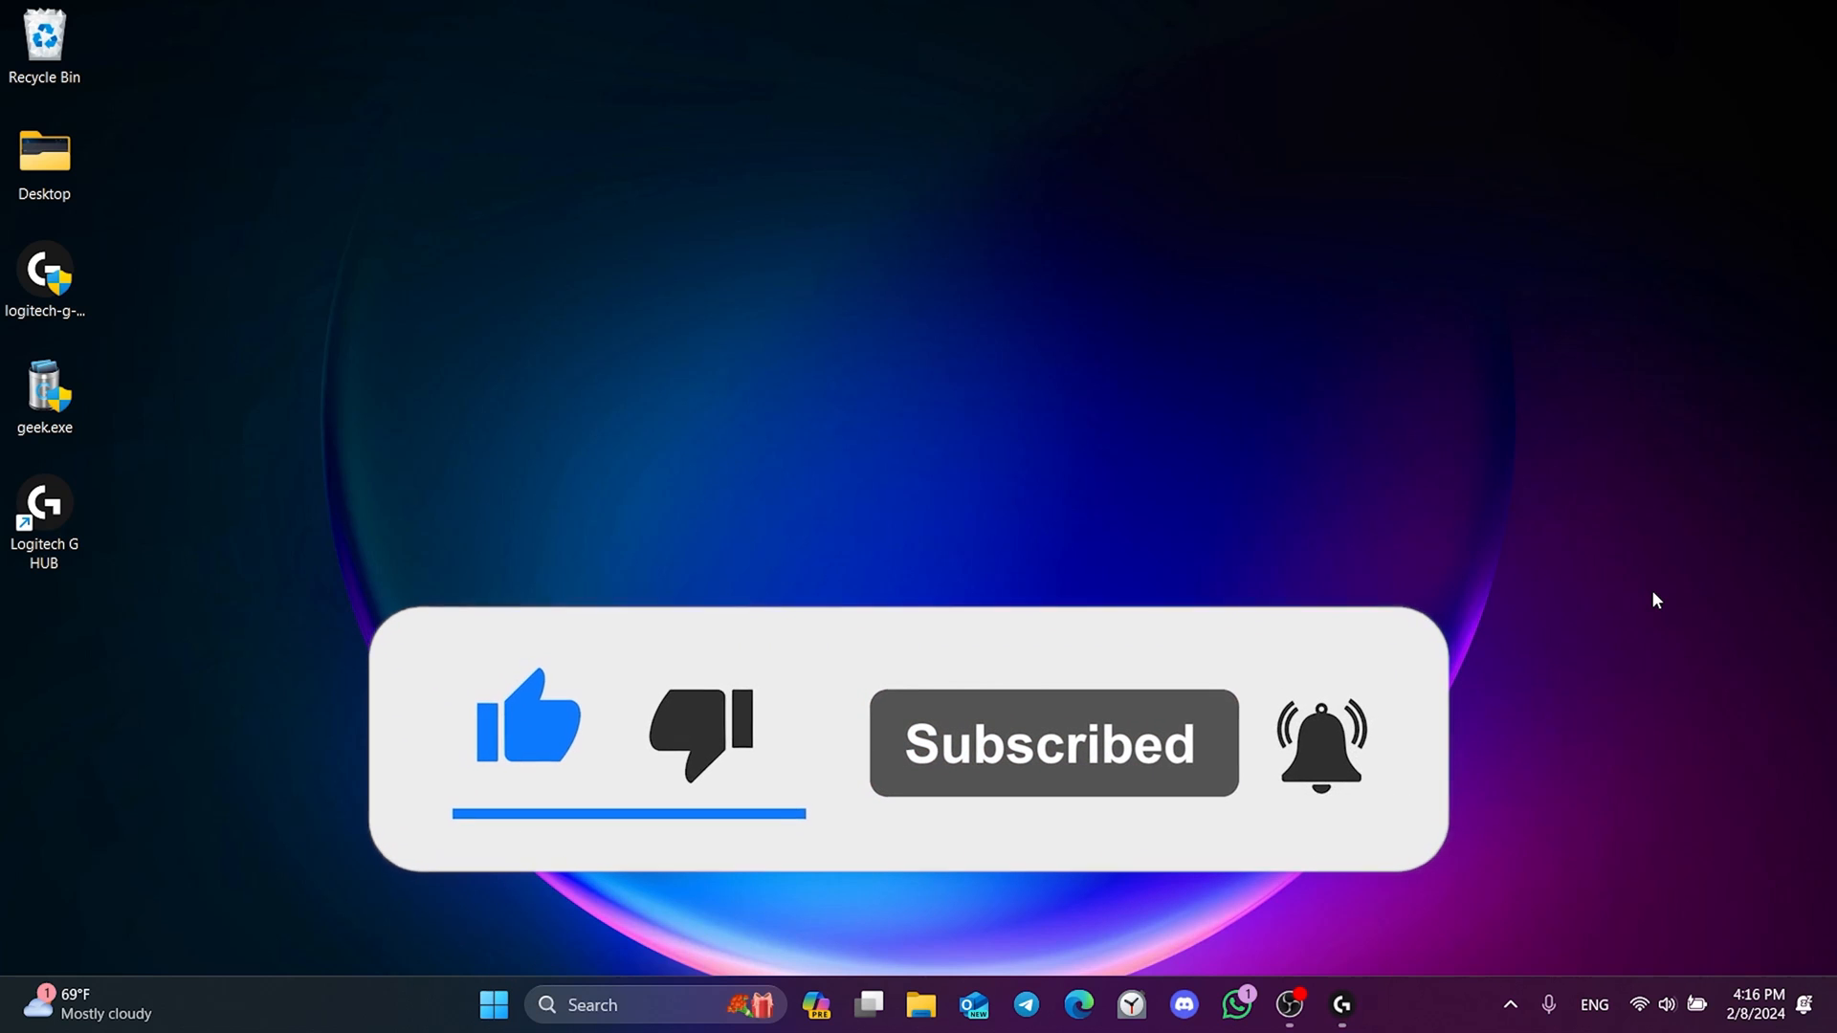